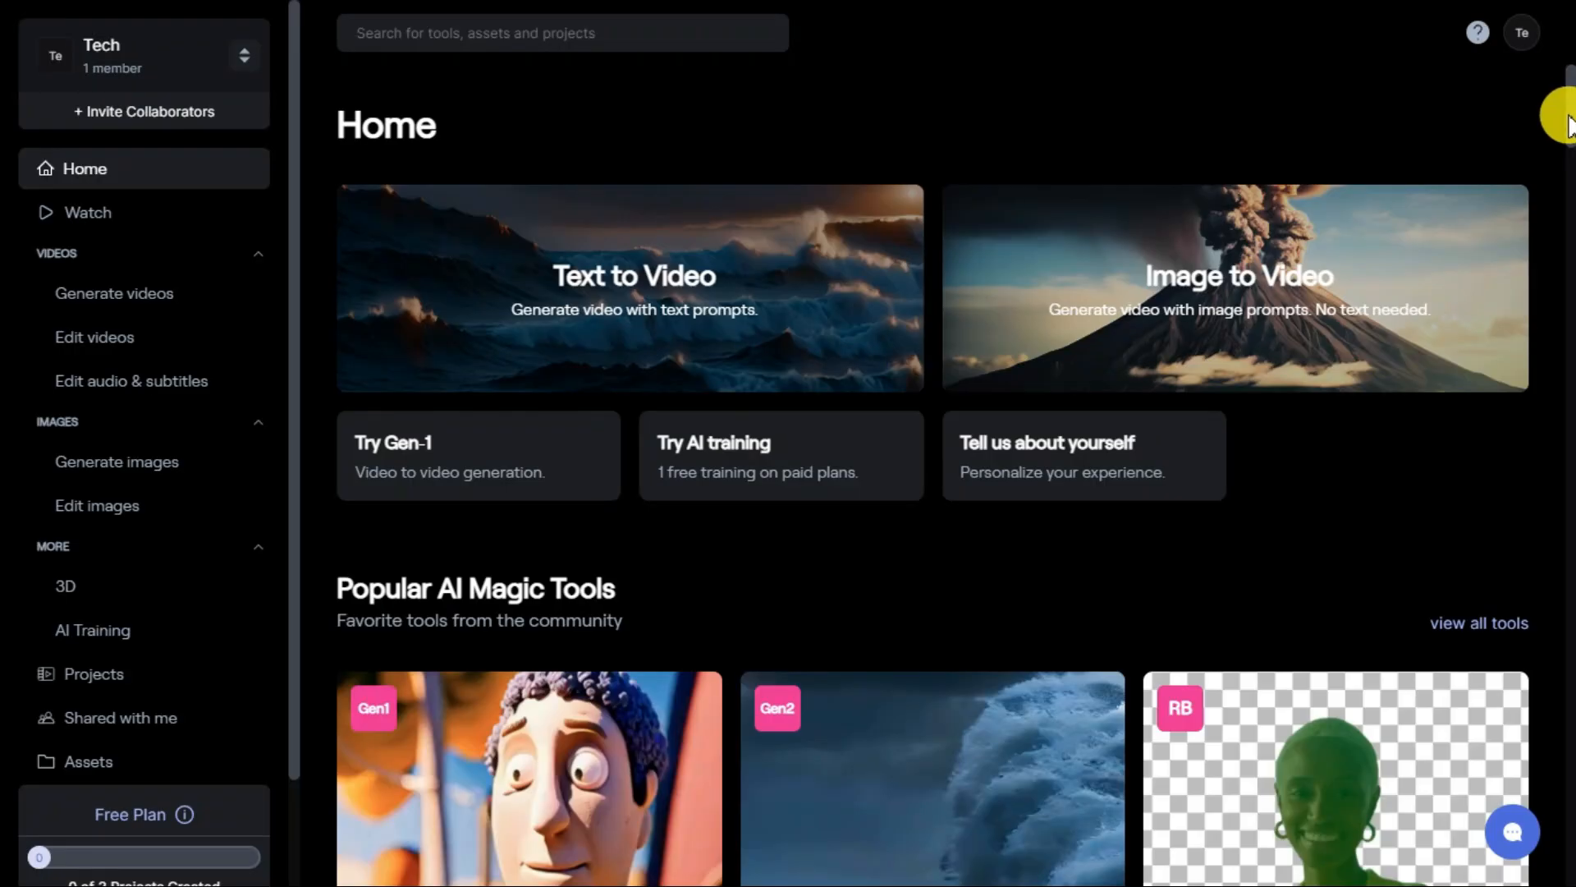
- Upload 16.jpg to Runway's Image to Video and start a Gen-2 generation
scroll("down", 3)
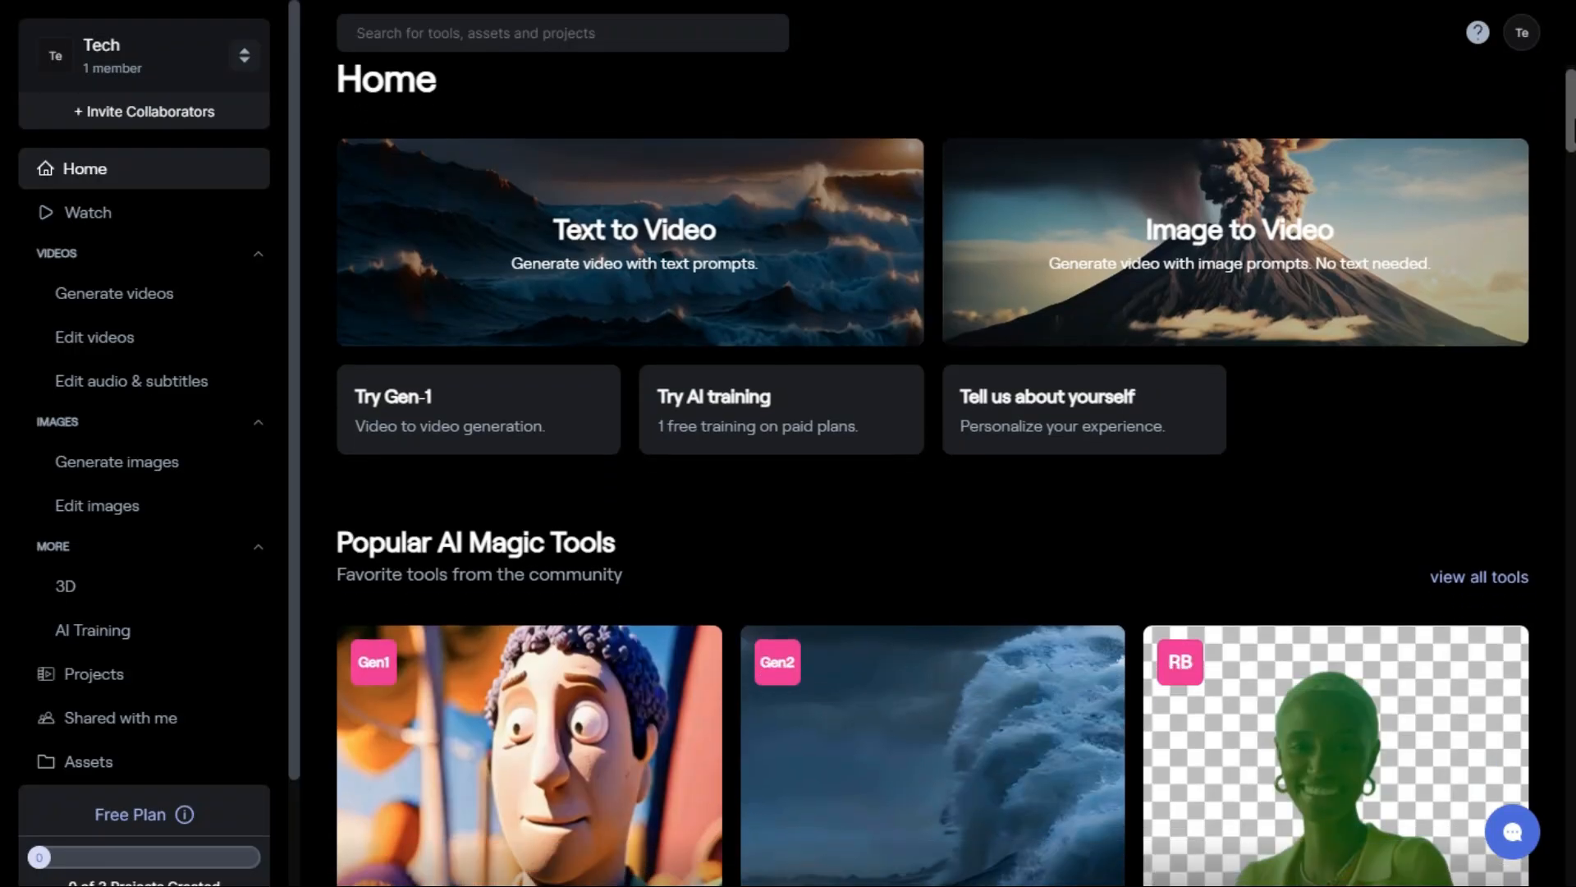
scroll("down", 3)
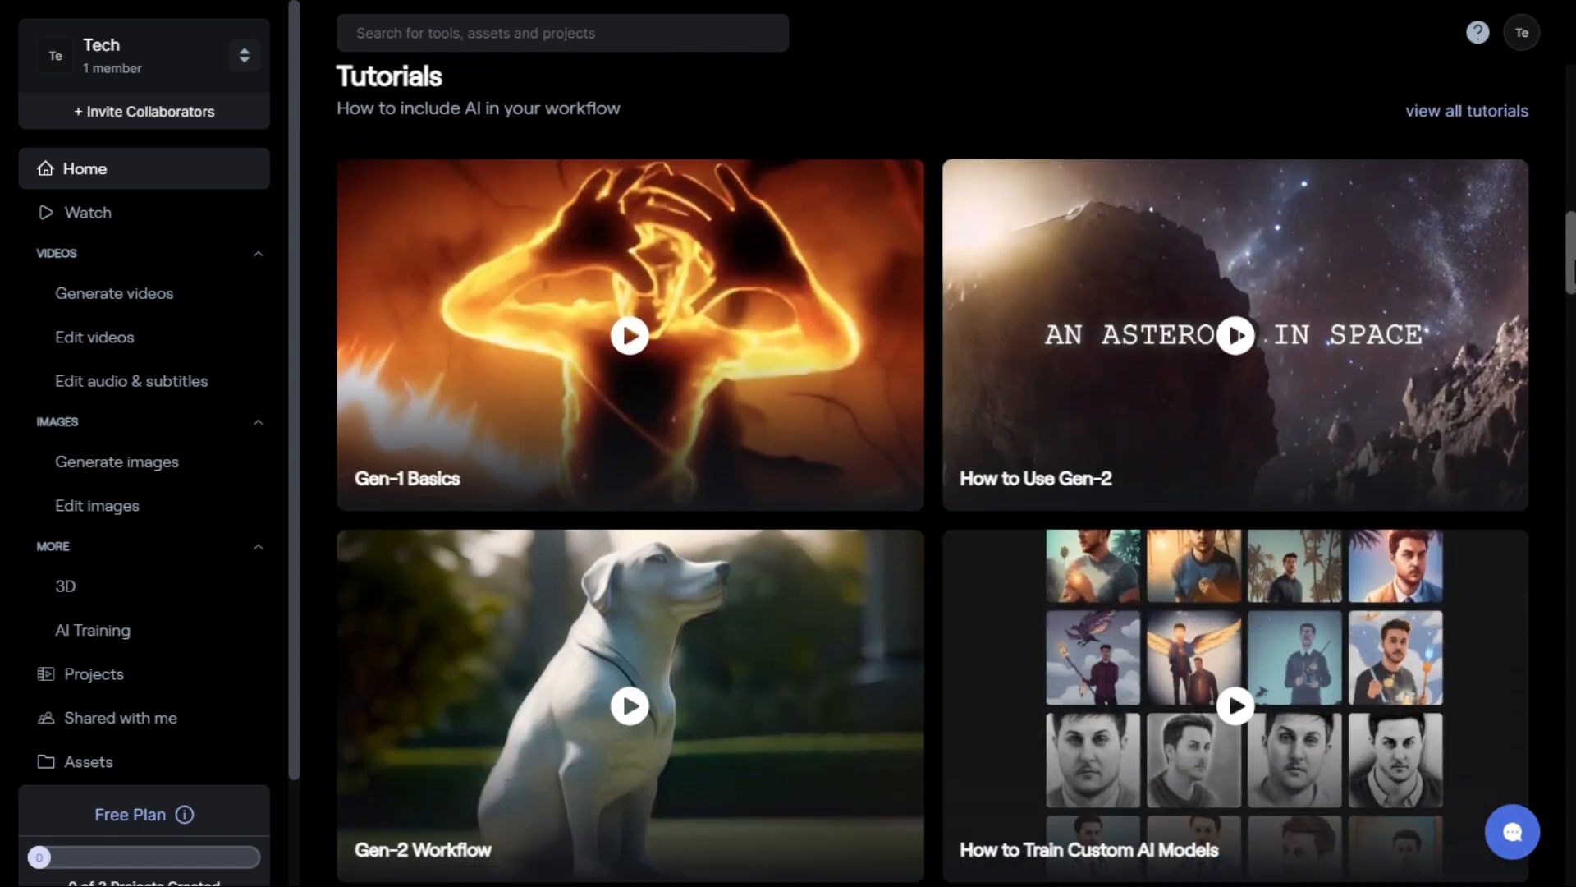
scroll("down", 3)
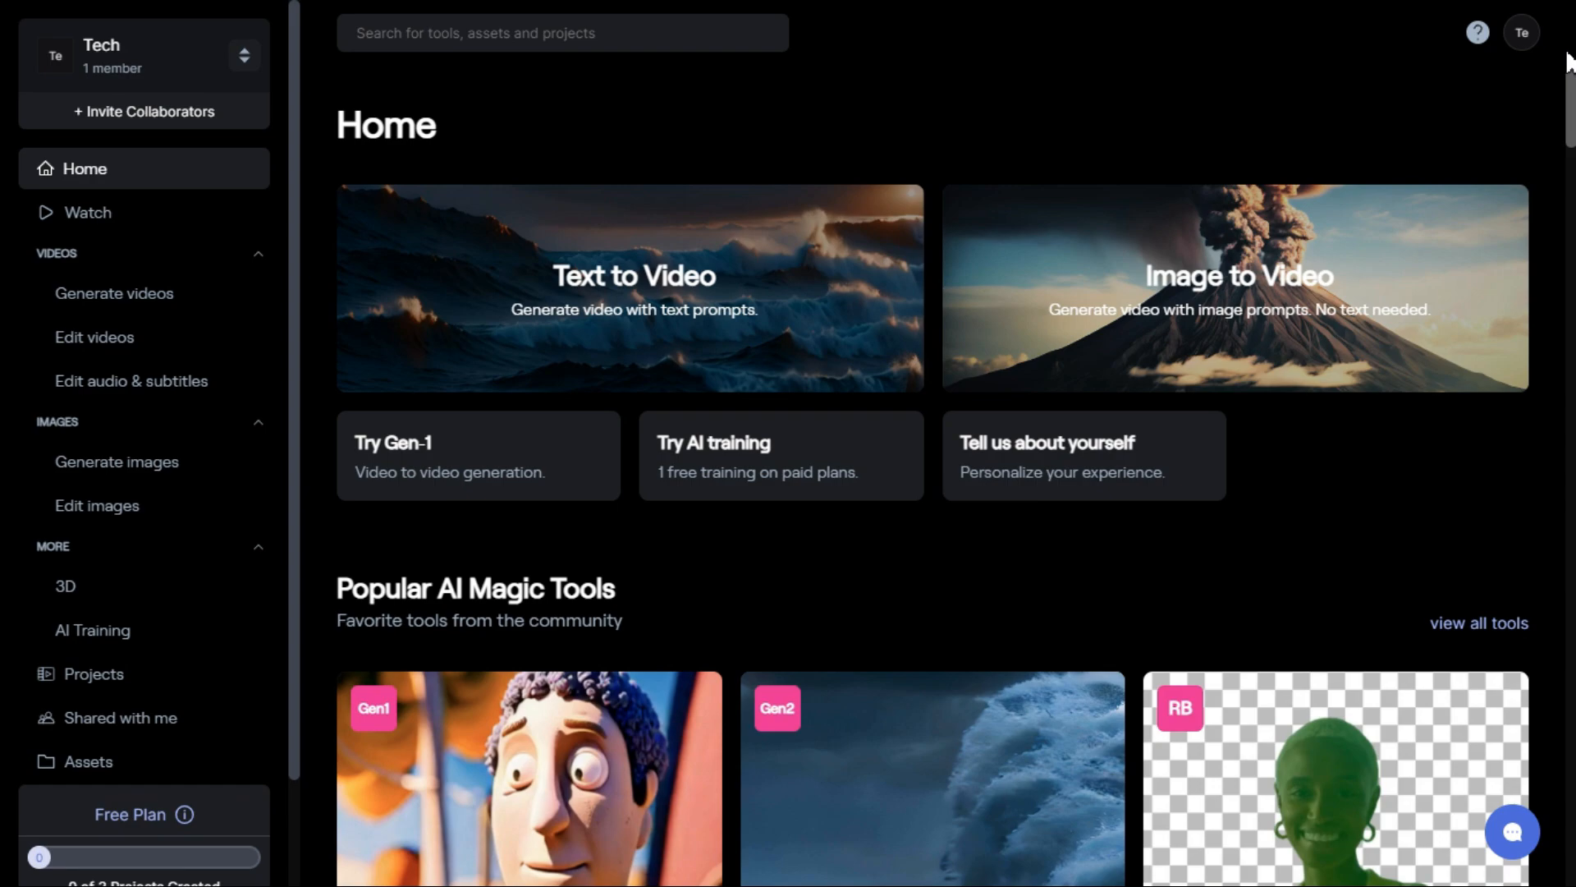
mouse_move(1290, 349)
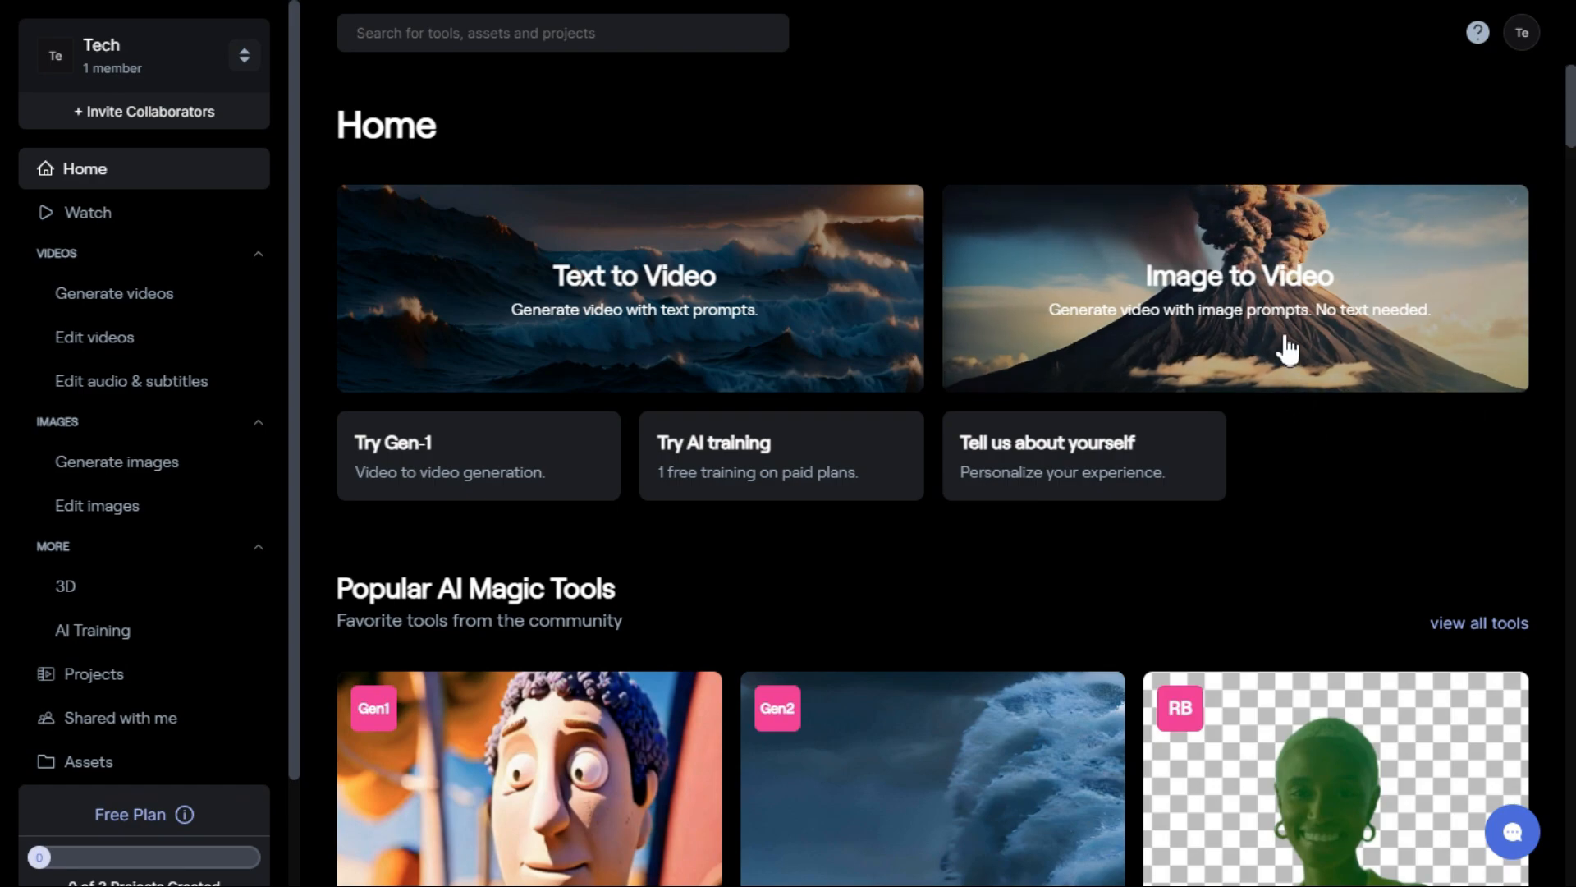
left_click(1236, 288)
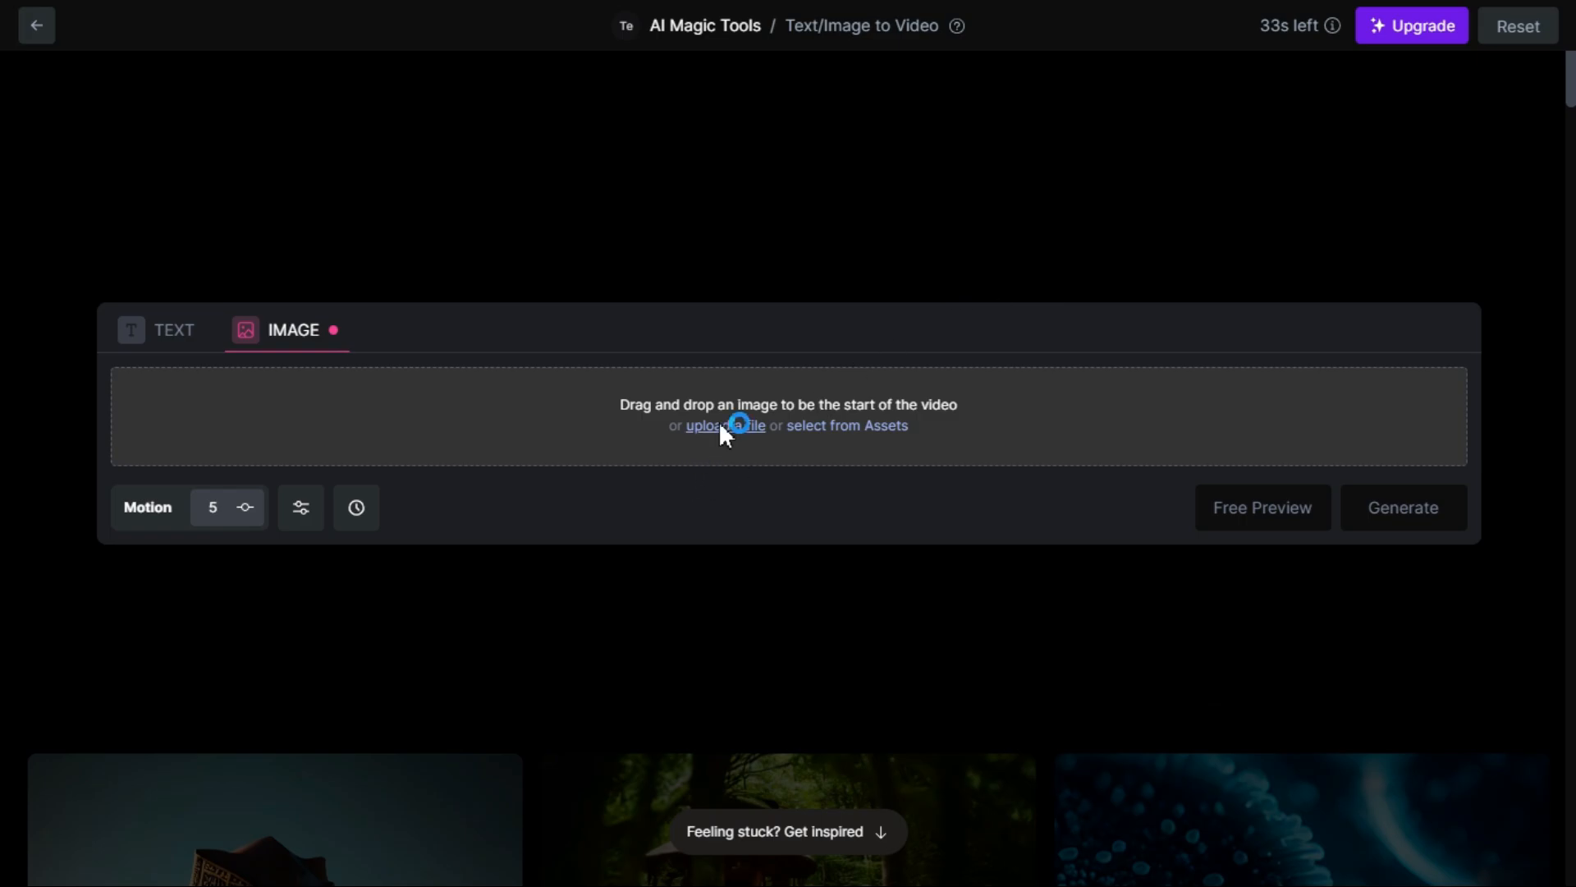
left_click(724, 424)
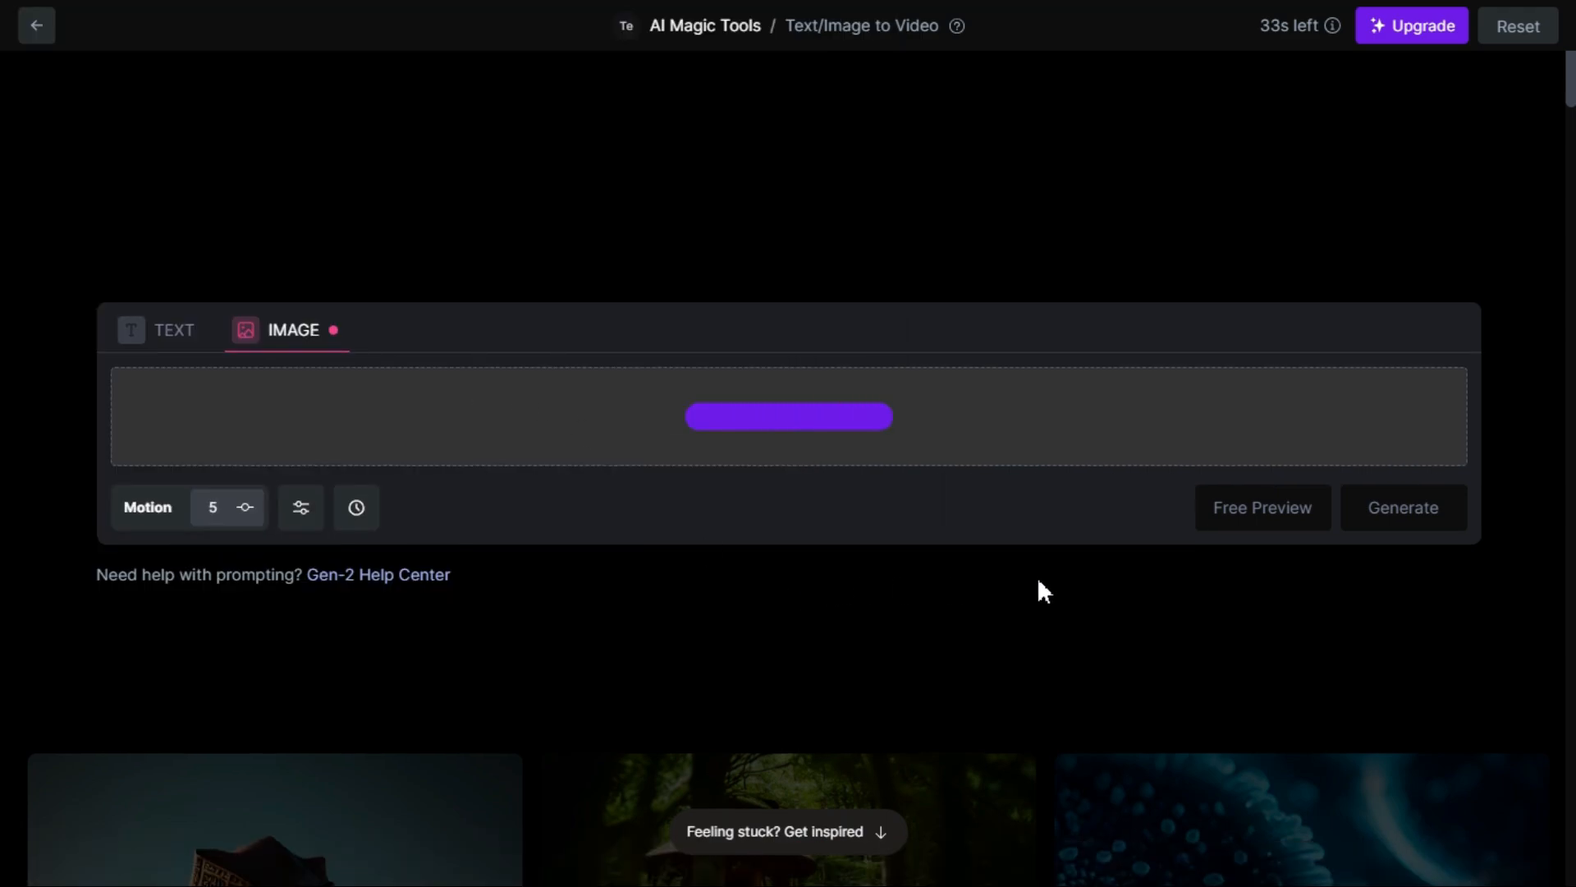
left_click(1401, 506)
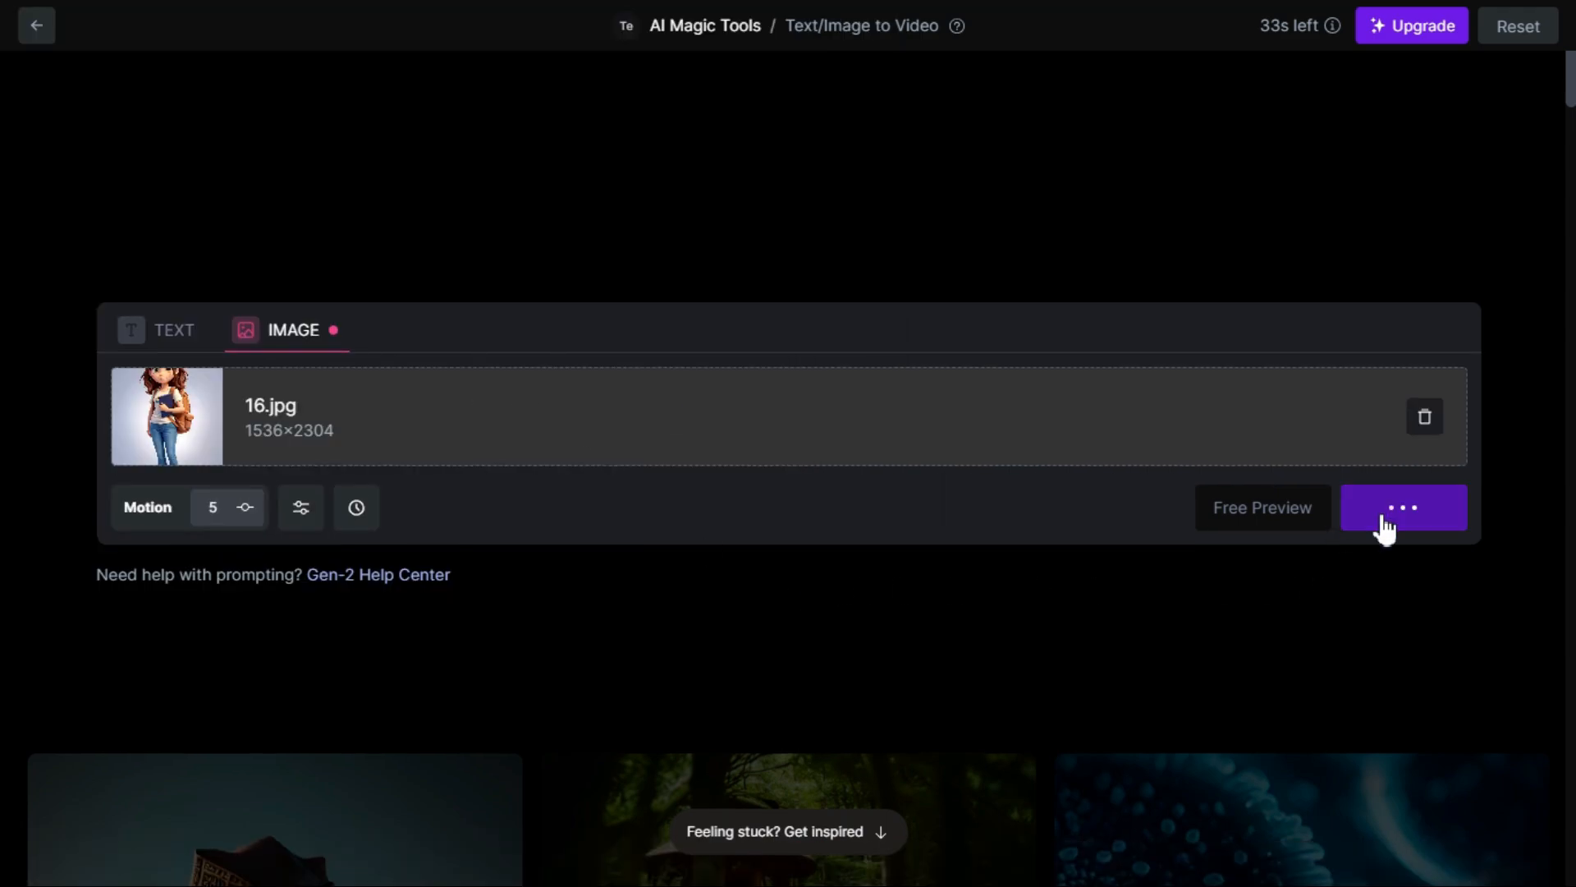
left_click(1402, 506)
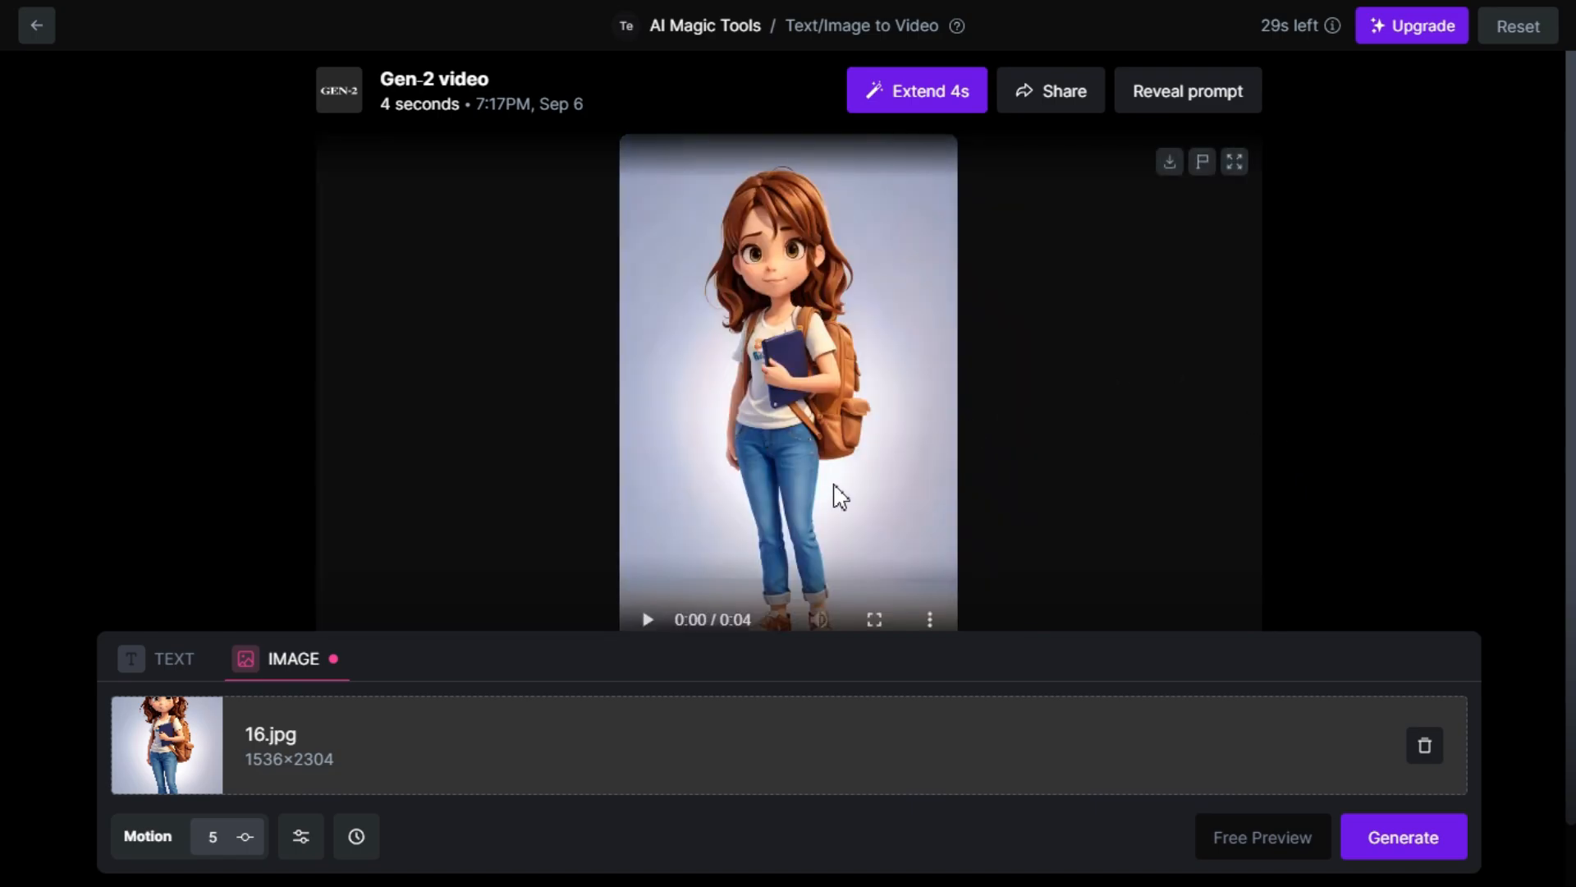
- Play, then pause, the 4-second Gen-2 clip of the backpack-carrying girl
left_click(648, 619)
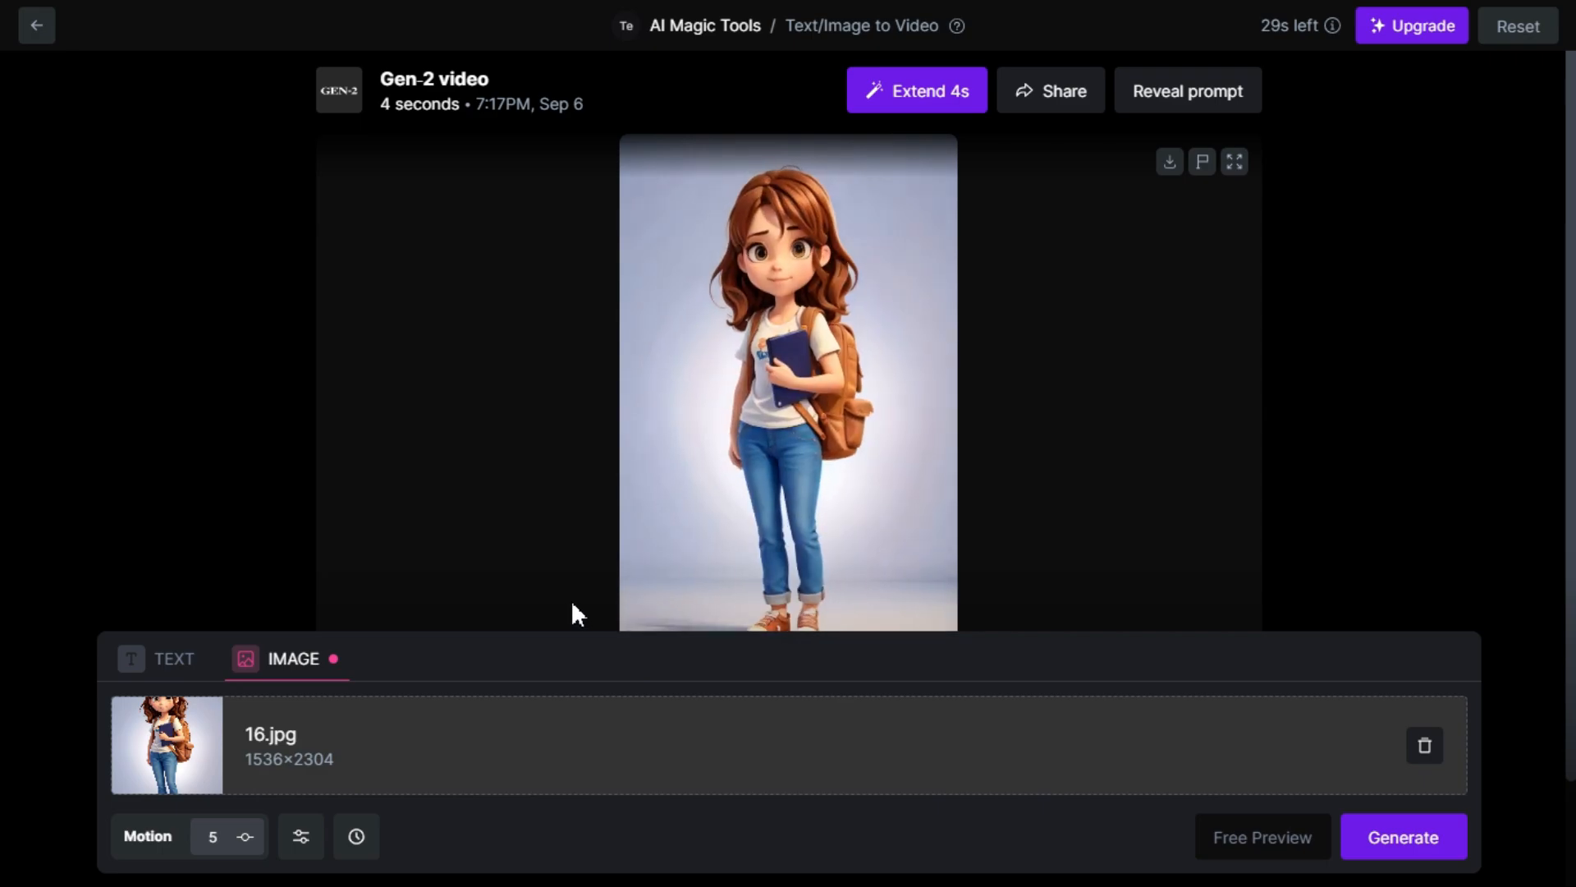
left_click(648, 619)
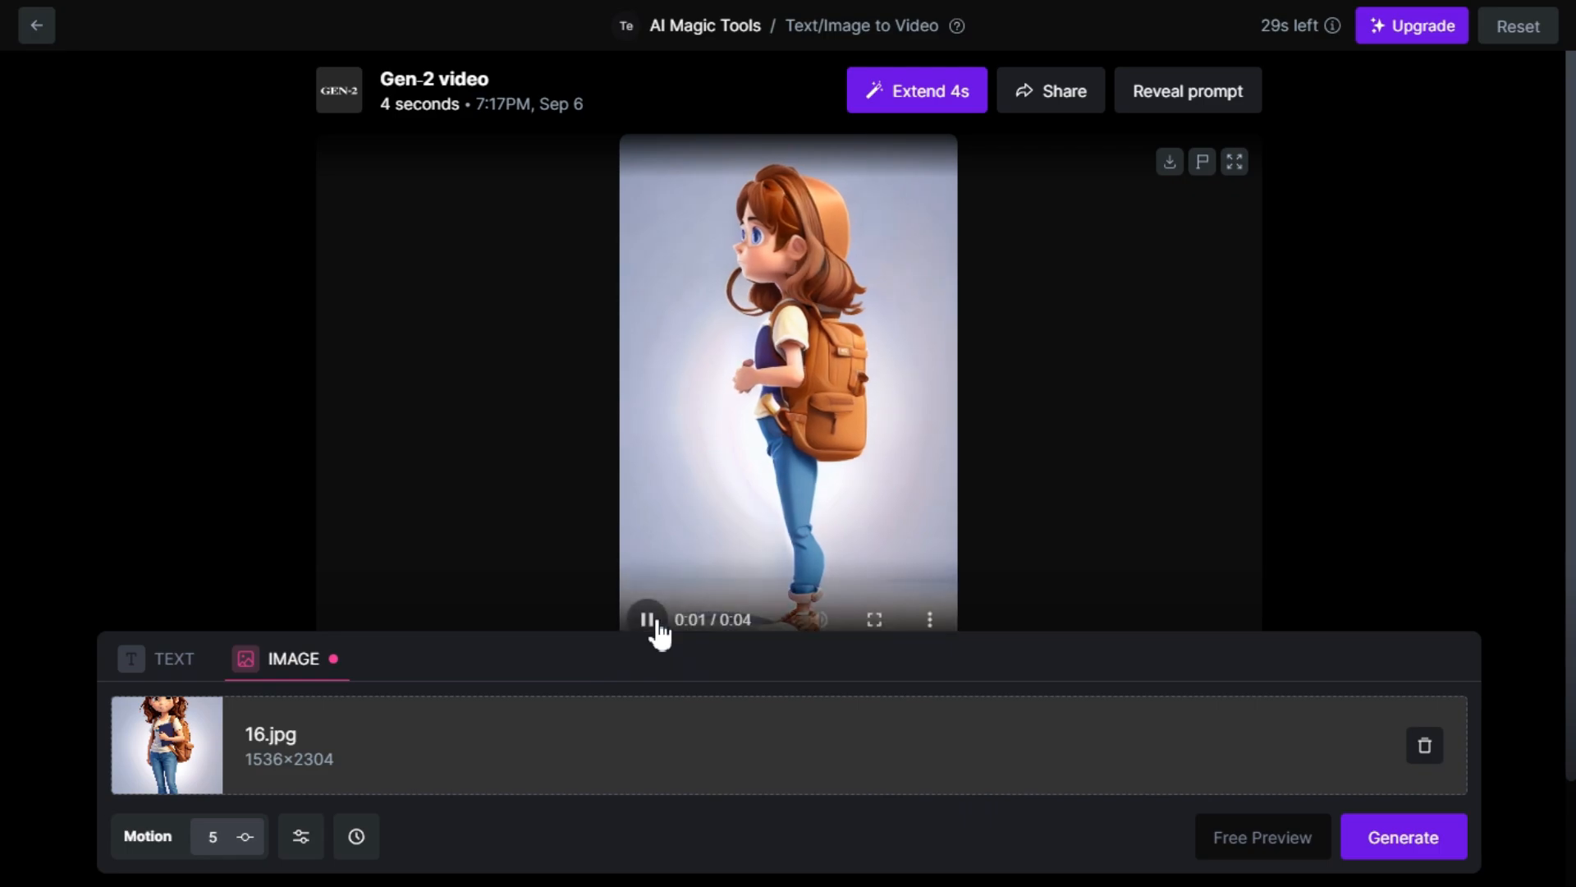
left_click(648, 619)
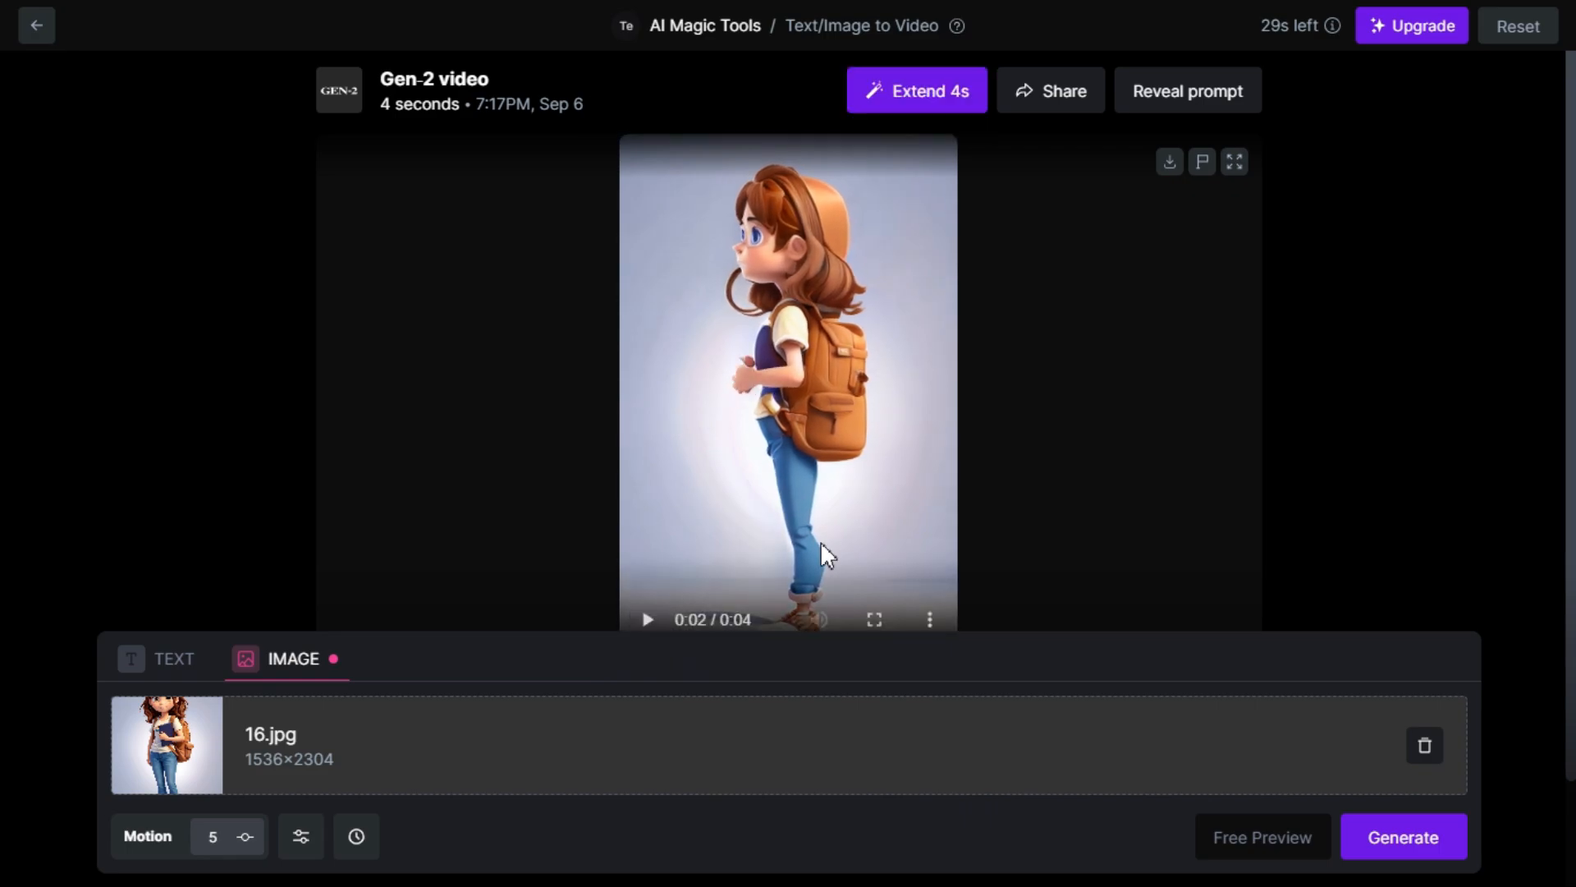
mouse_move(914, 109)
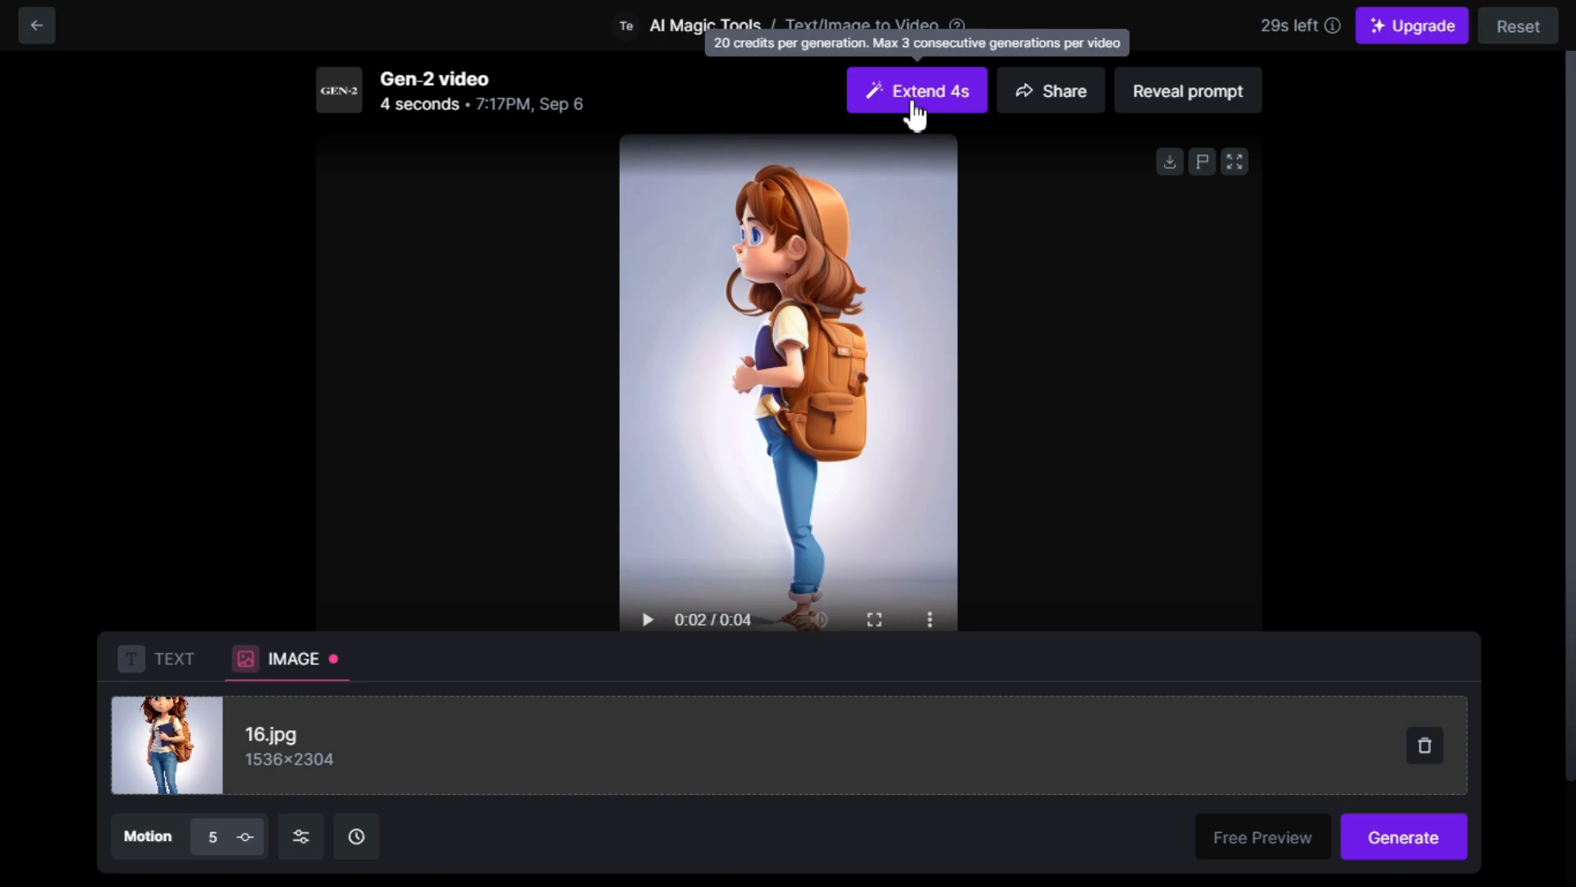
mouse_move(1169, 166)
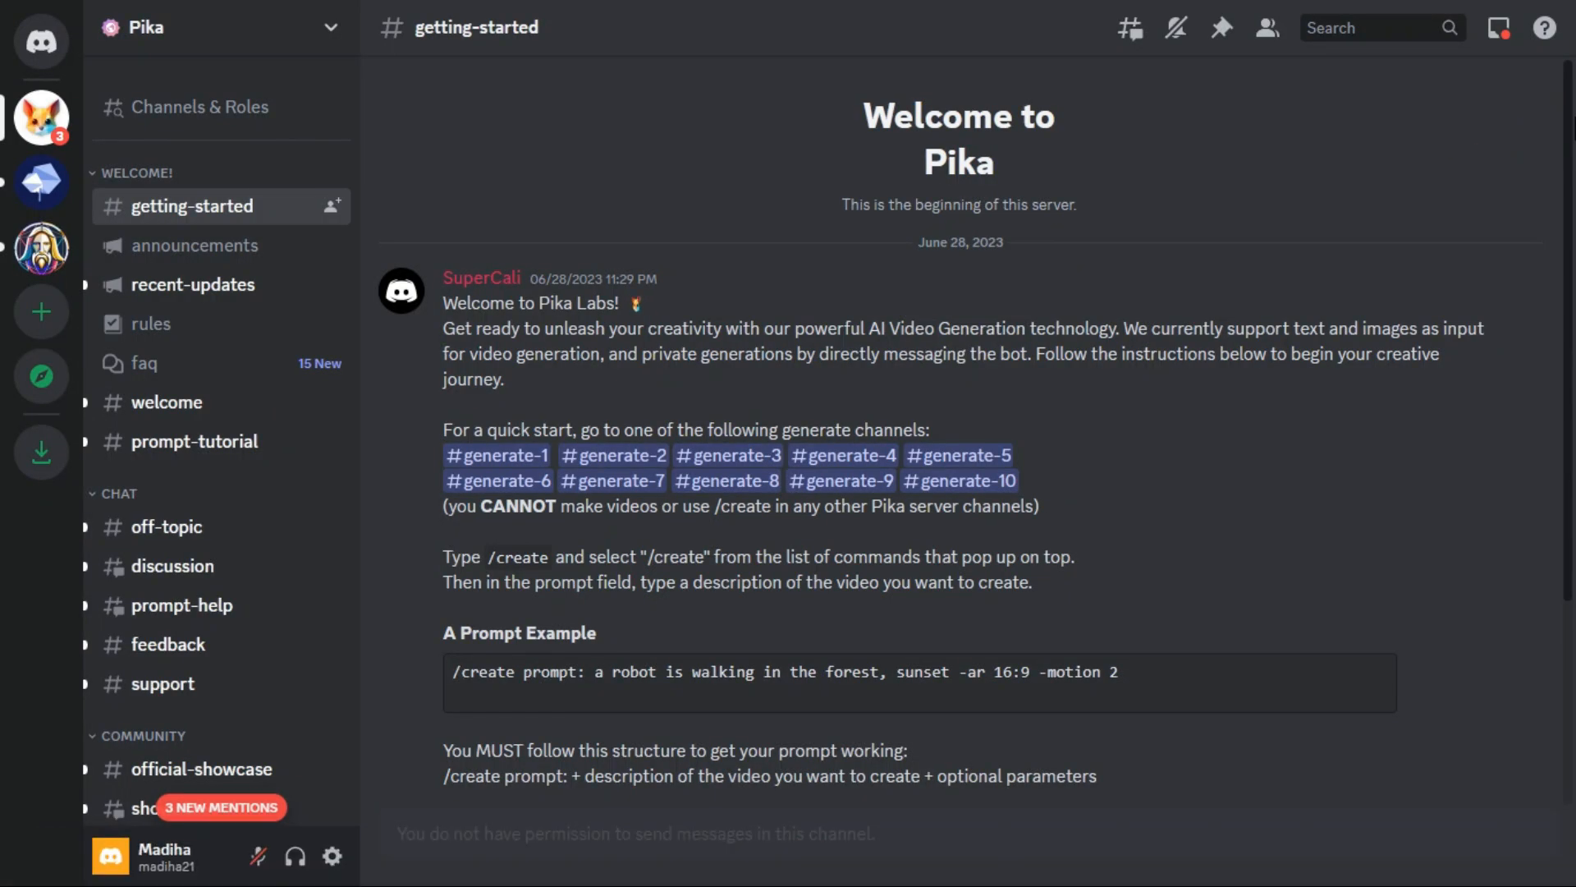
- Scroll the Pika server's channel list and open #generate-1 under Creations
scroll("down", 3)
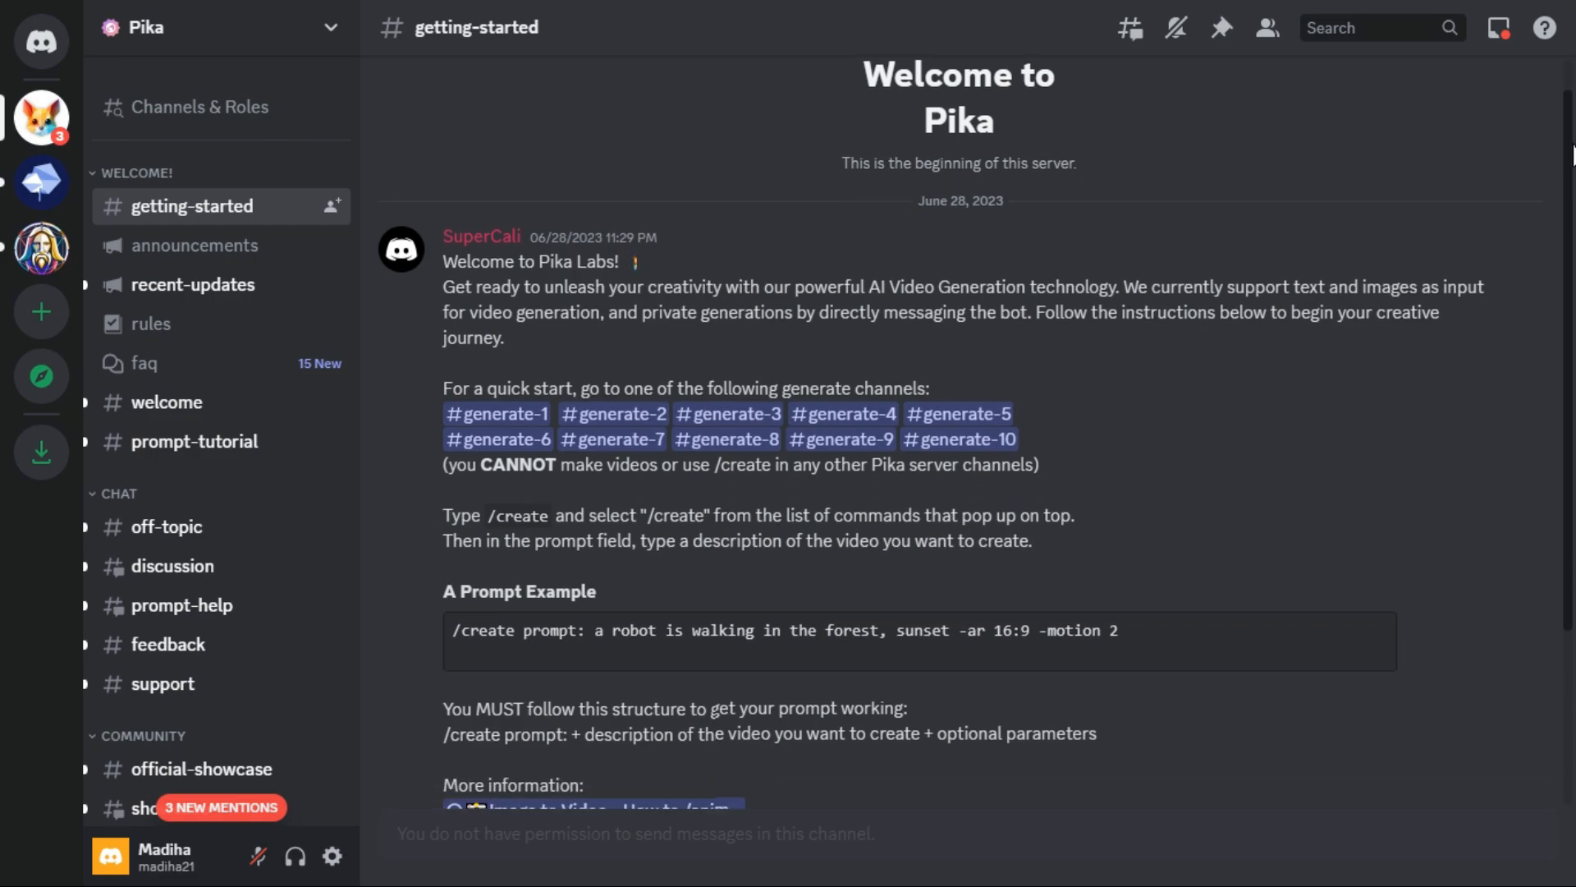
scroll("down", 3)
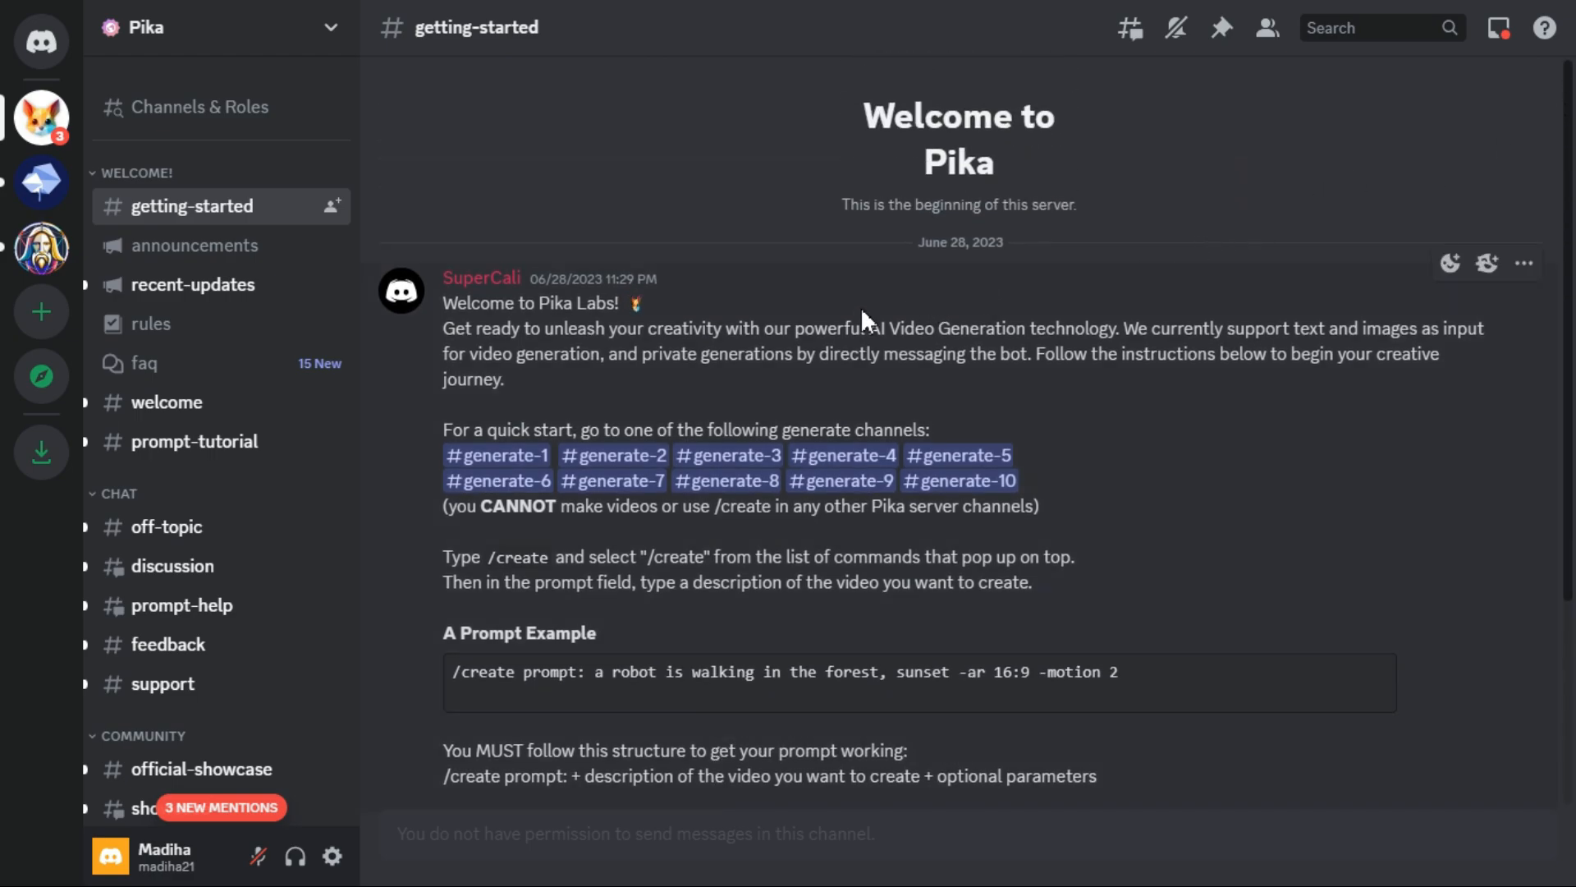
scroll("down", 3)
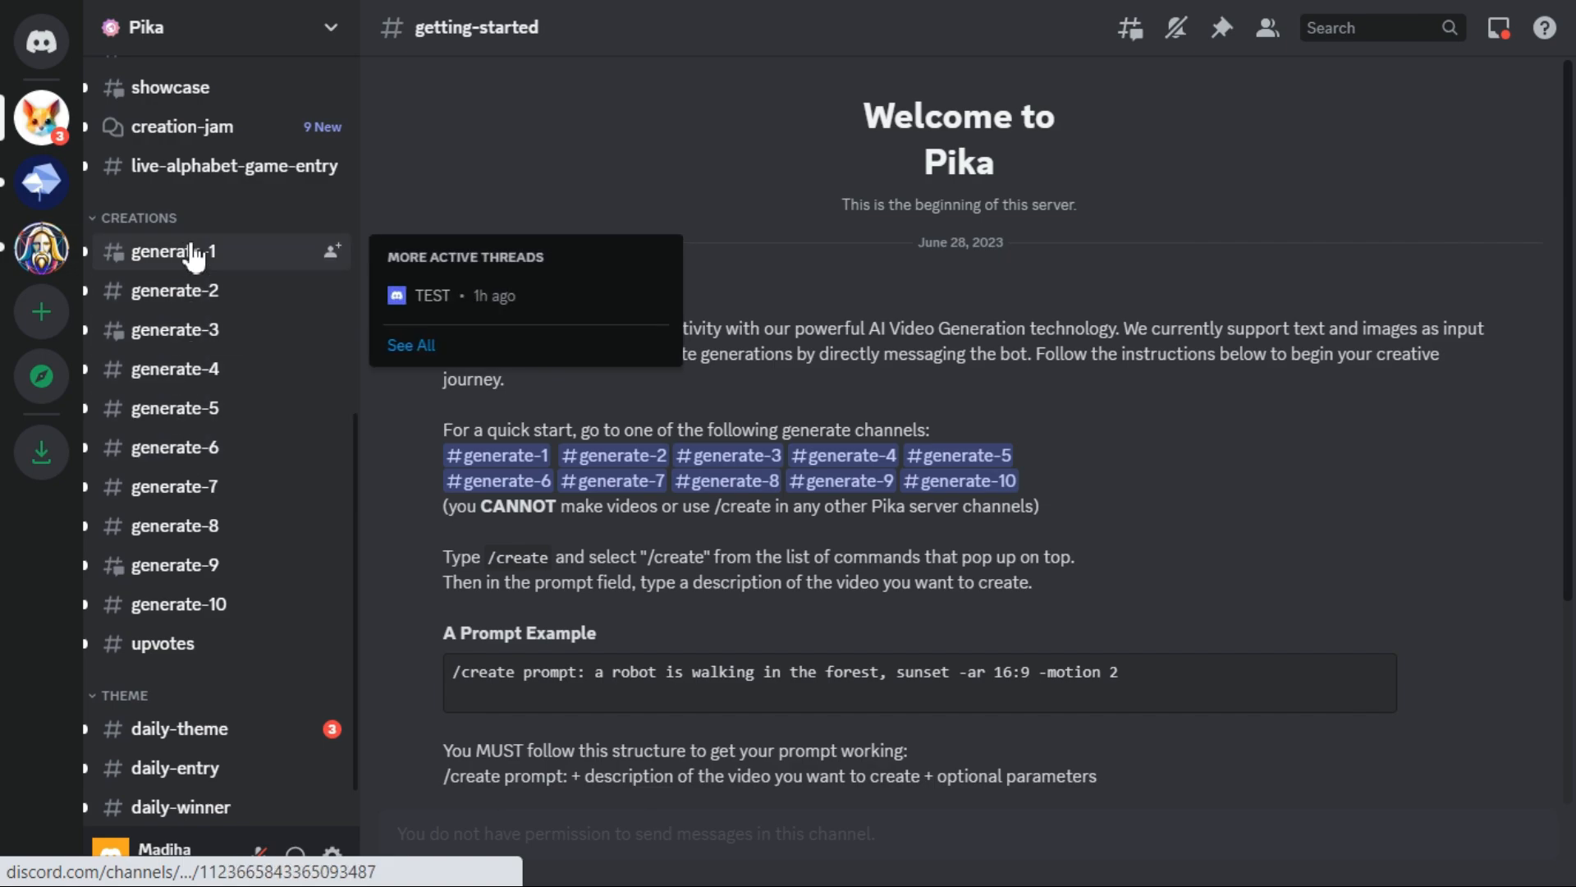
left_click(174, 251)
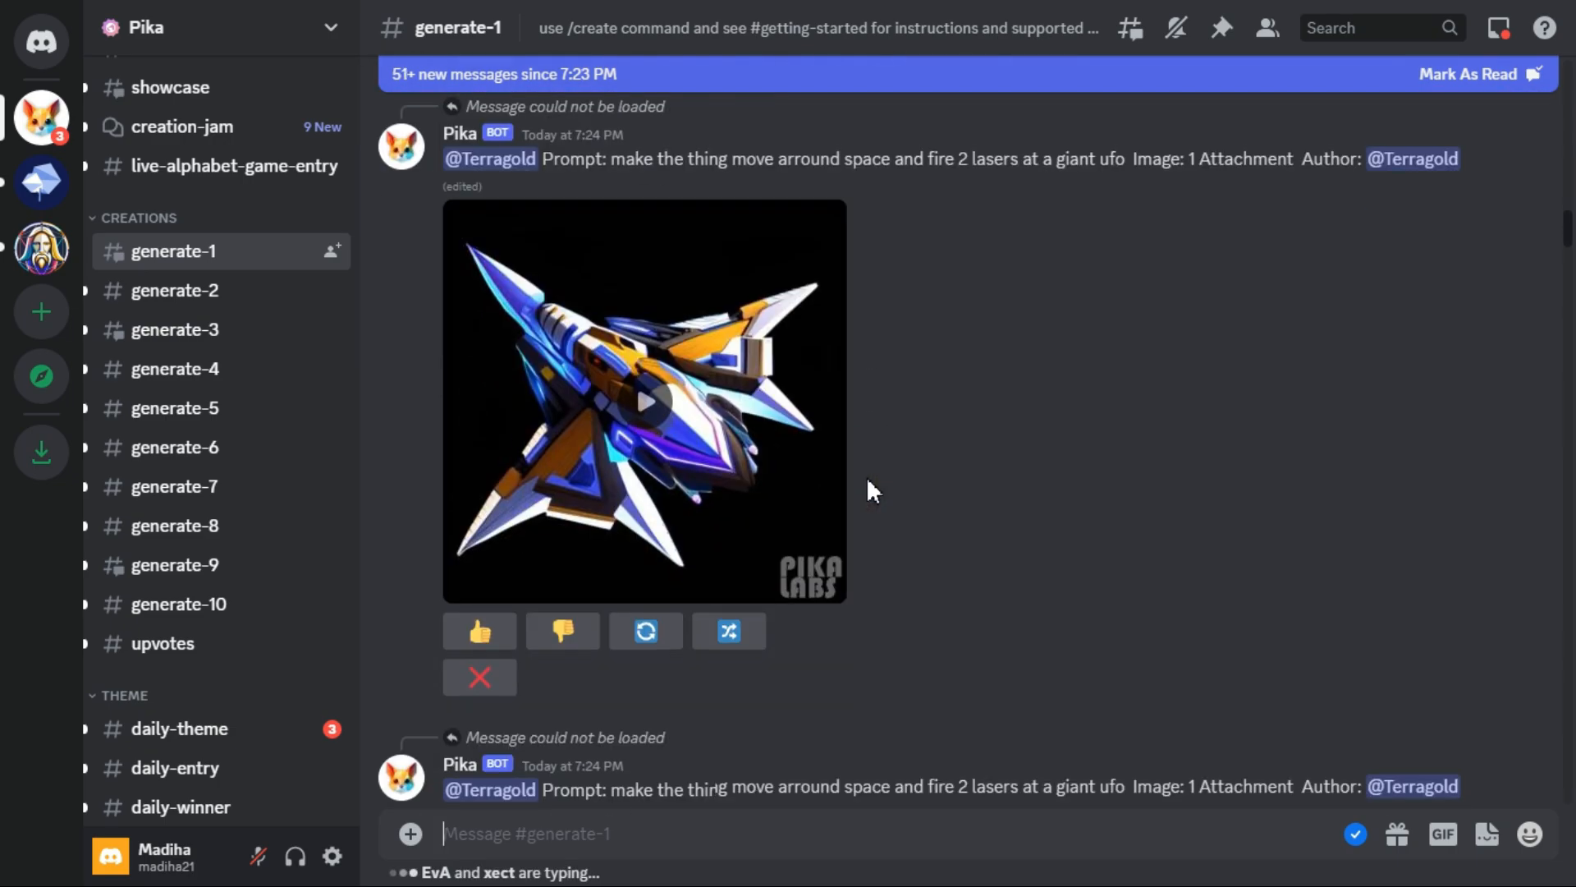
- Send a Pika /create request with 12.jpg and the prompt 'Walking, Clouds Moving'
type("/")
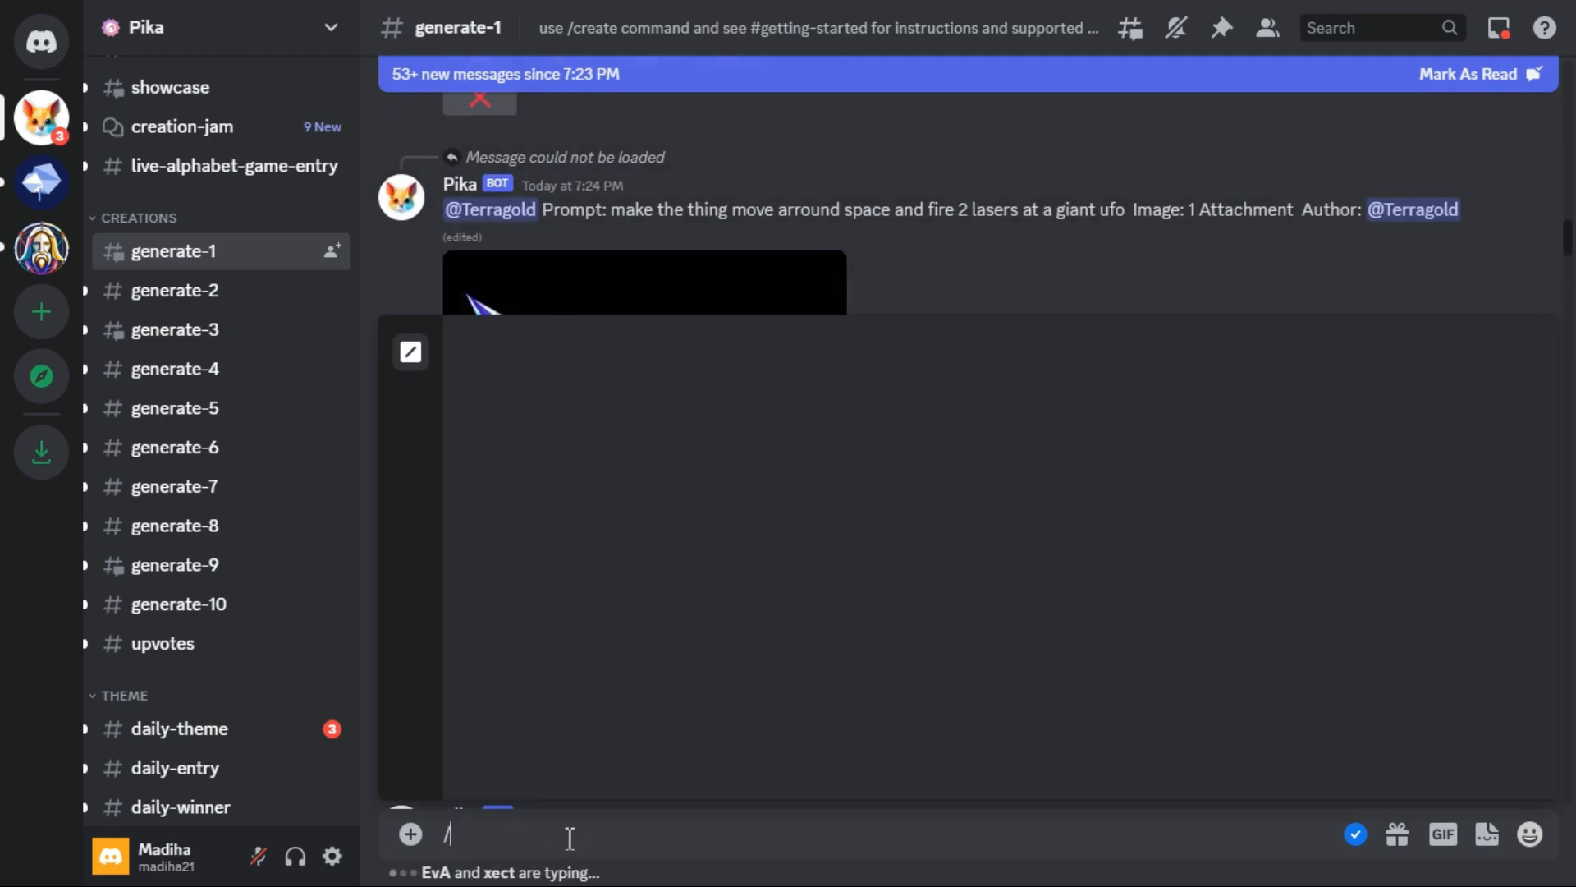
type("create")
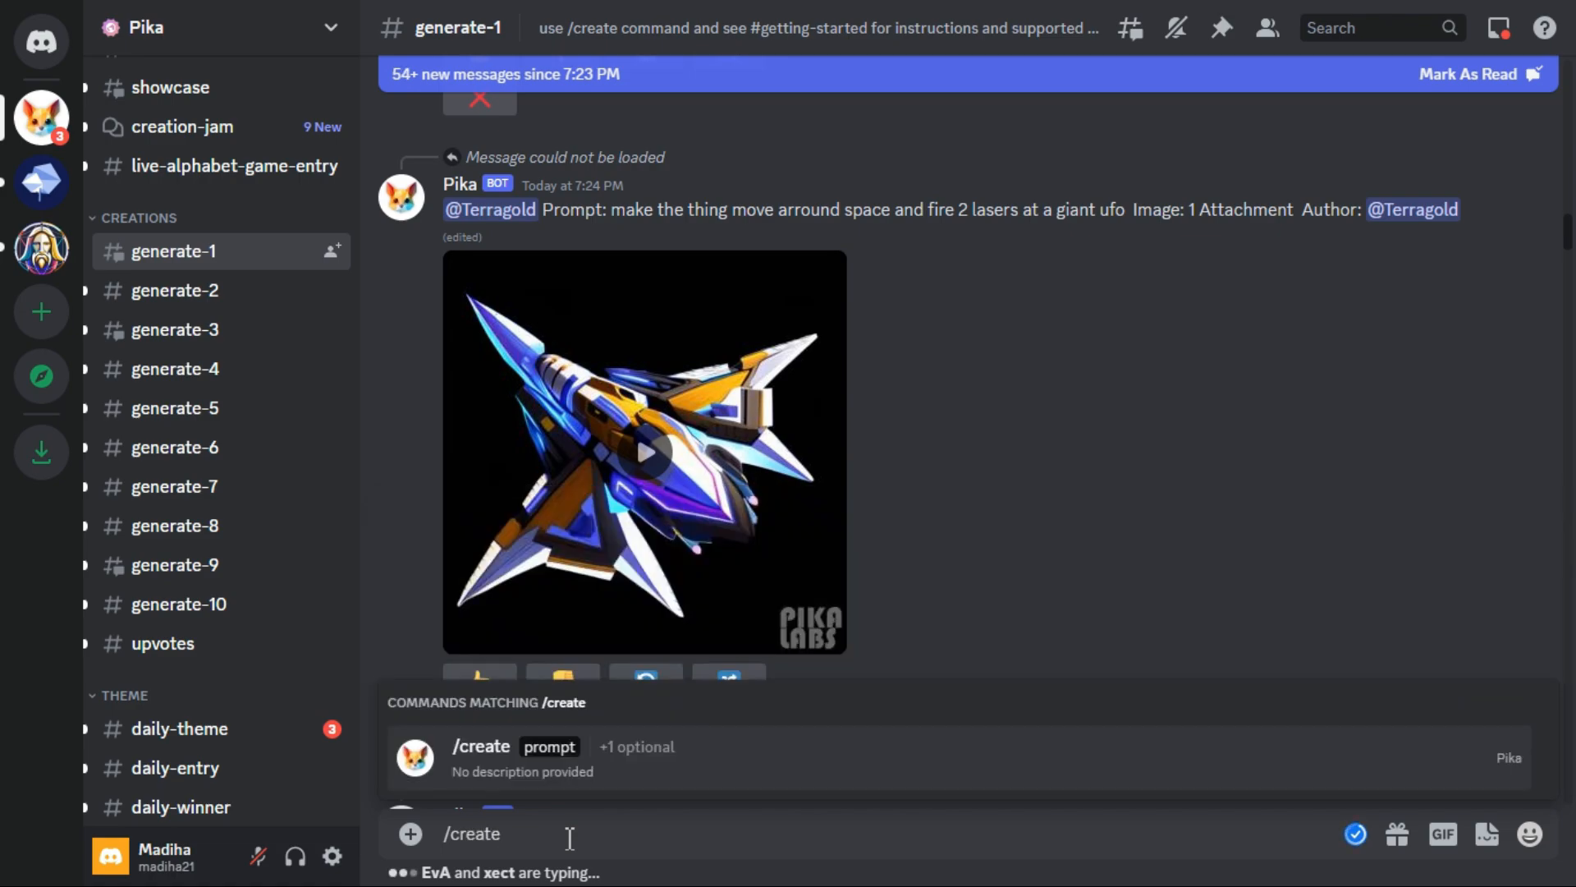
left_click(480, 746)
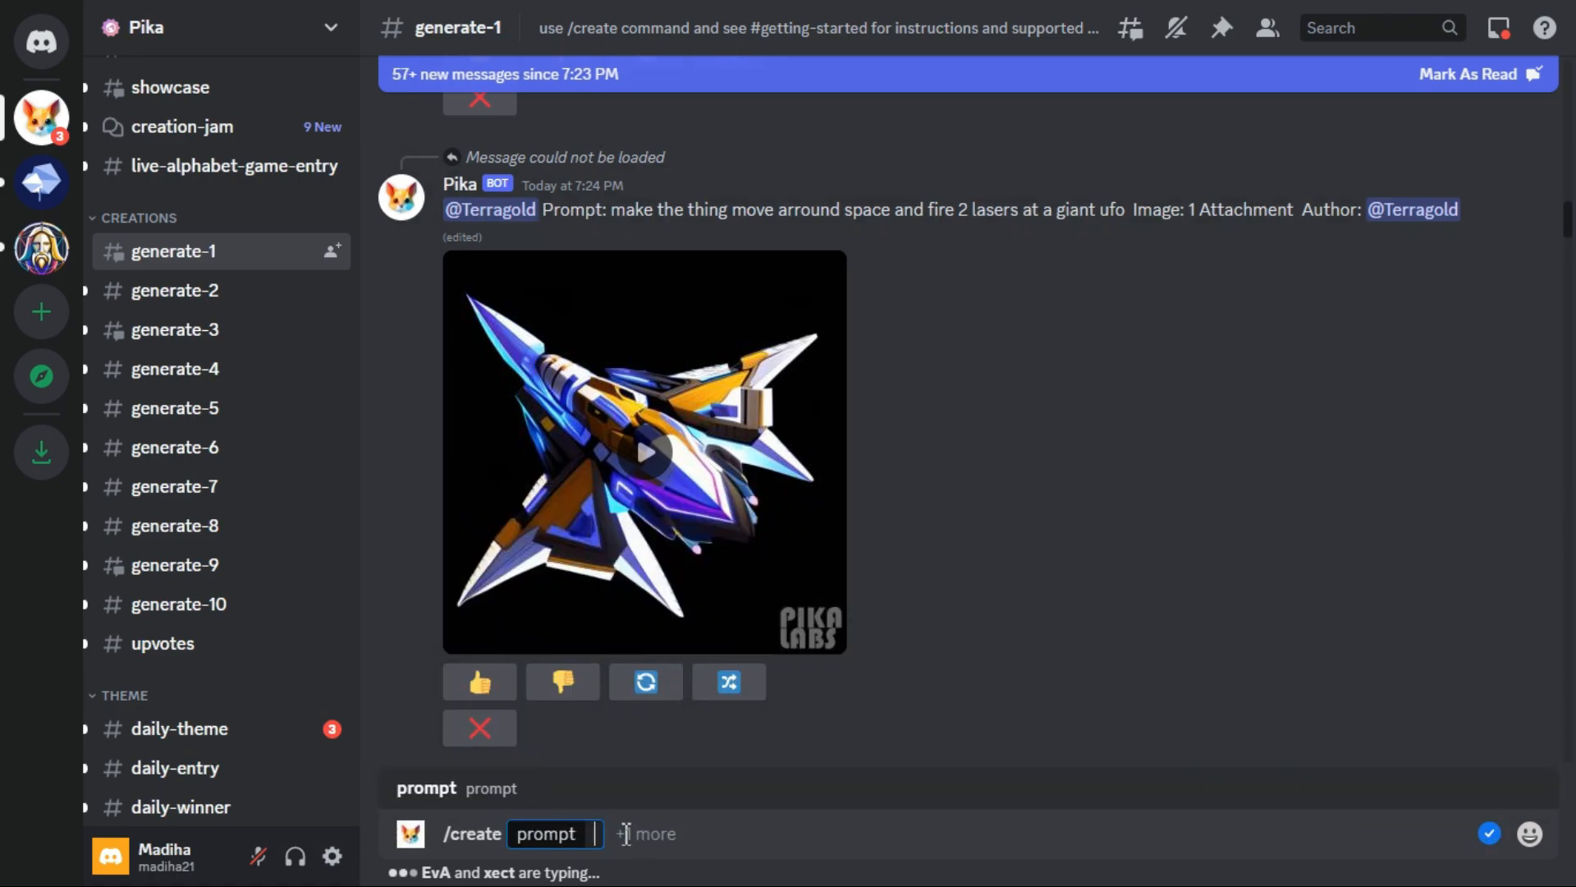
left_click(648, 834)
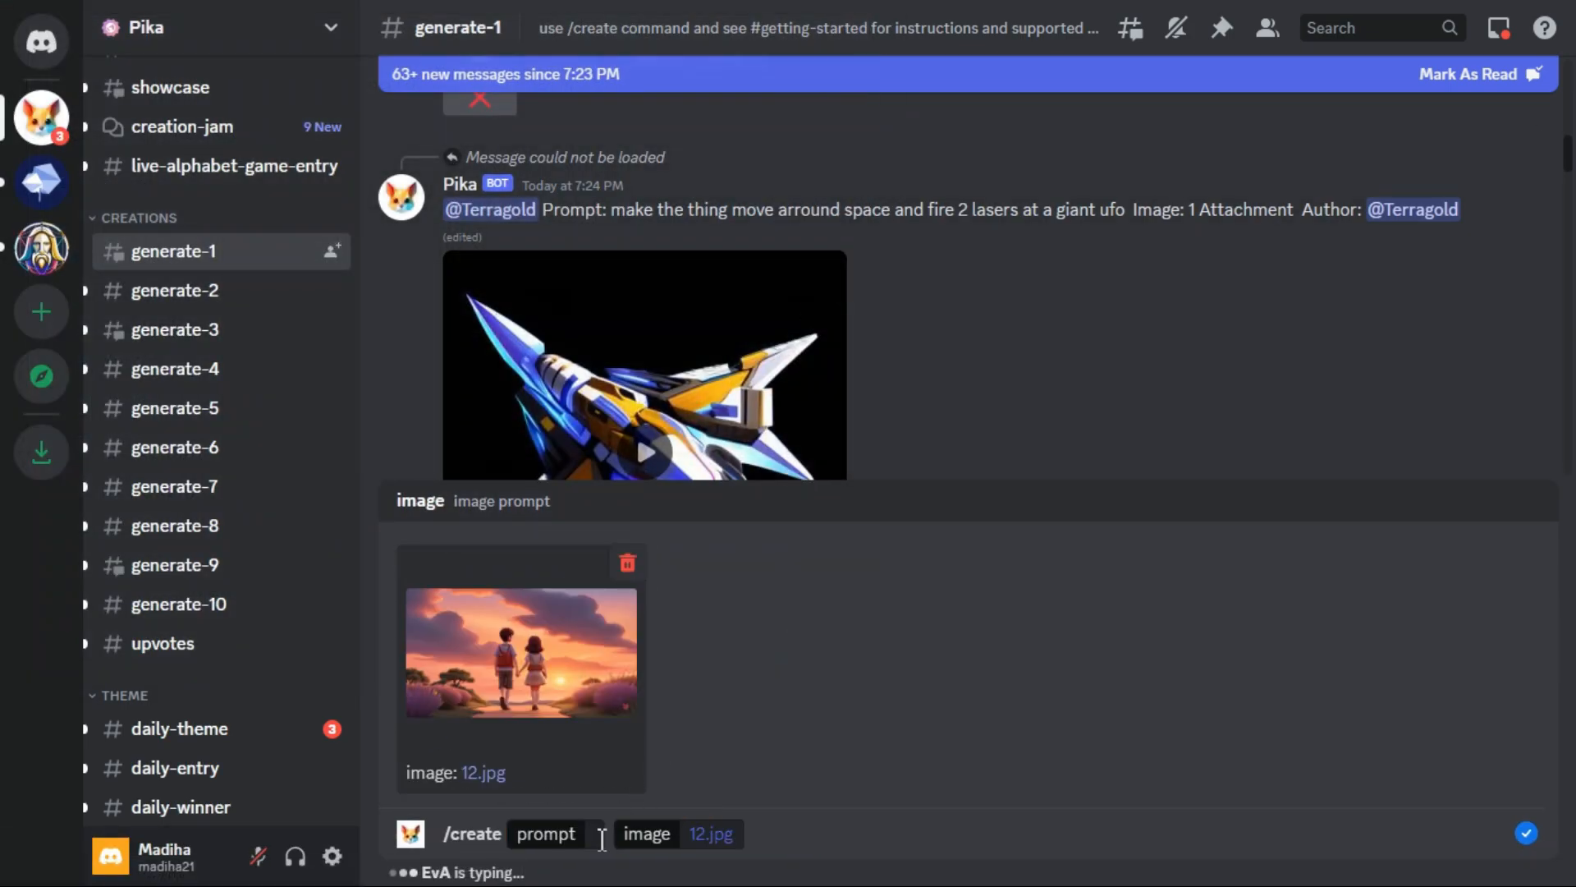
type("Walking,")
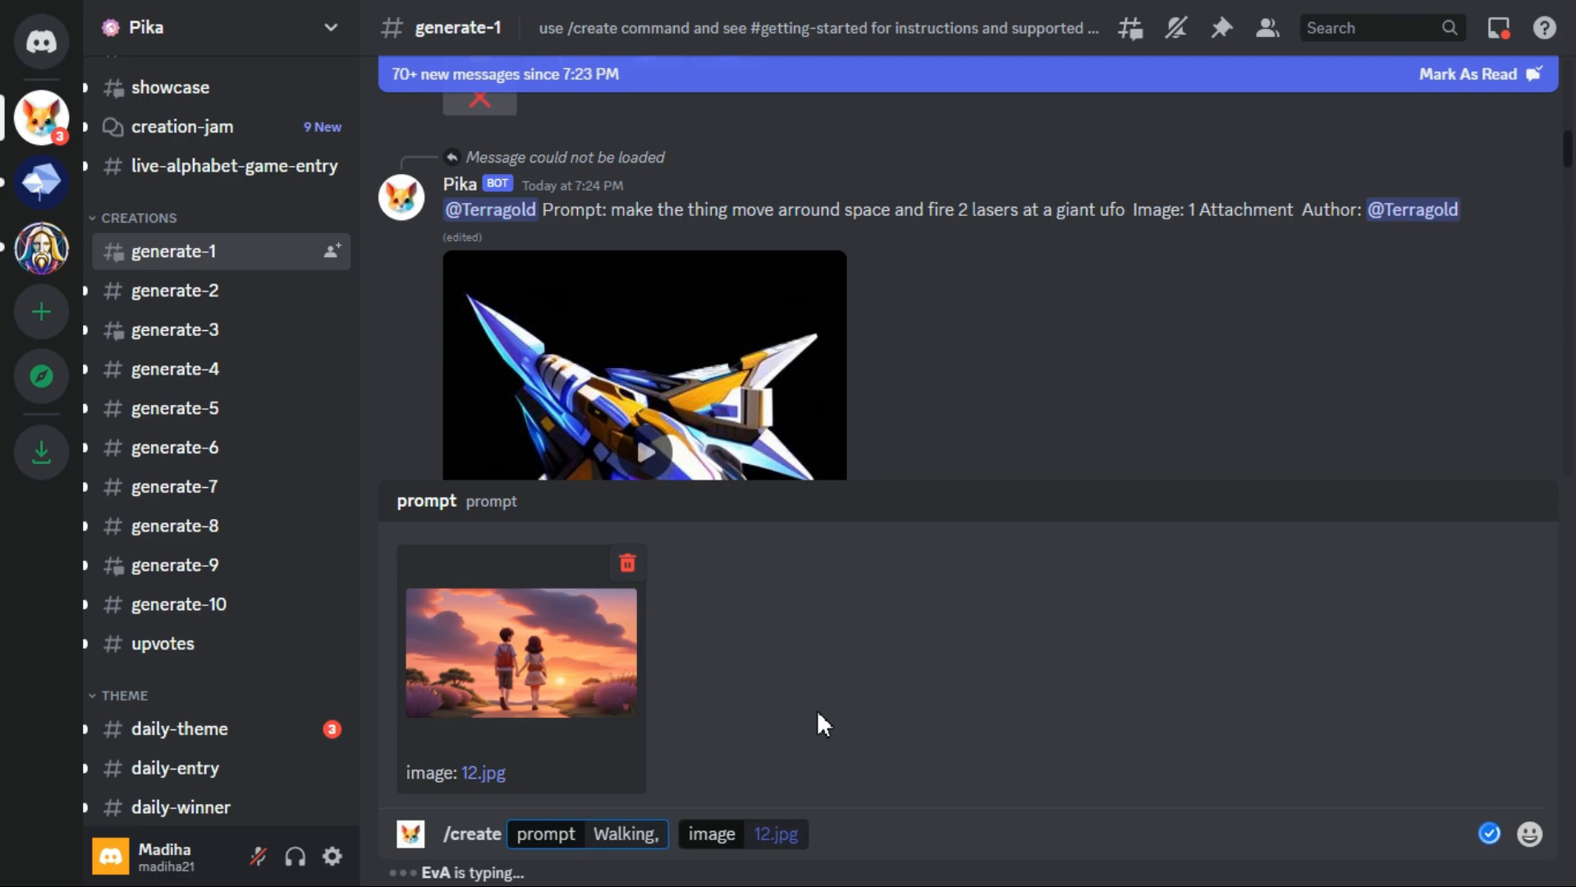
type("Clouds Movin")
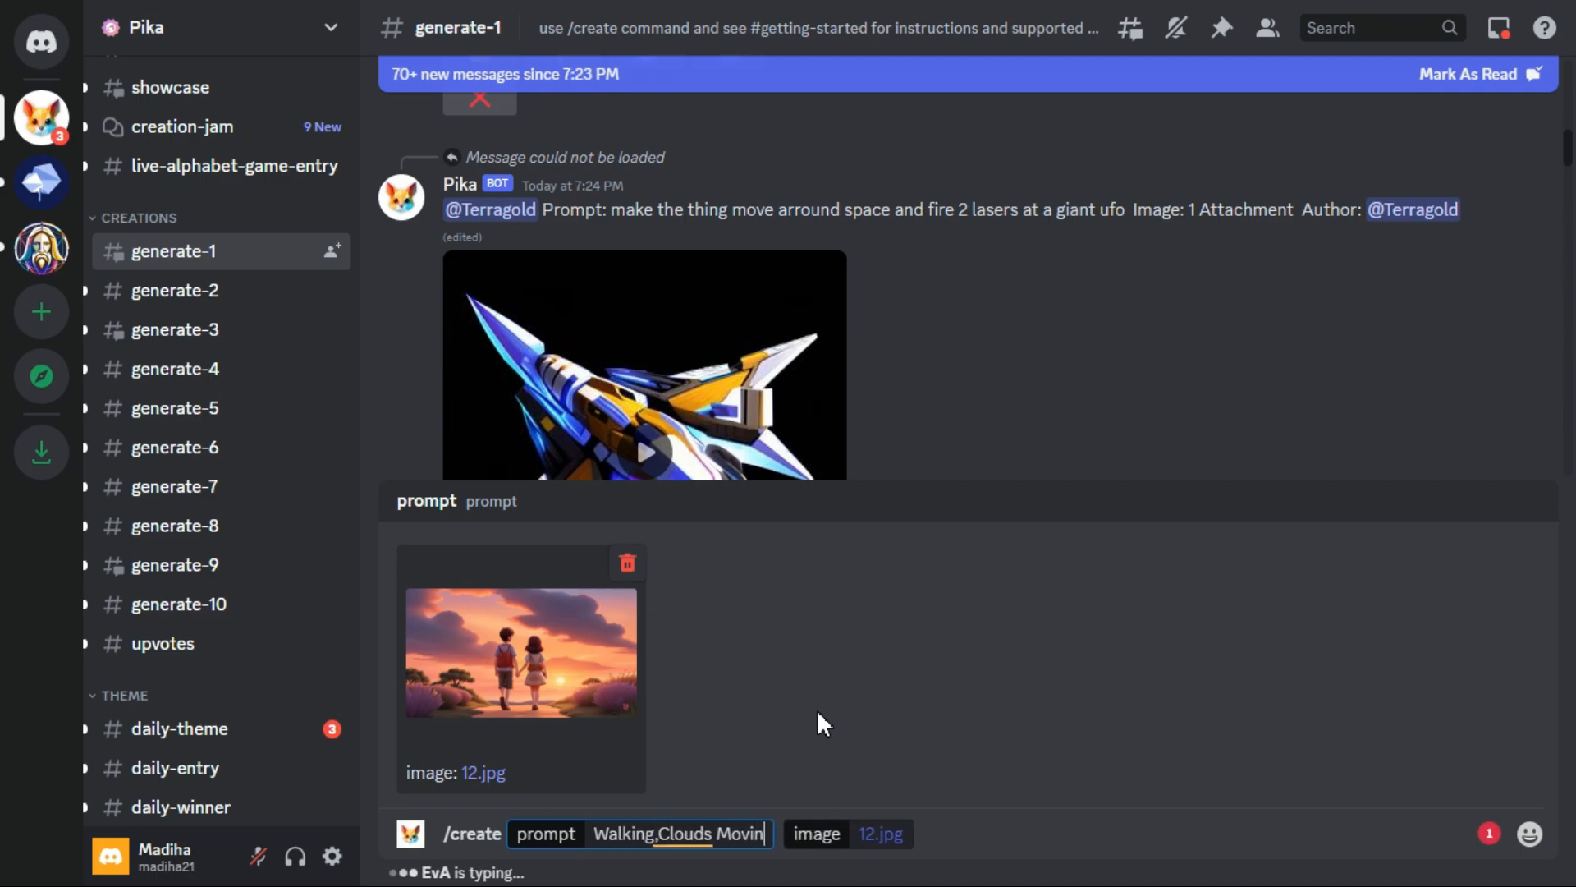
key("Enter")
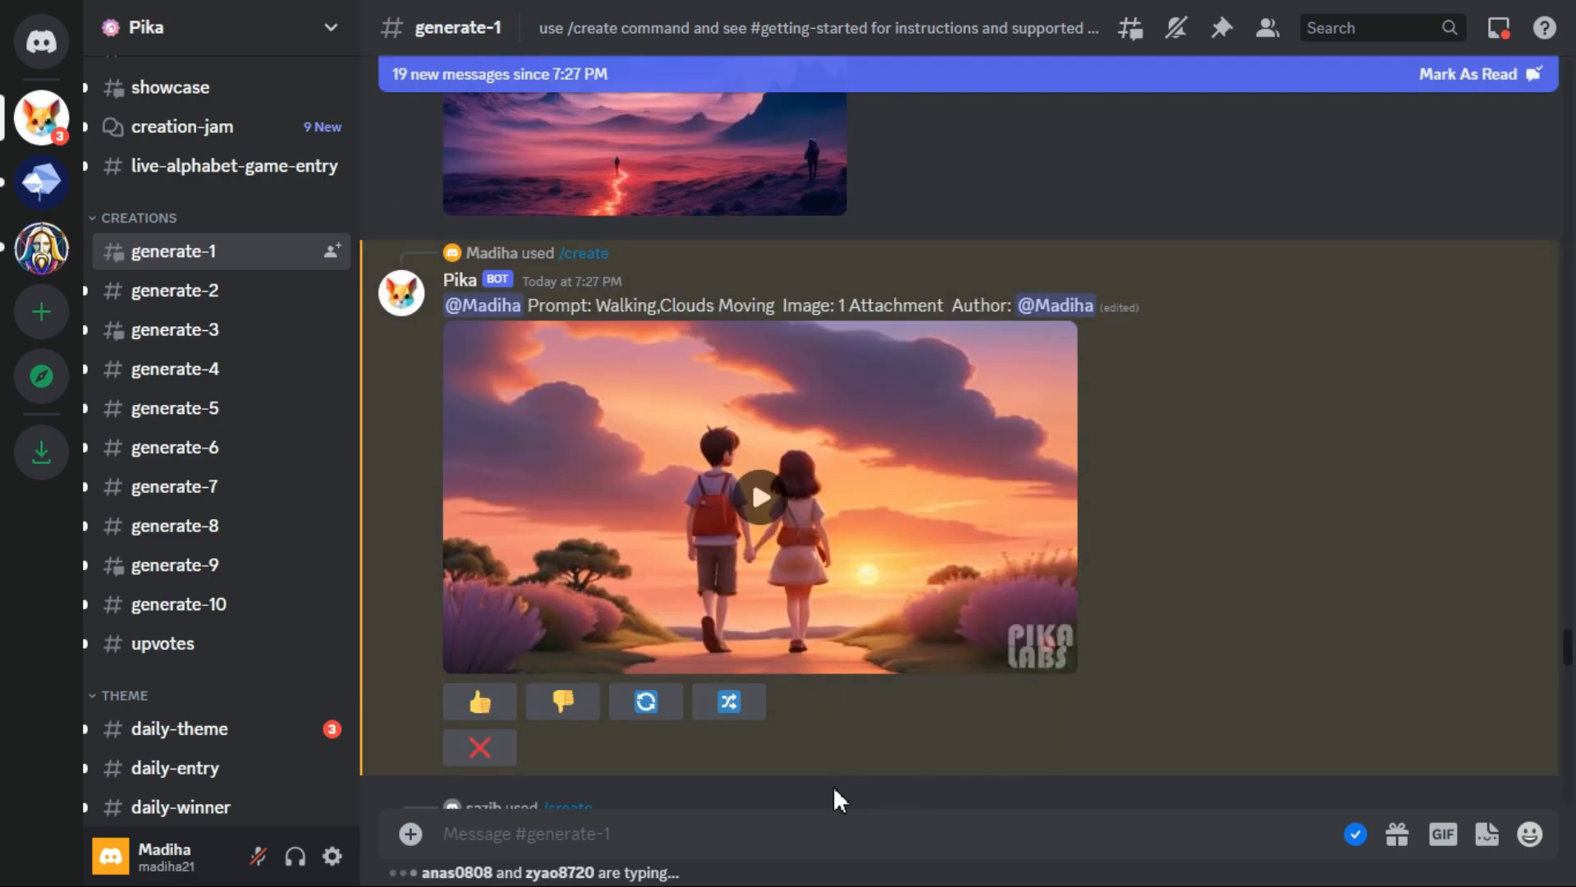
mouse_move(758, 500)
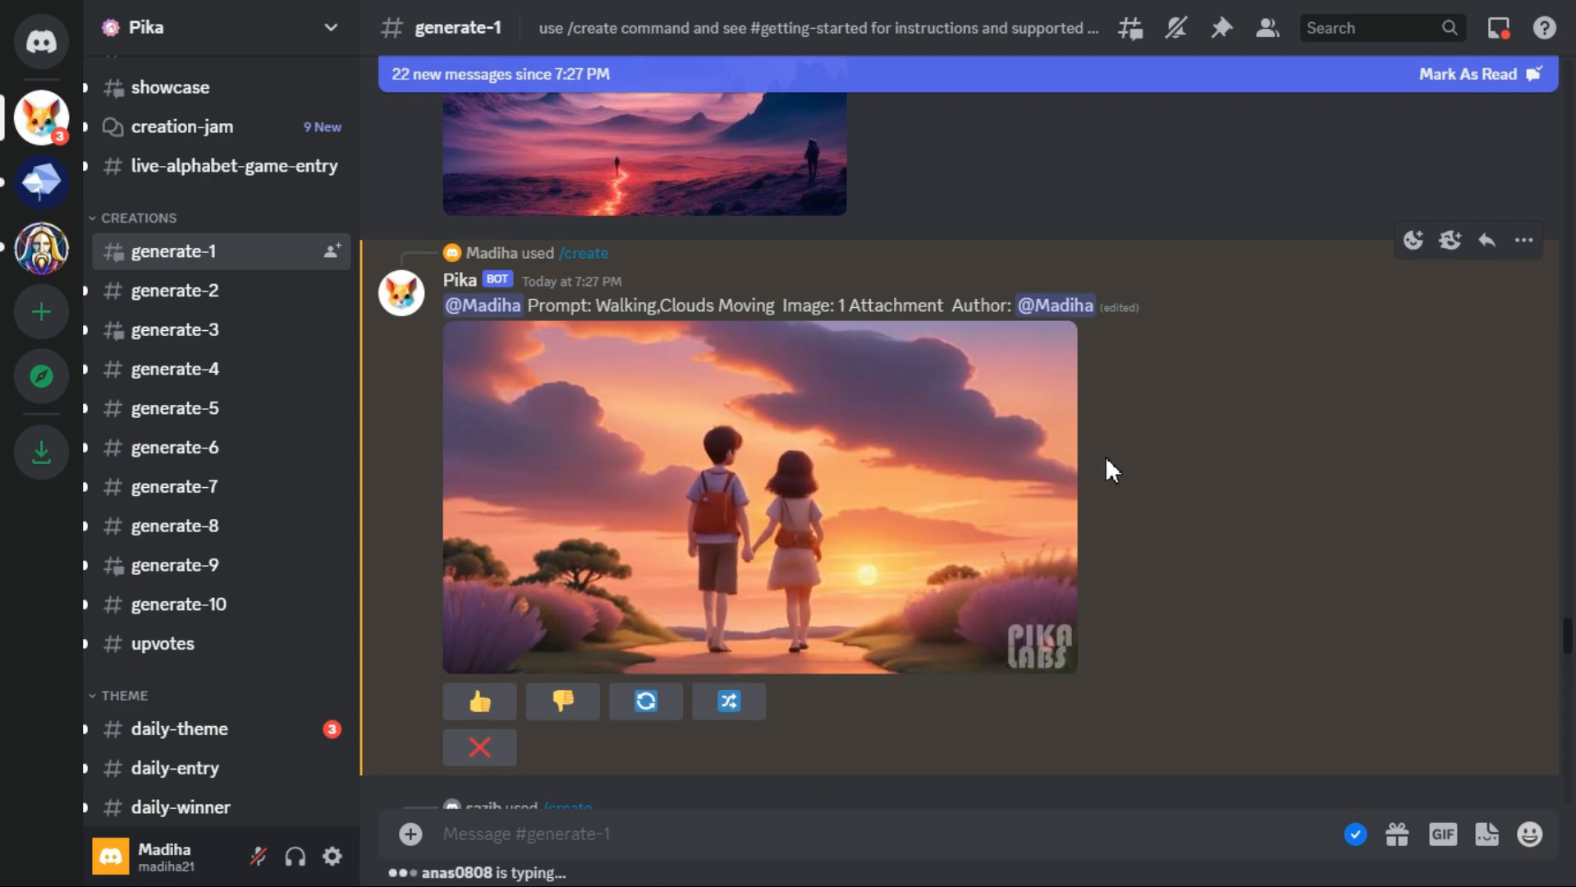
- Play the Pika bot's animation of the couple walking toward the sunset
left_click(758, 497)
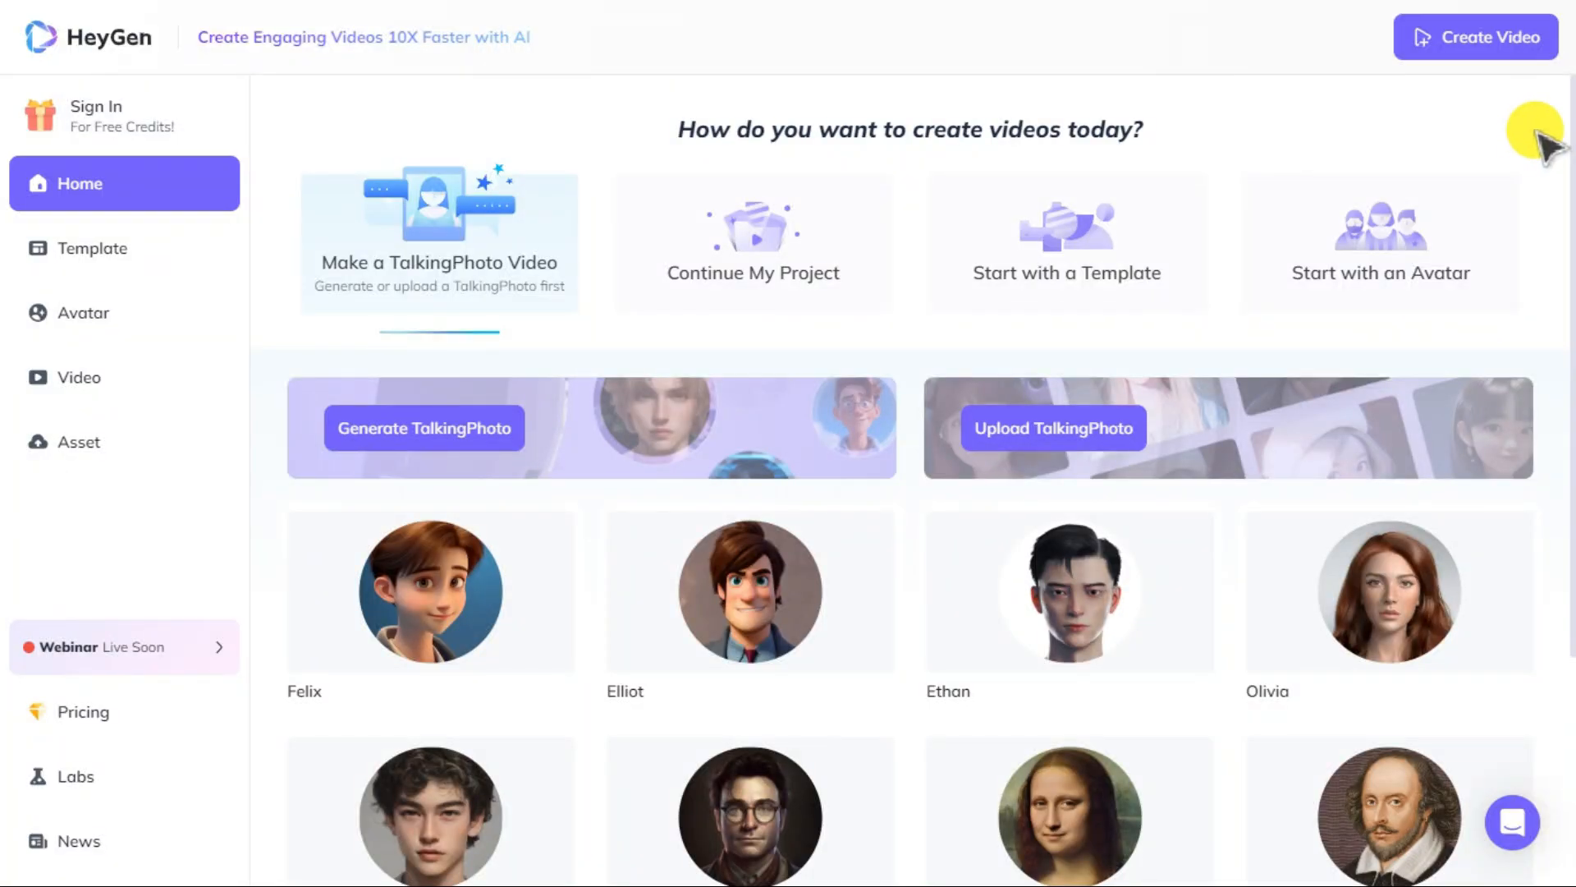
mouse_move(1536, 191)
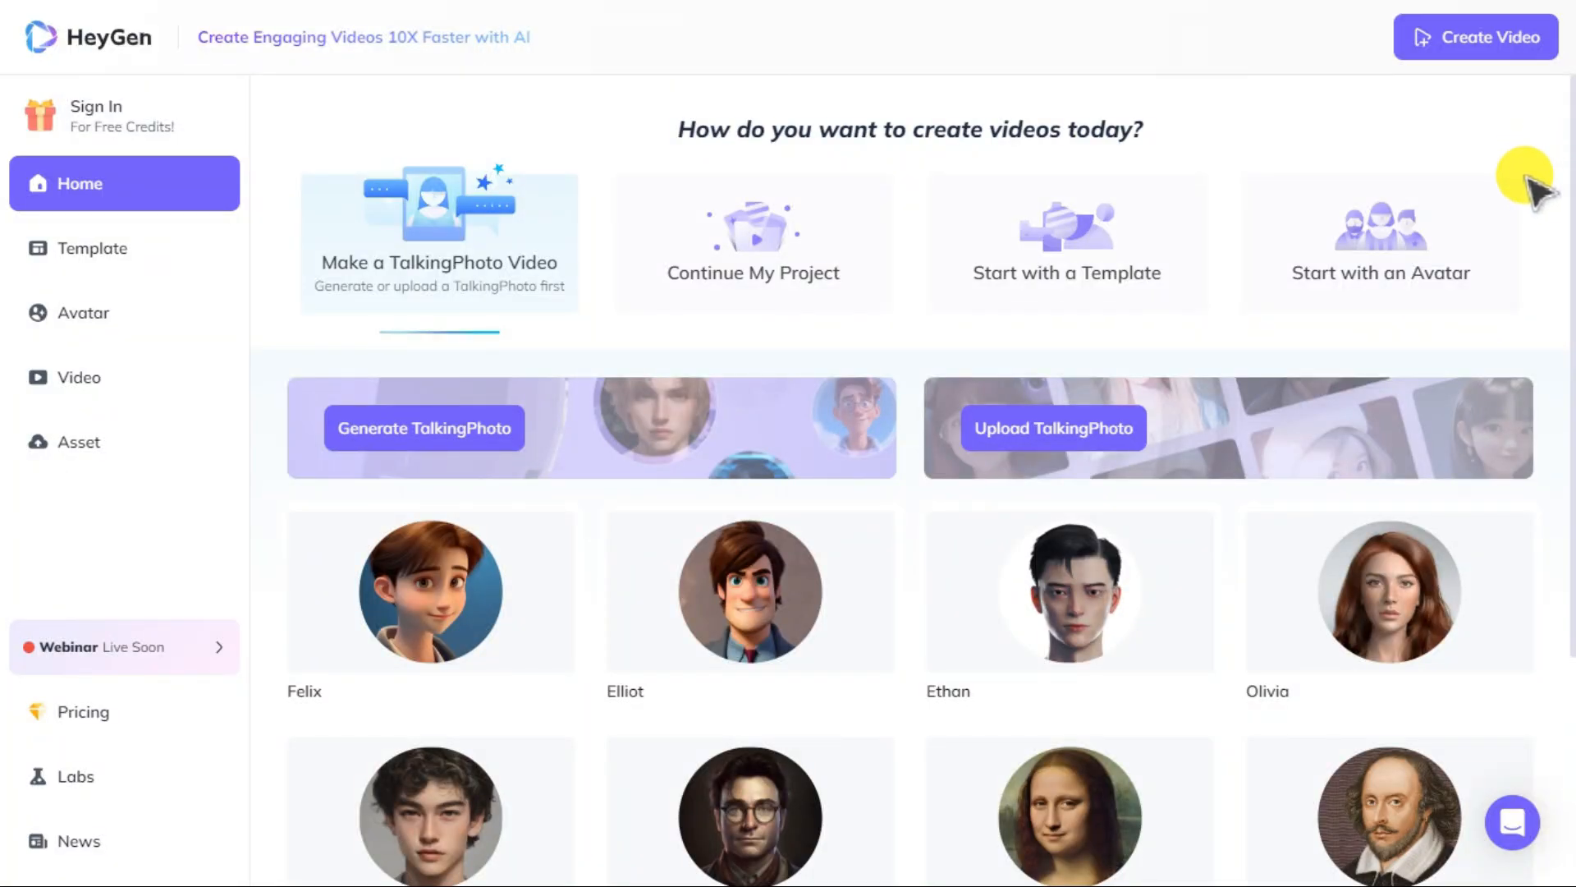
- Scroll through HeyGen's home page creation options and avatar gallery
scroll("down", 3)
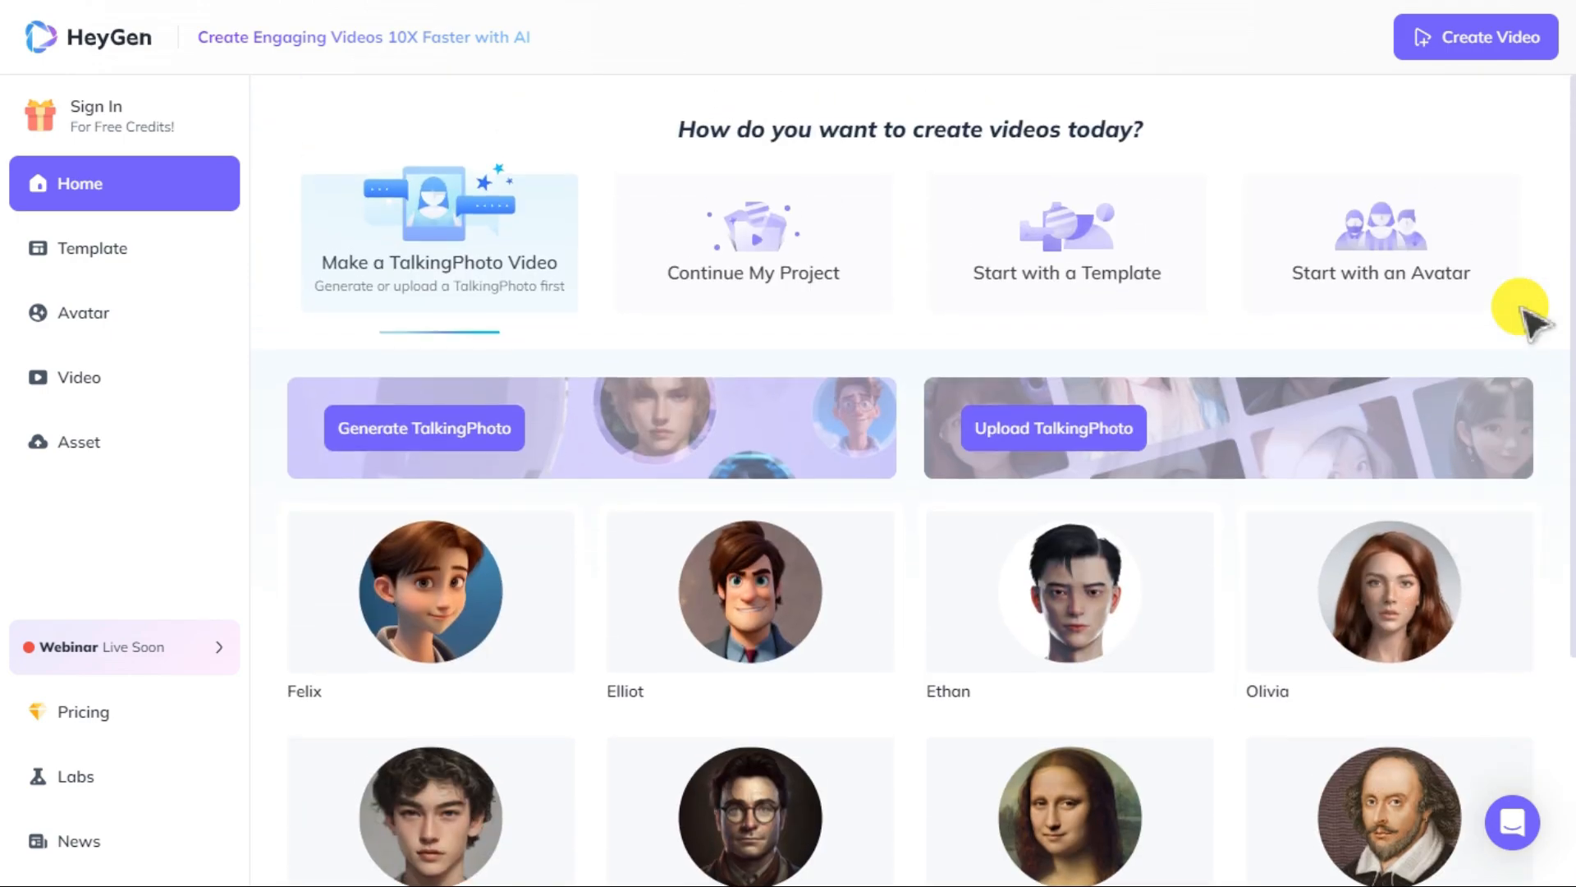
mouse_move(93, 248)
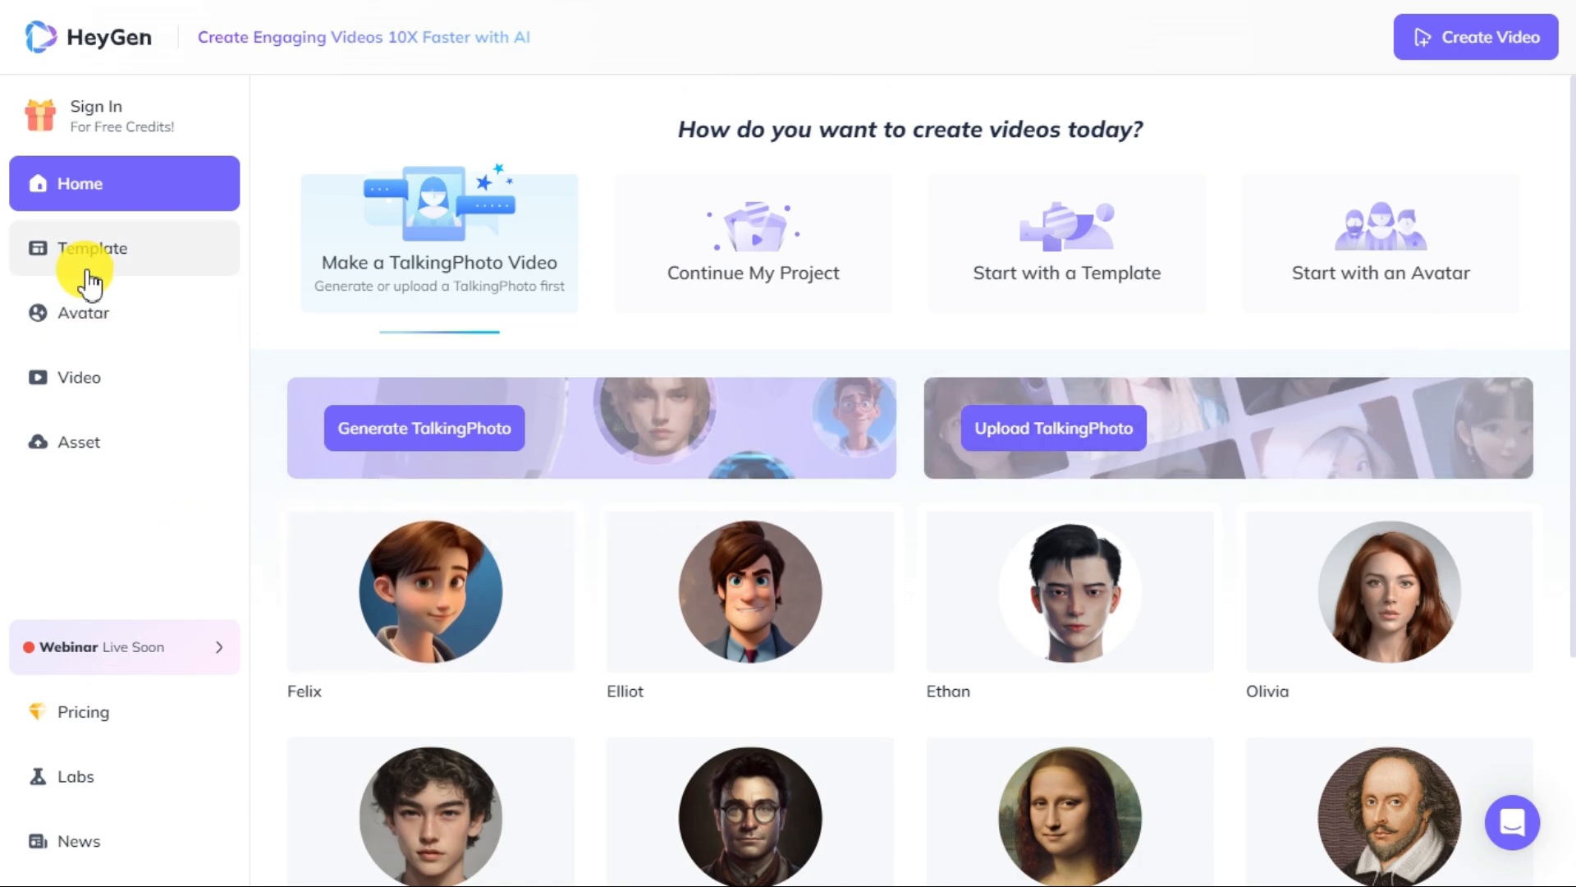
- Sign up for a free HeyGen account with an emailed verification code and a new password
left_click(95, 113)
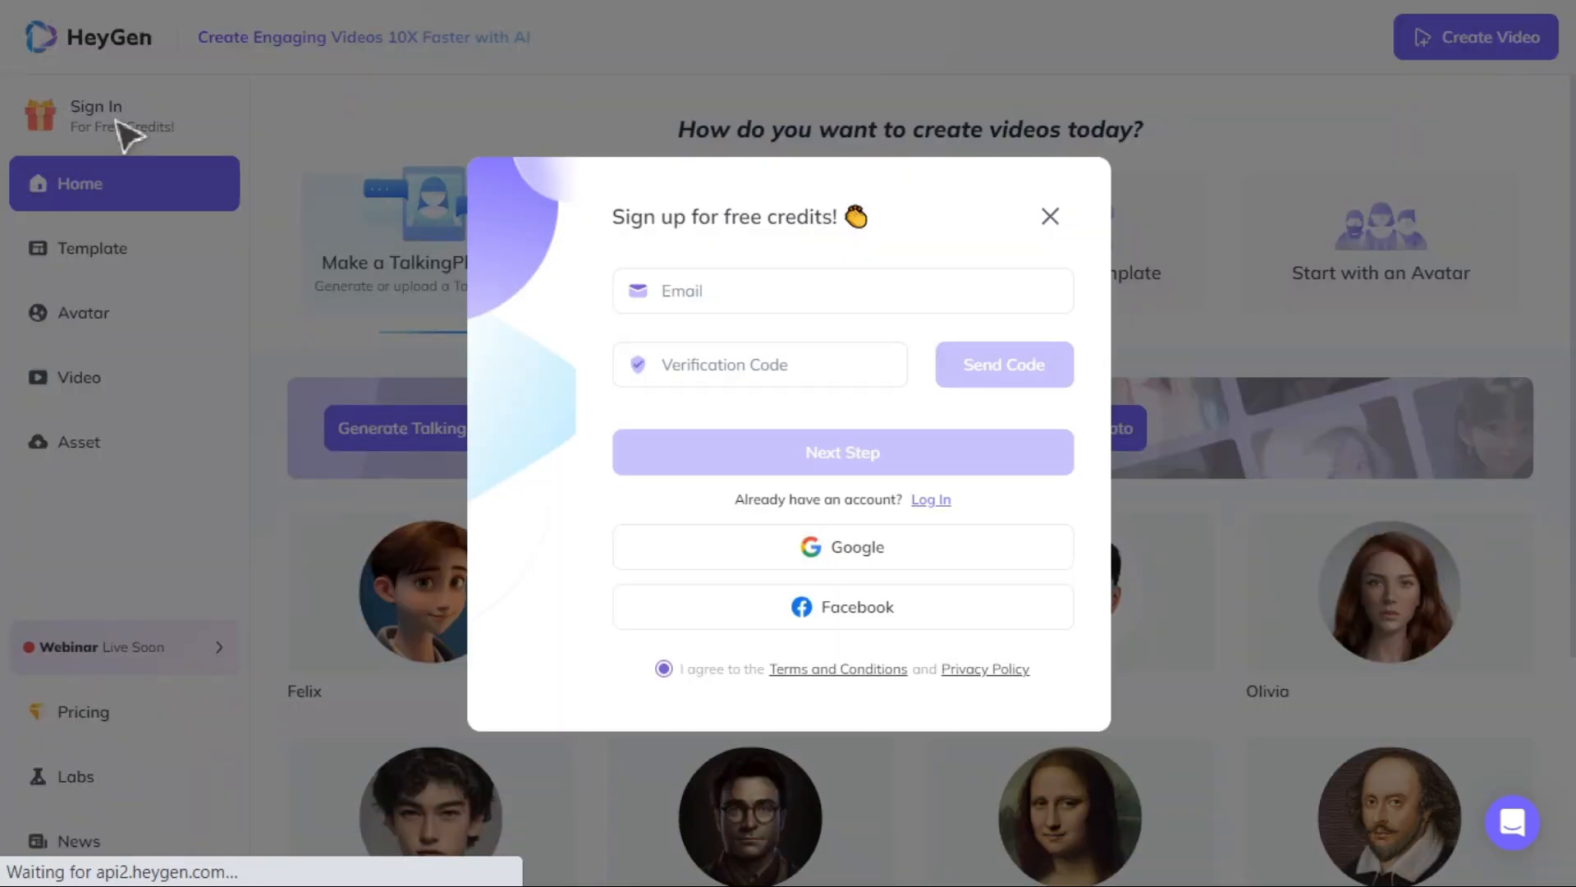
left_click(990, 364)
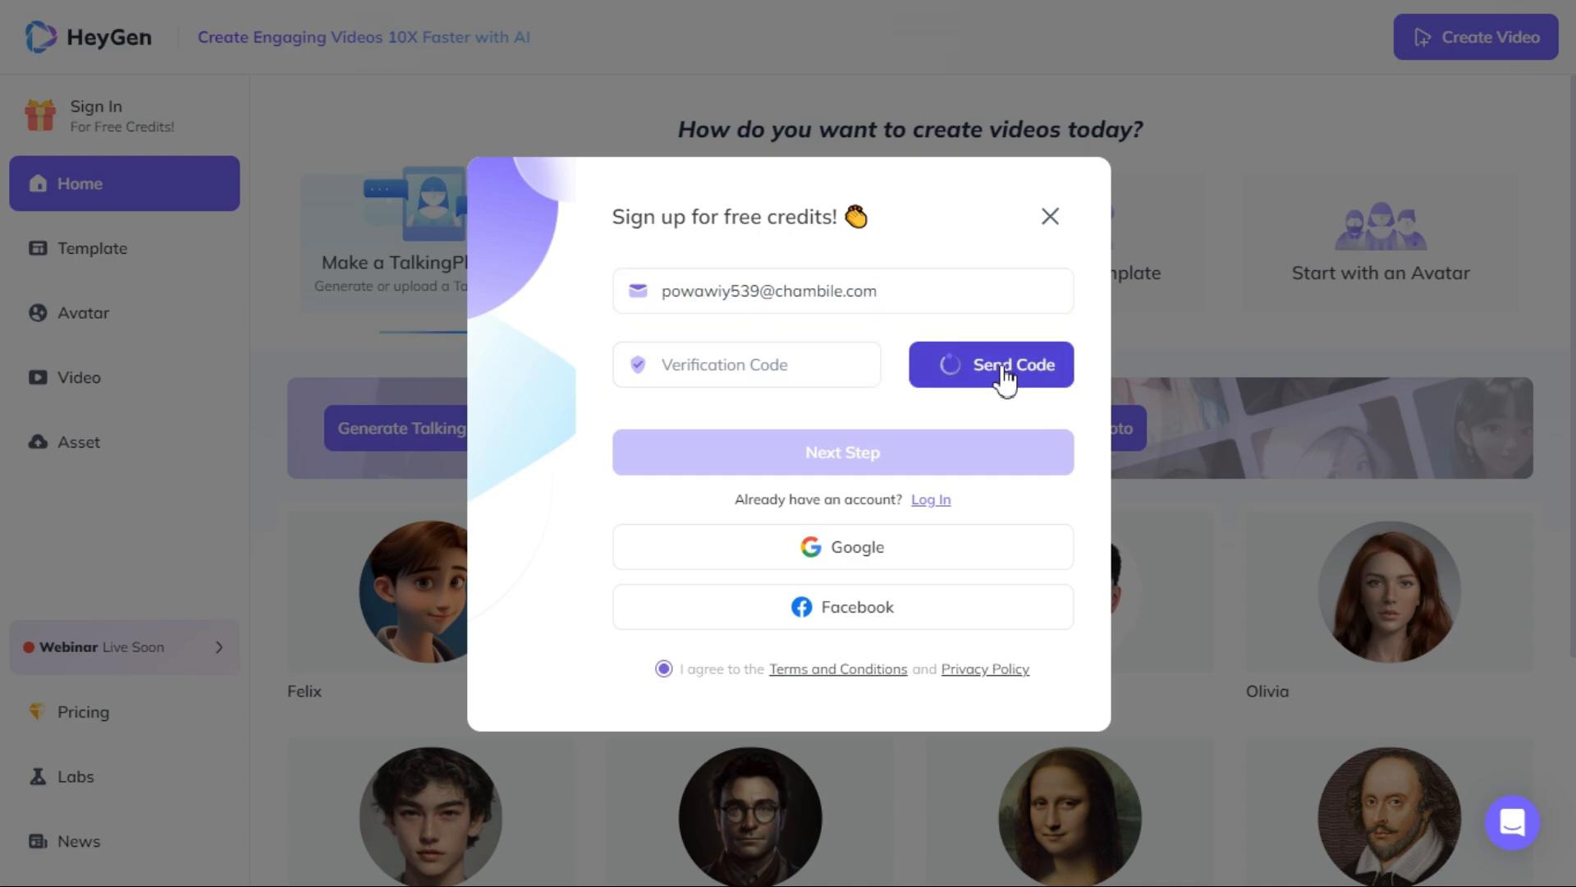
left_click(842, 451)
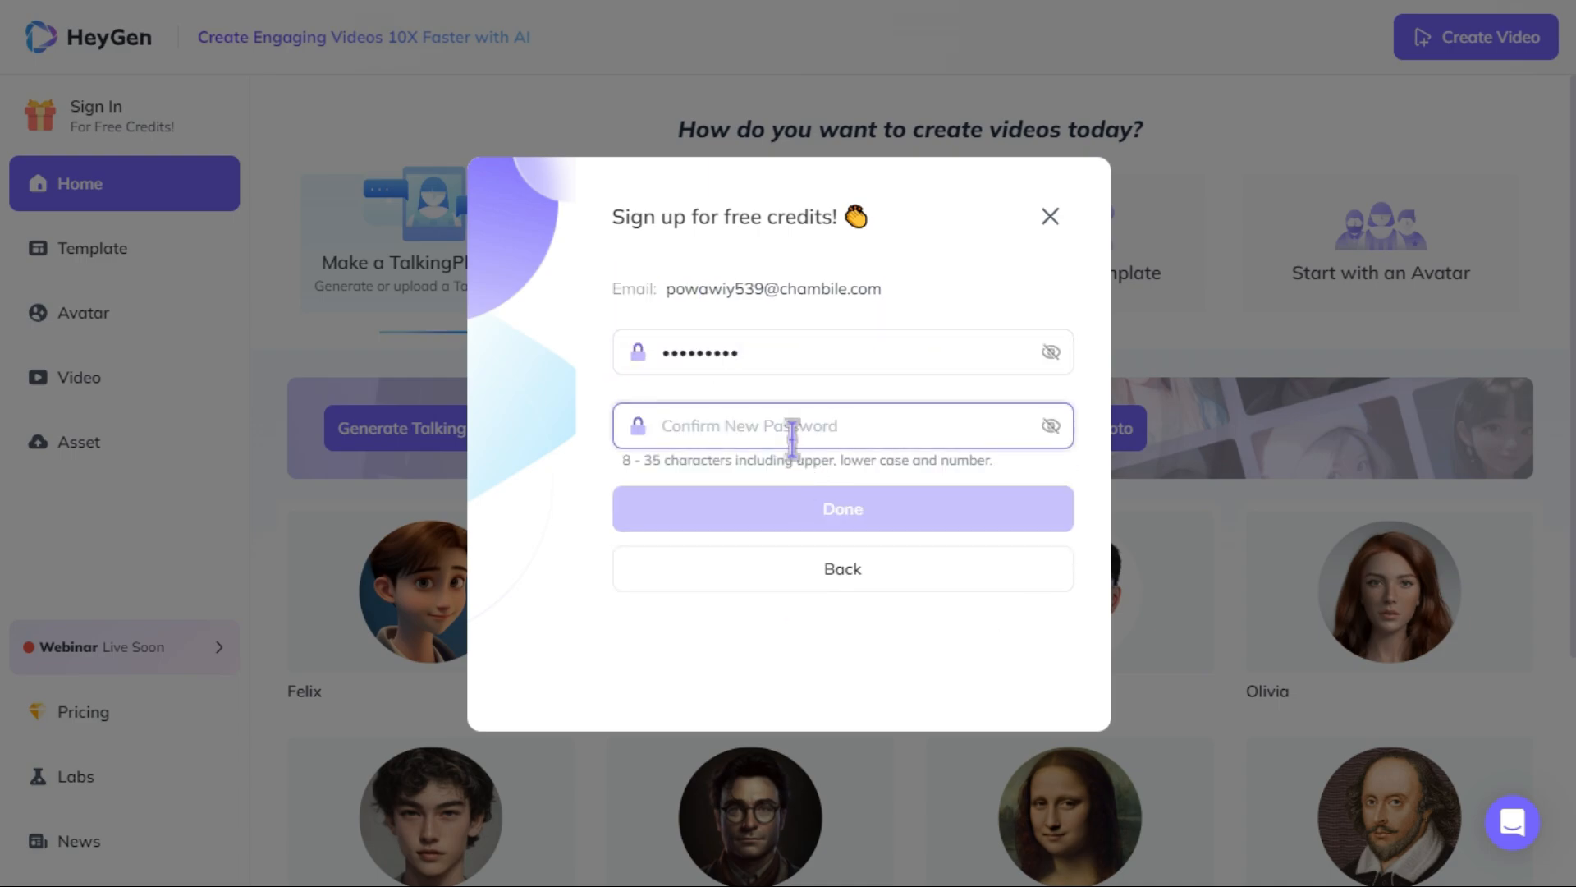
left_click(842, 507)
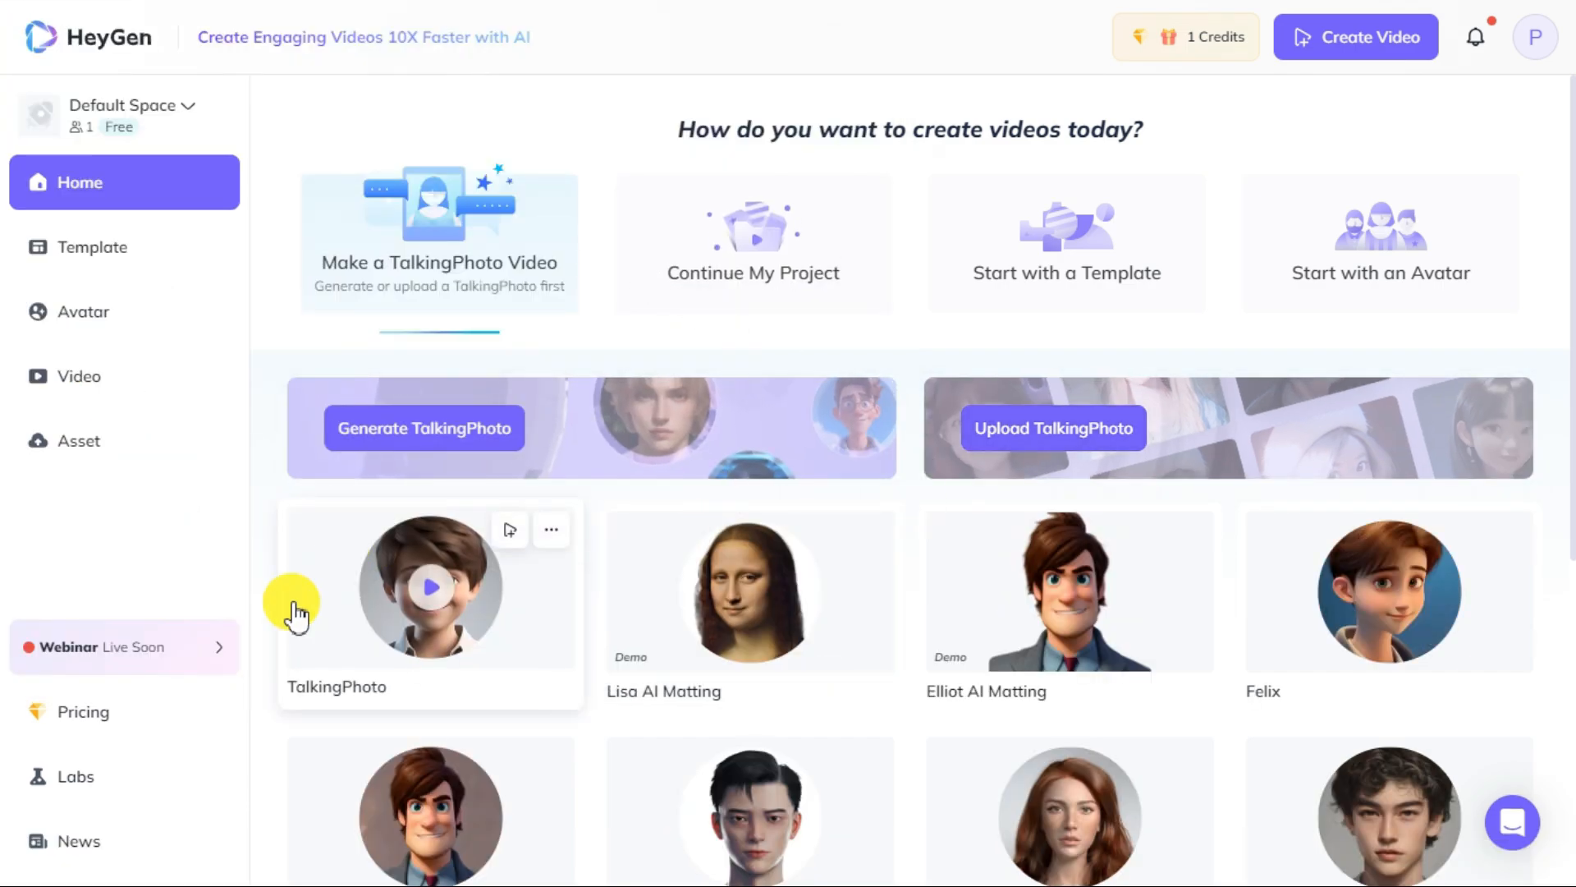
- Edit the TalkingPhoto avatar, switching view mode from Circle to Square, then Original
left_click(430, 587)
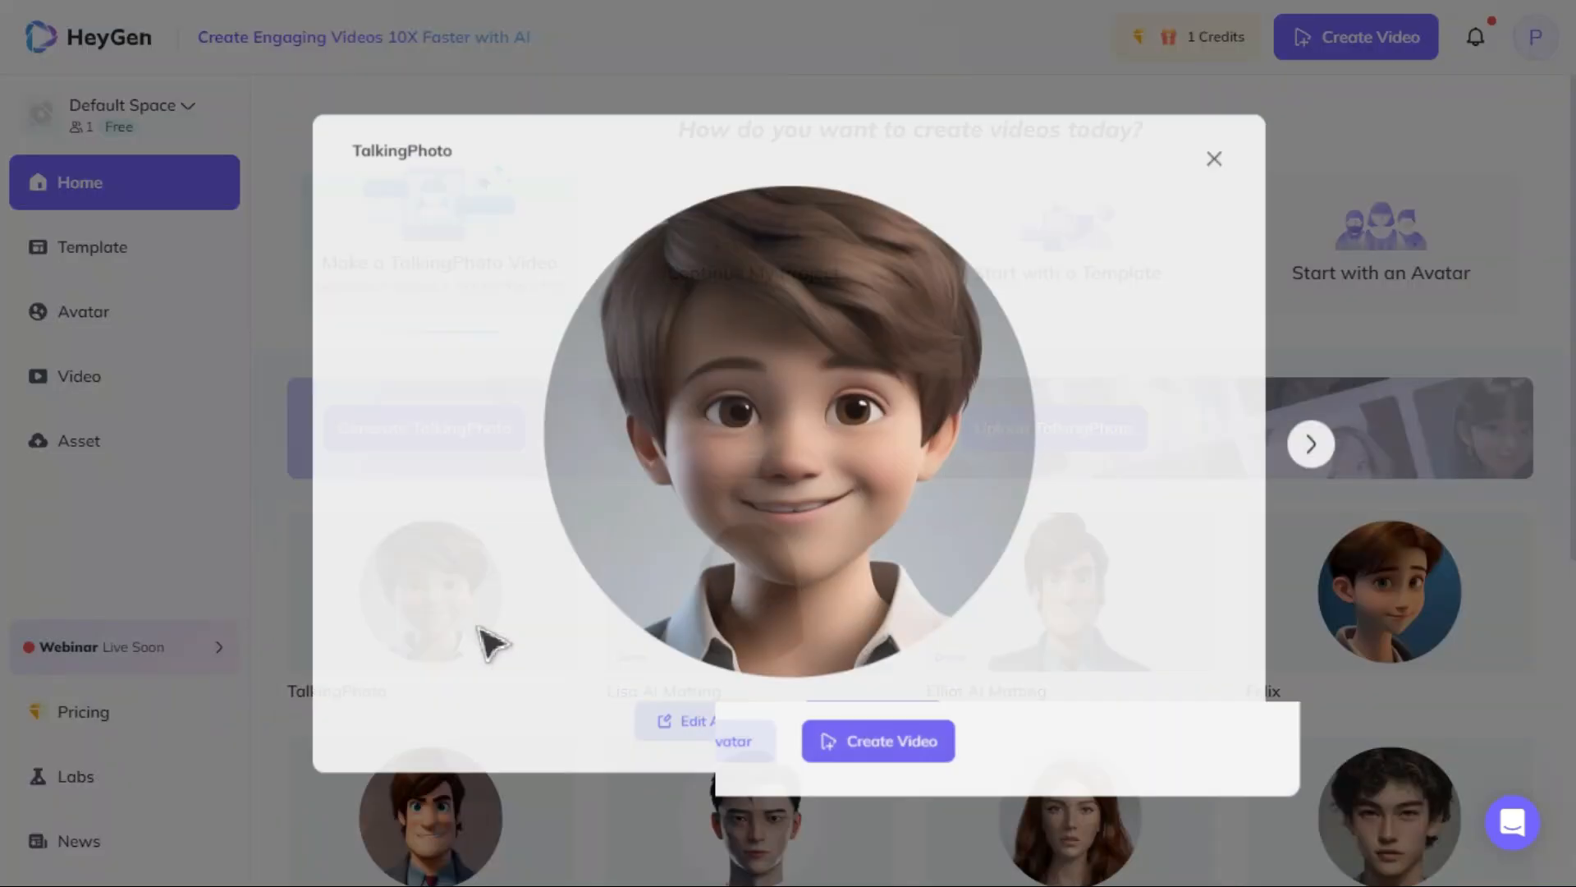
left_click(698, 721)
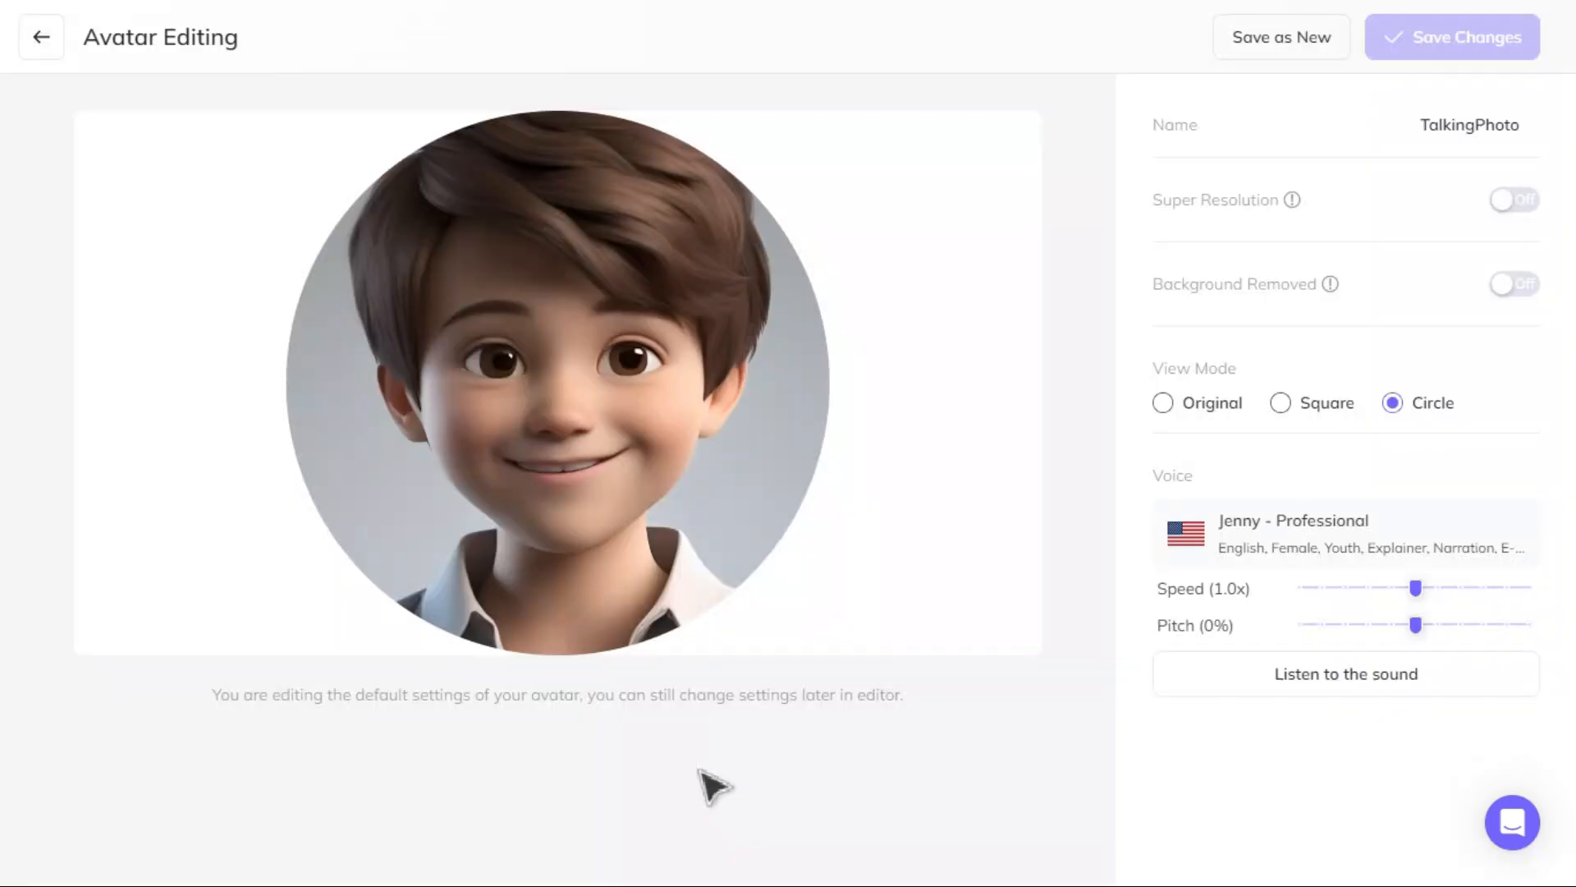
left_click(1280, 402)
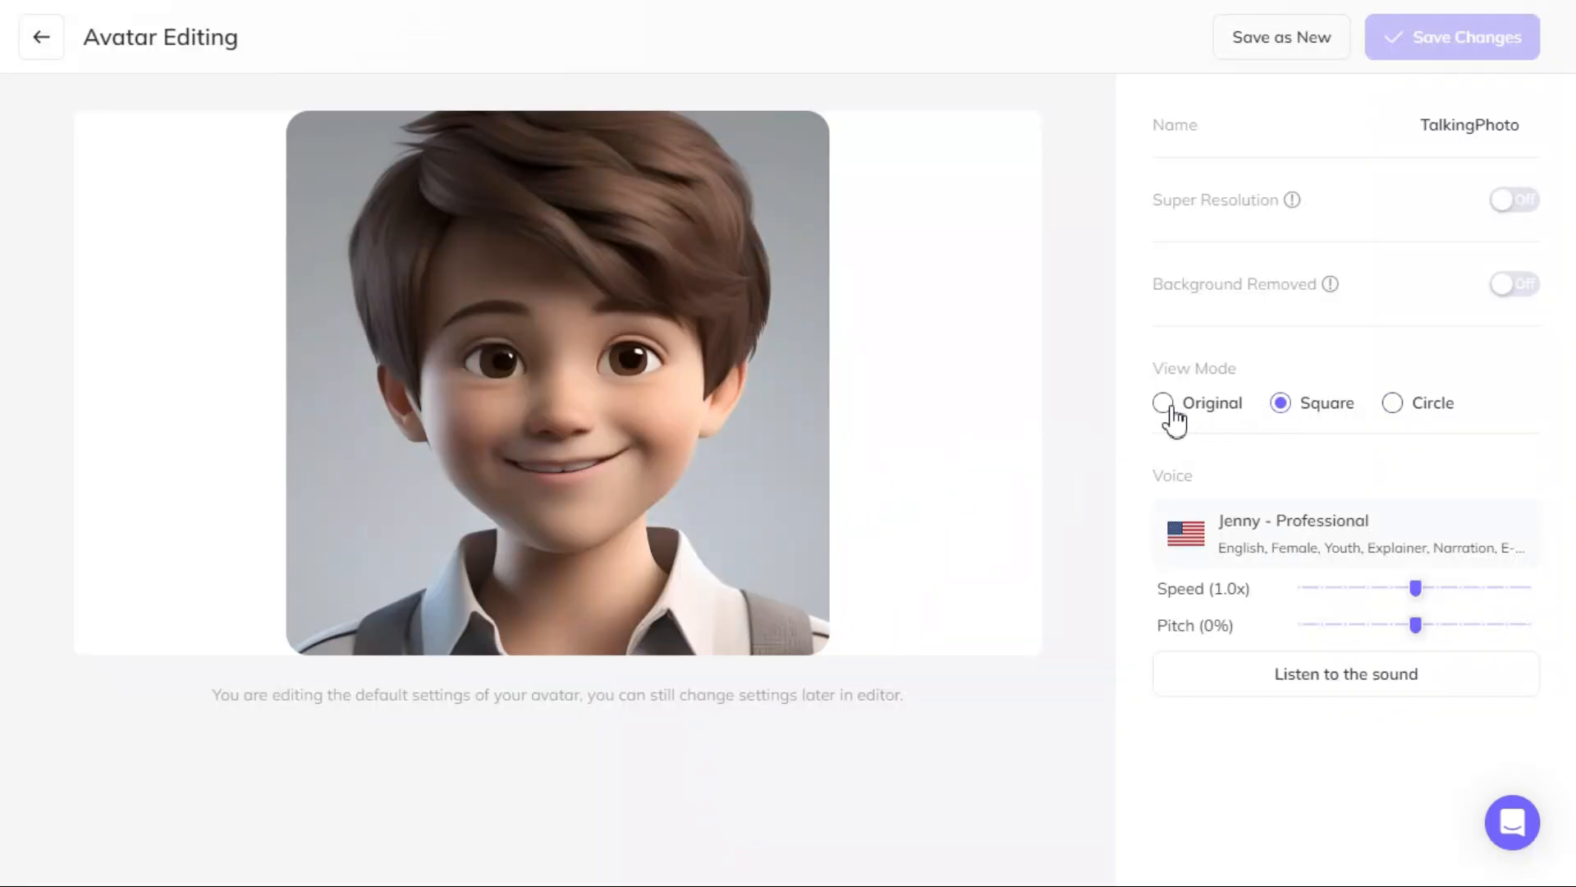
left_click(1163, 402)
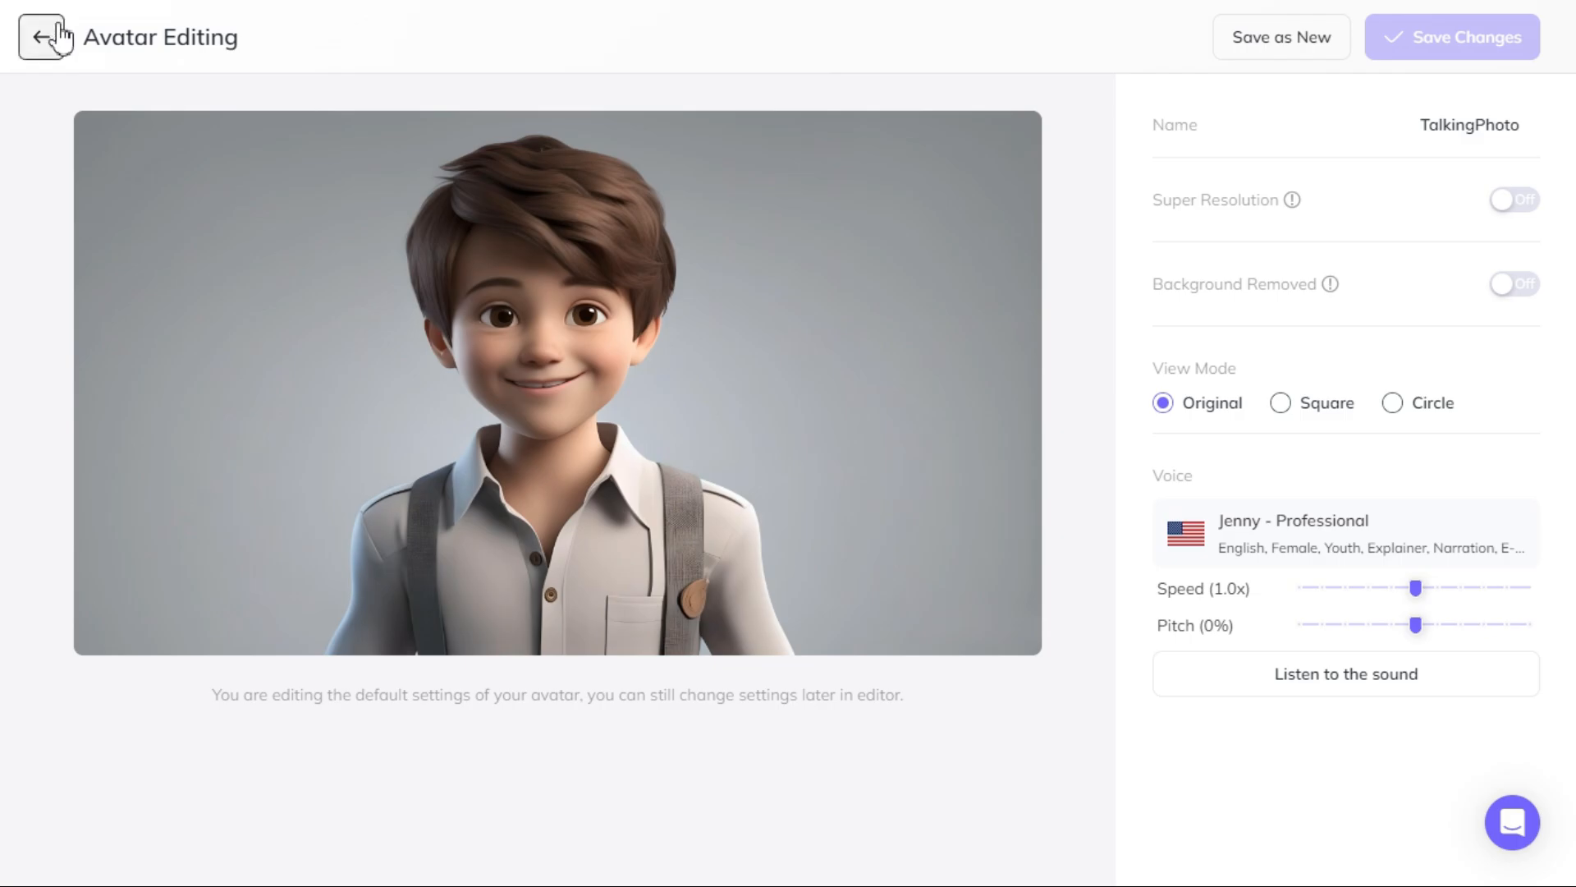
- Create a 1920x1080 landscape video using the TalkingPhoto avatar and Ryan - Professional voice
left_click(41, 37)
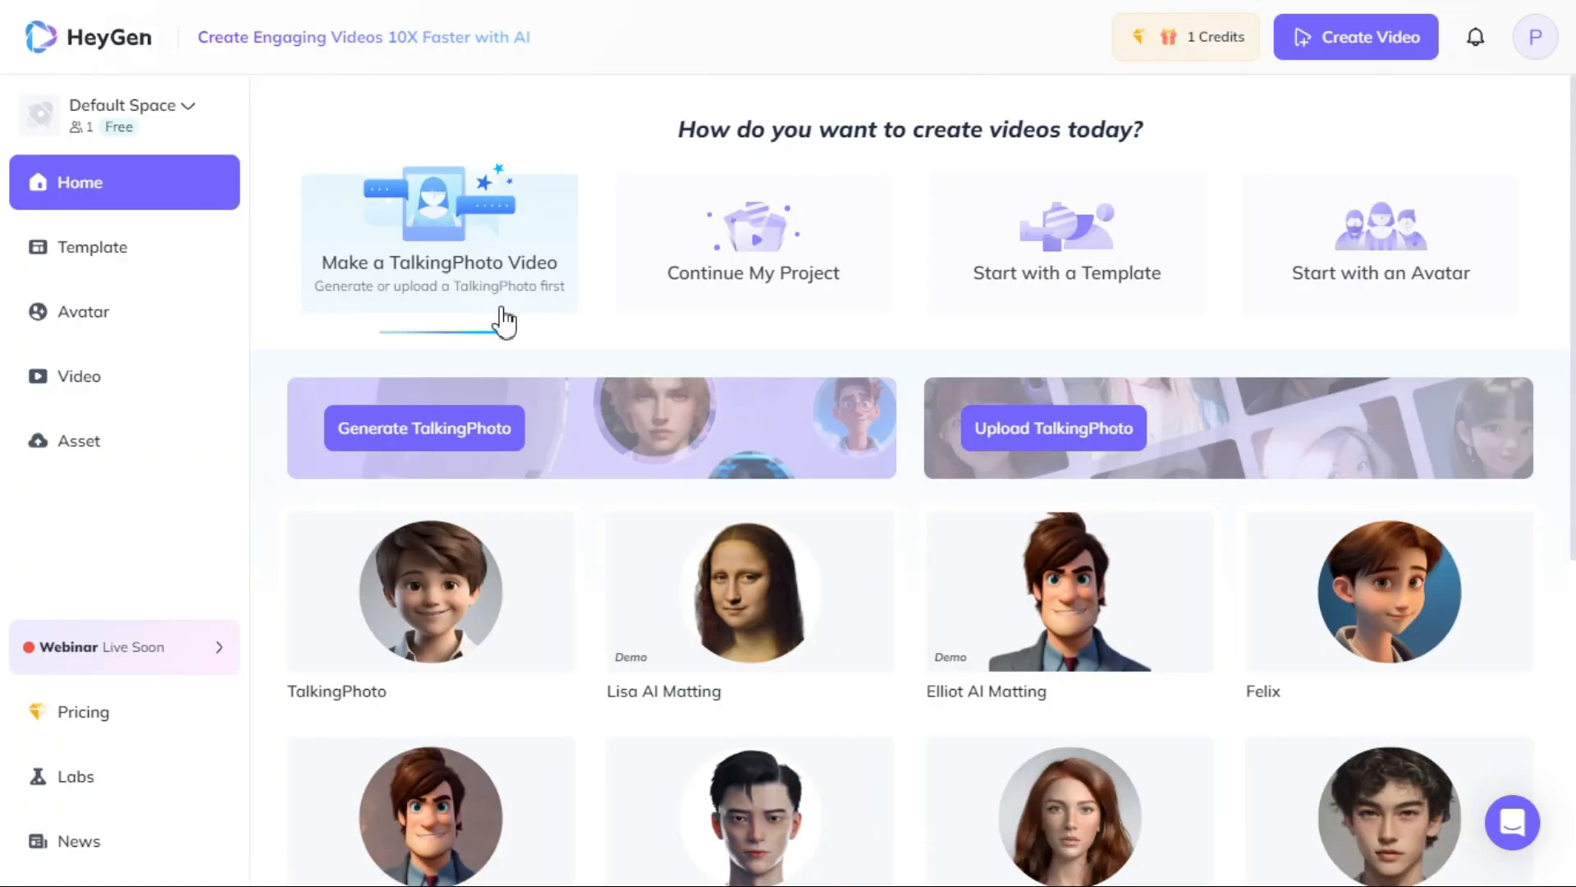
left_click(1355, 37)
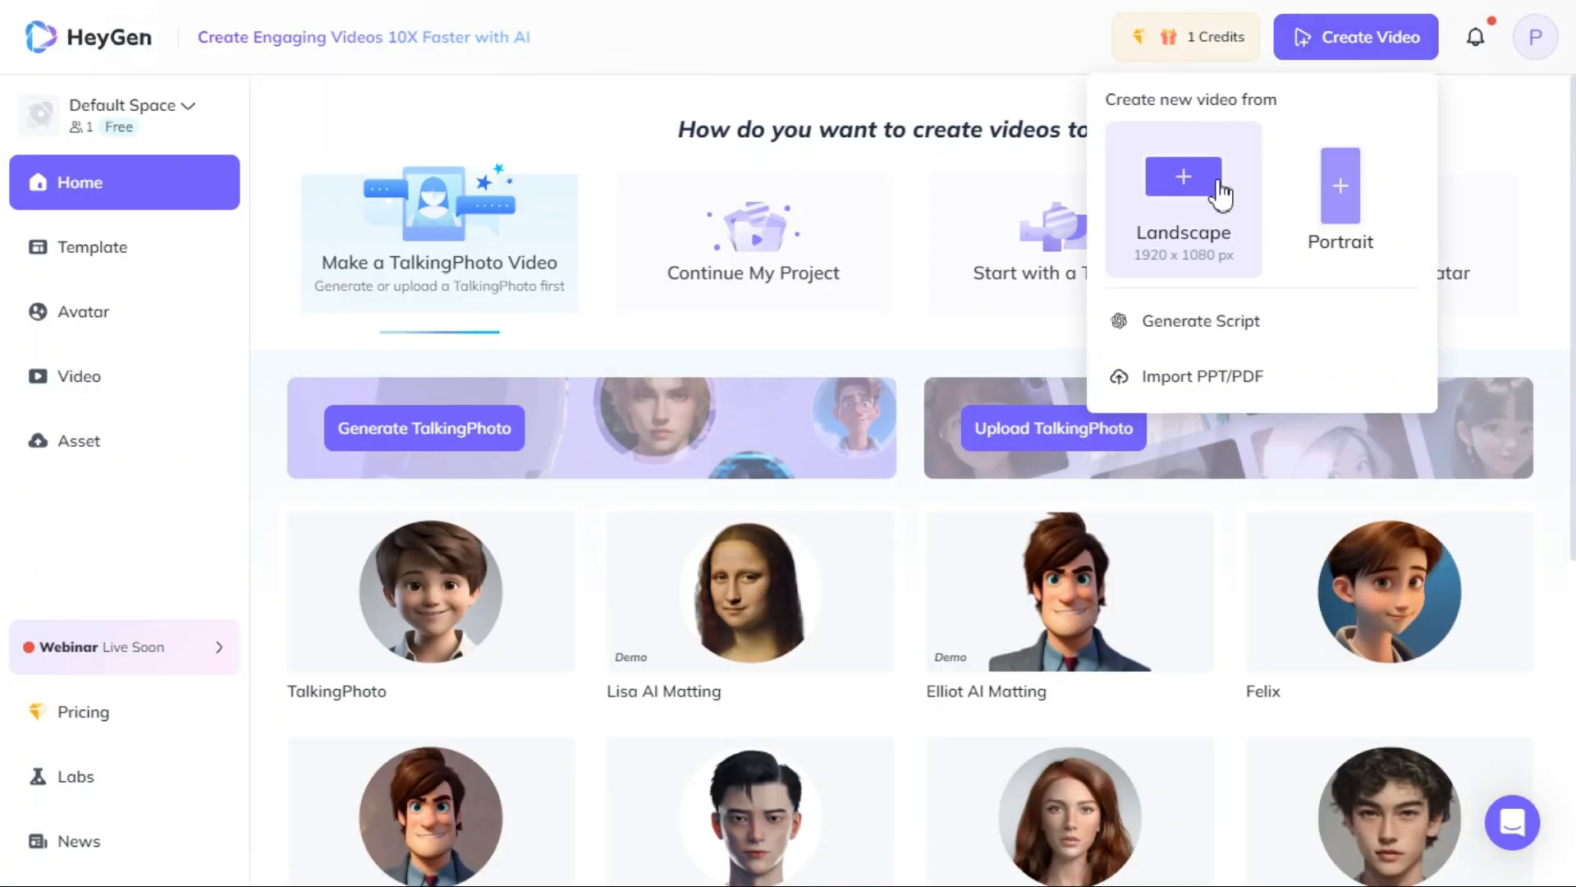
left_click(1182, 197)
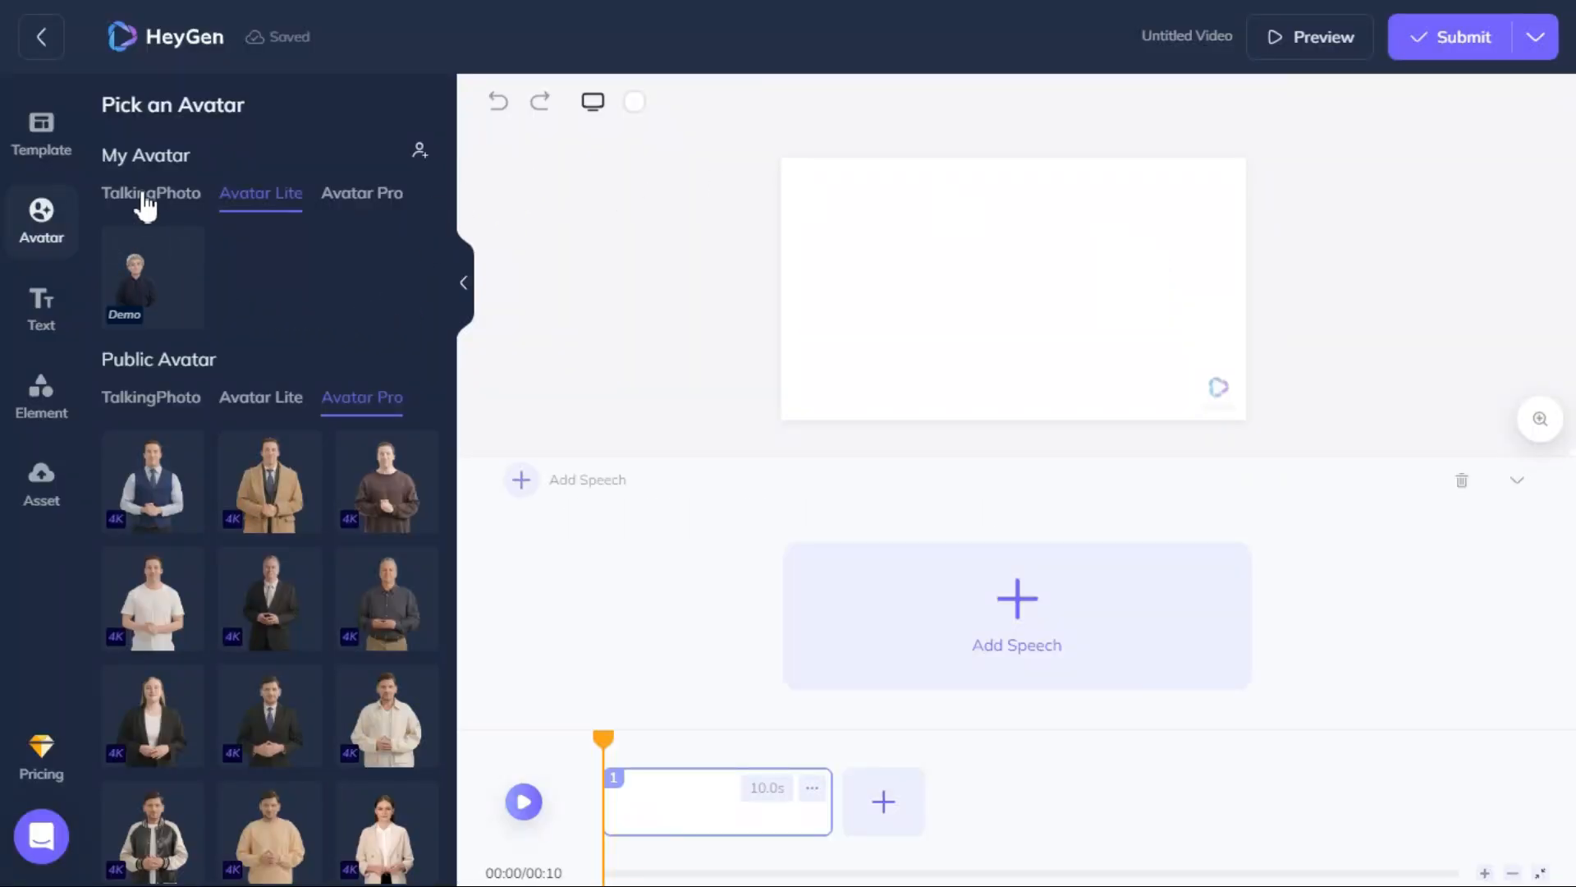
left_click(151, 192)
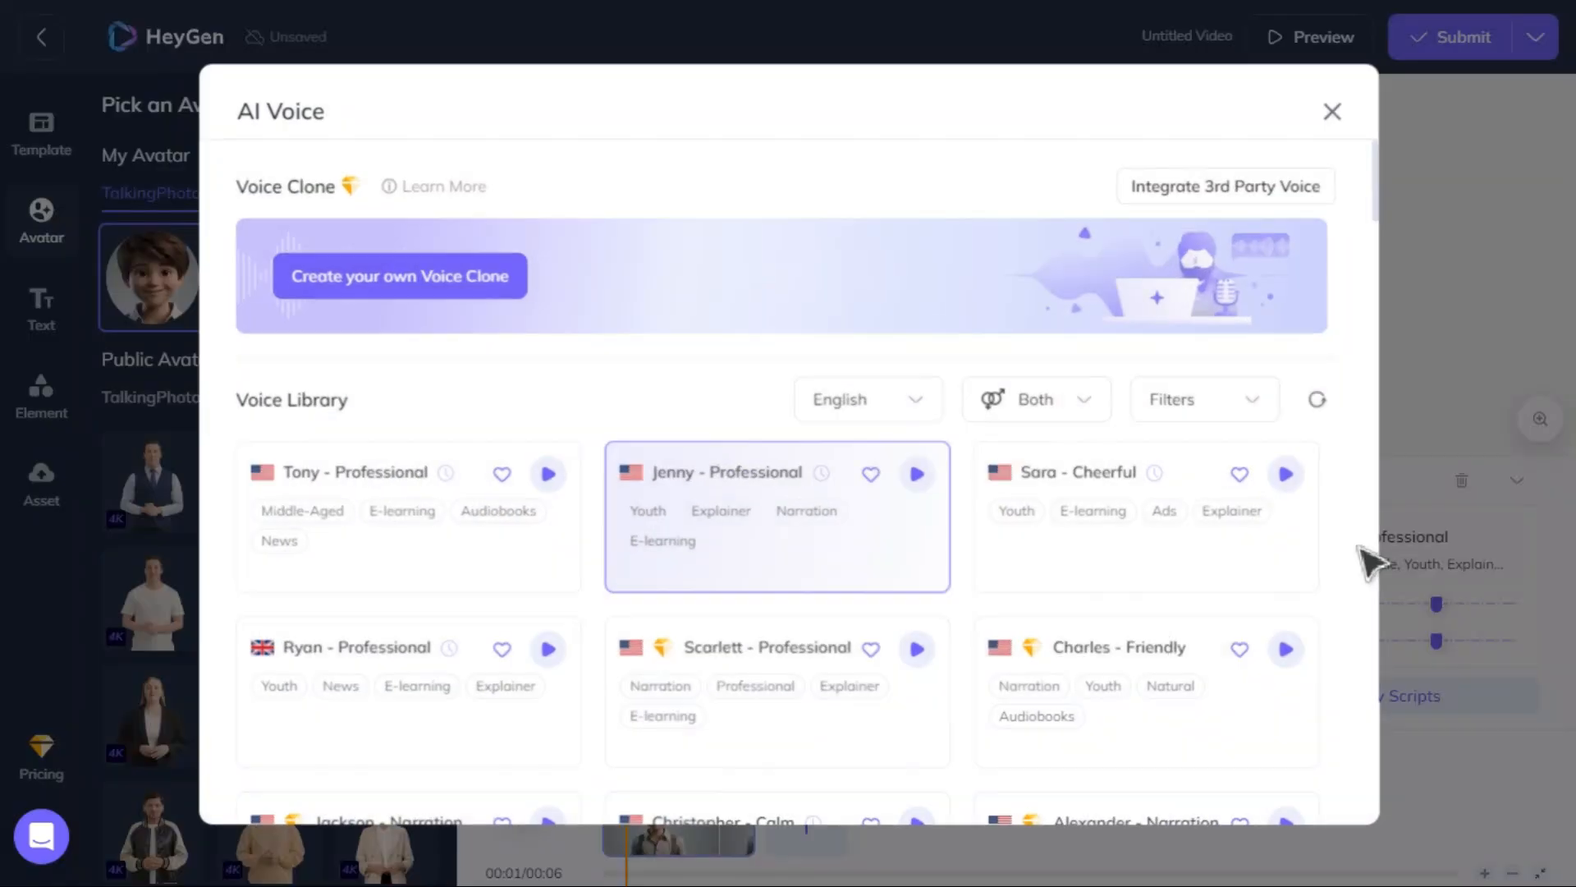
scroll("down", 3)
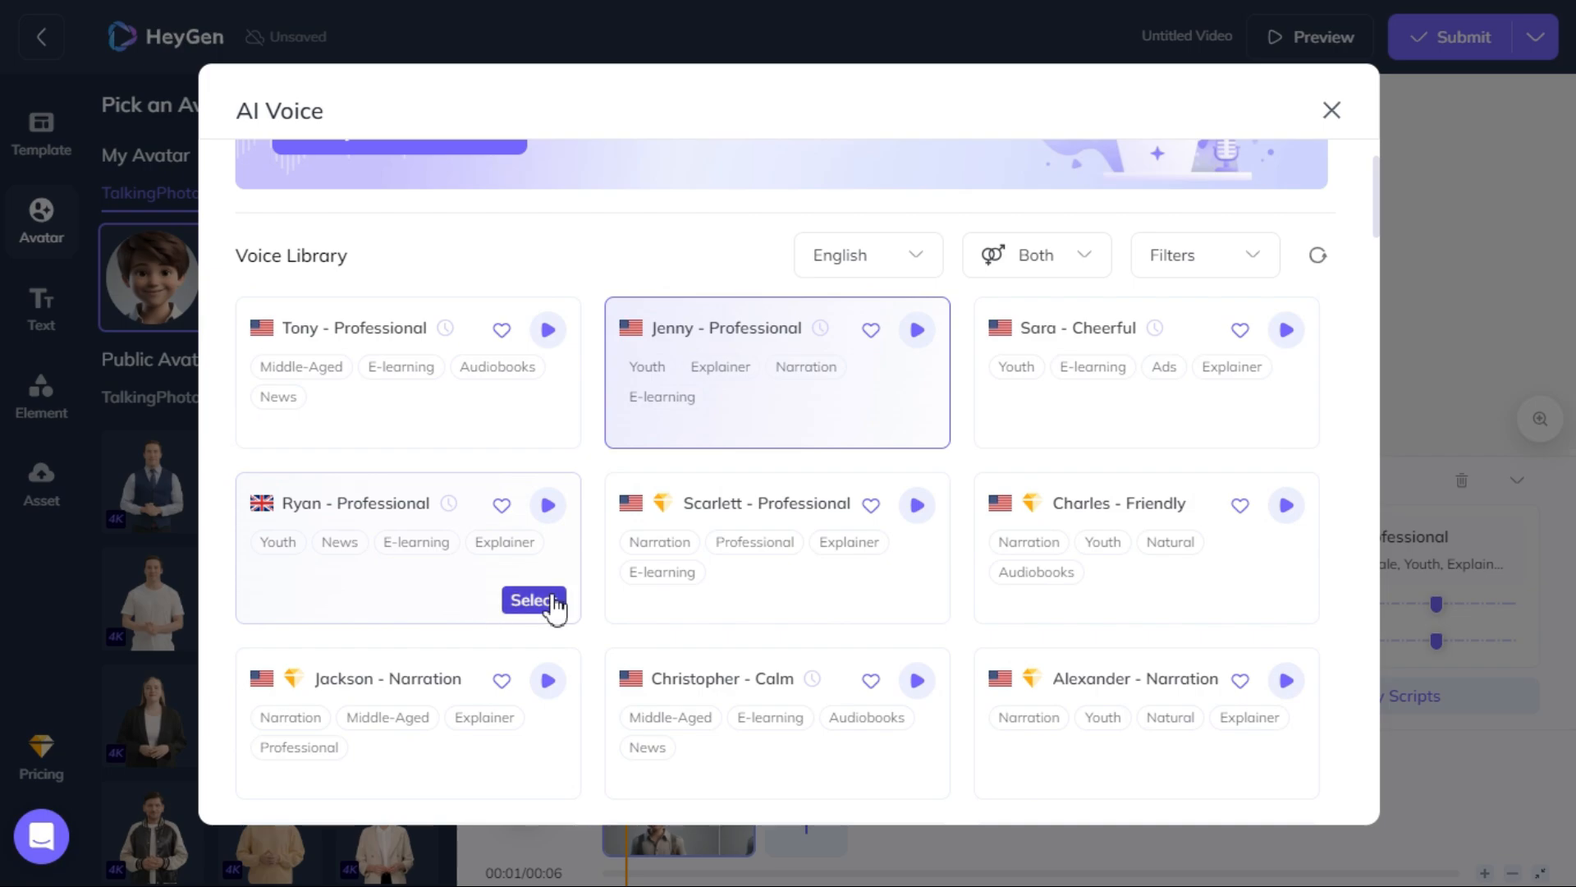
left_click(534, 600)
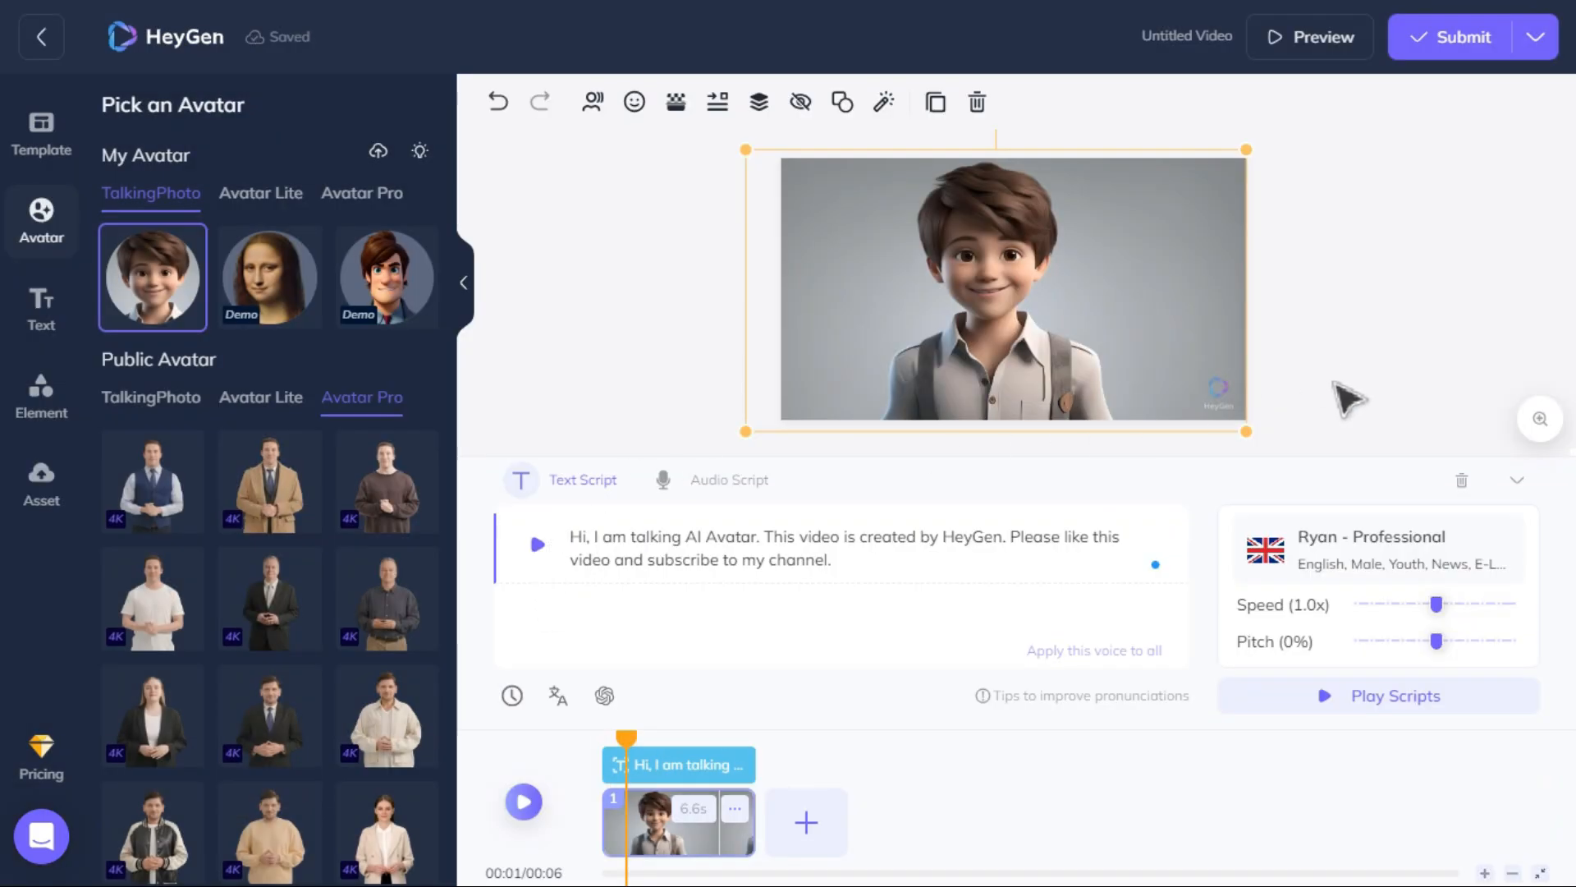
- Submit the talking-photo video, confirm the credit spend, and open the 9-second Untitled Video
left_click(1452, 36)
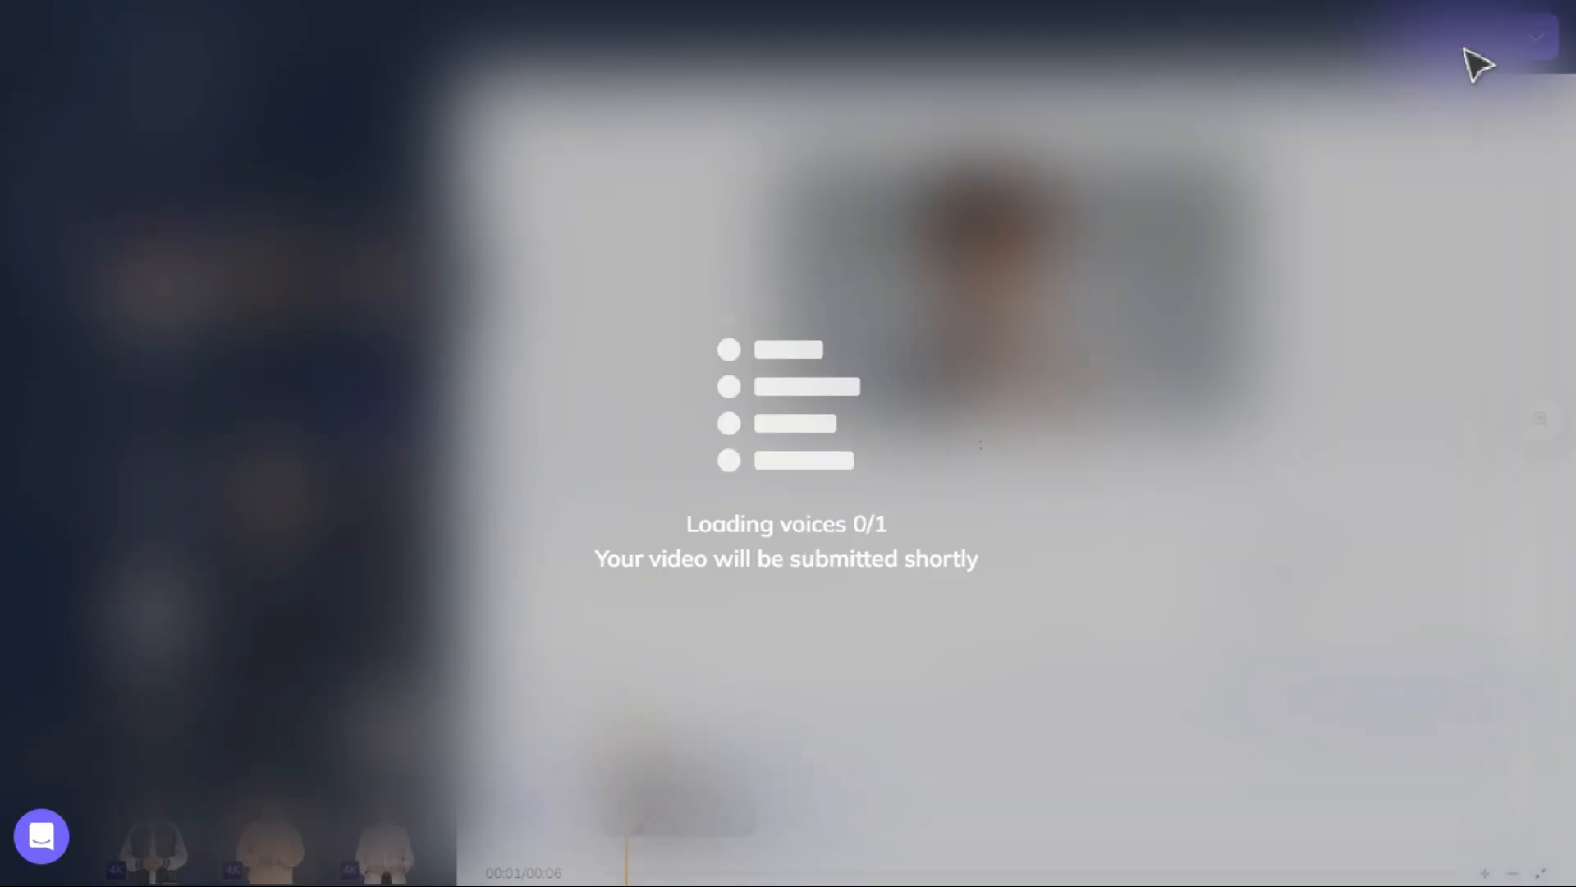
left_click(1460, 37)
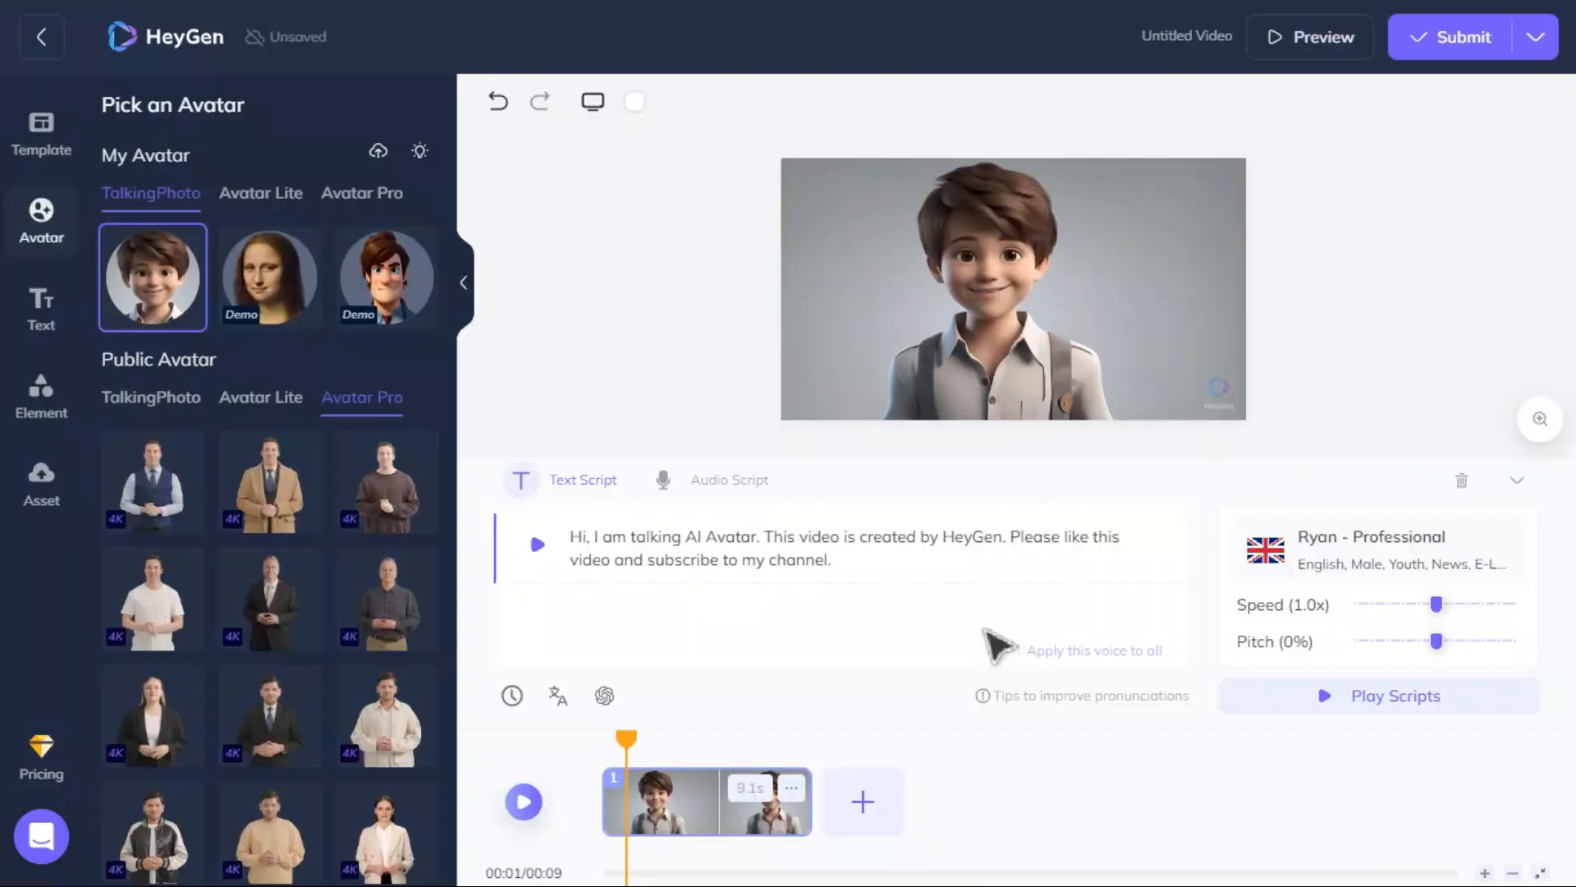
left_click(1461, 37)
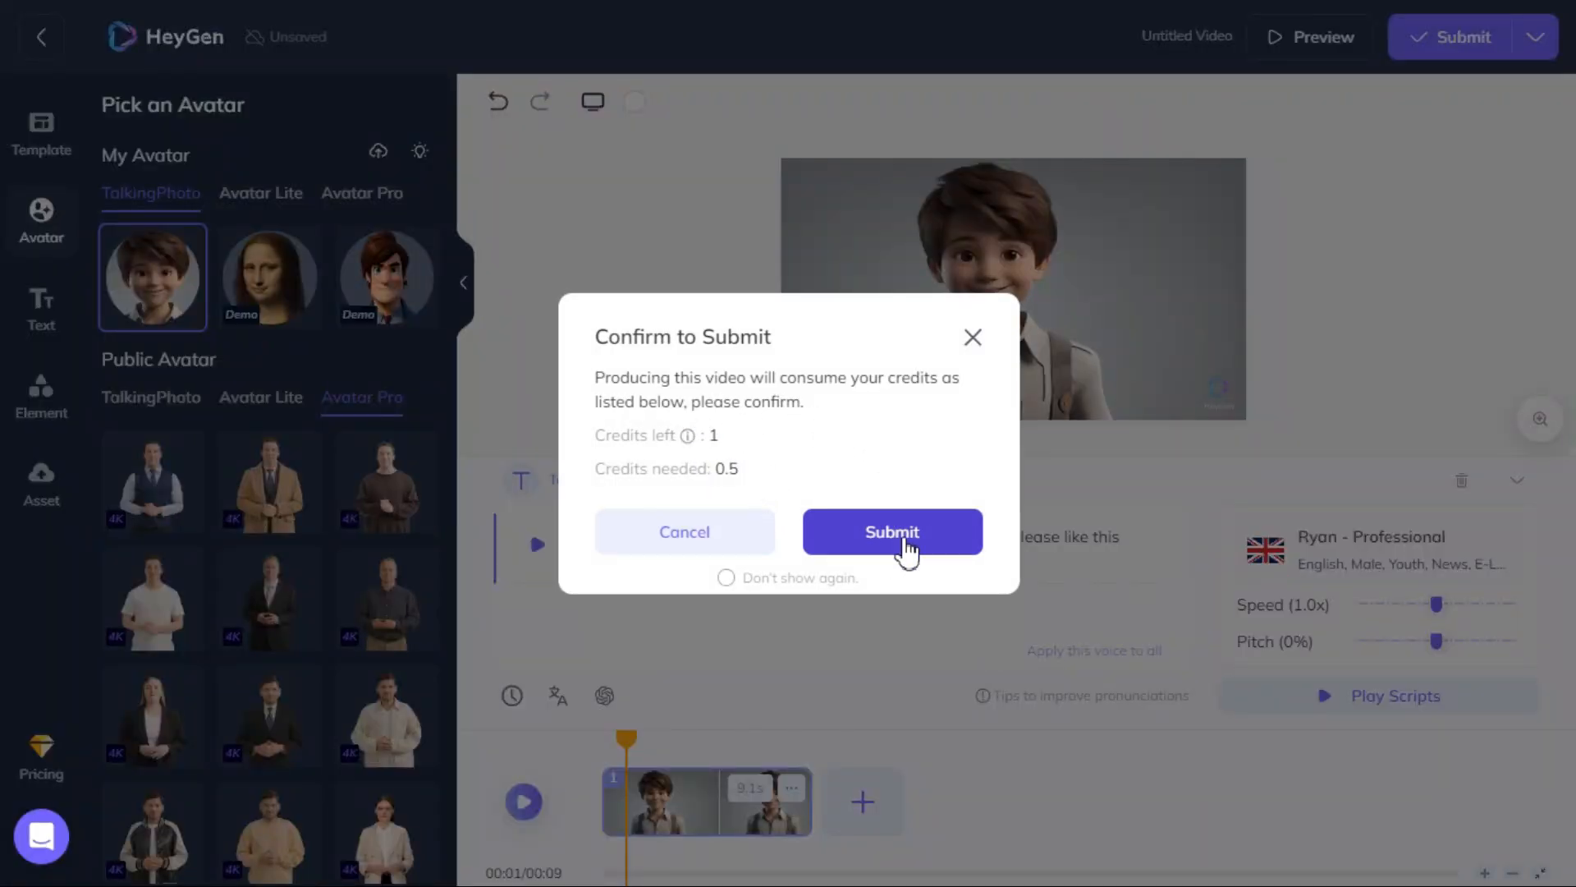
left_click(890, 531)
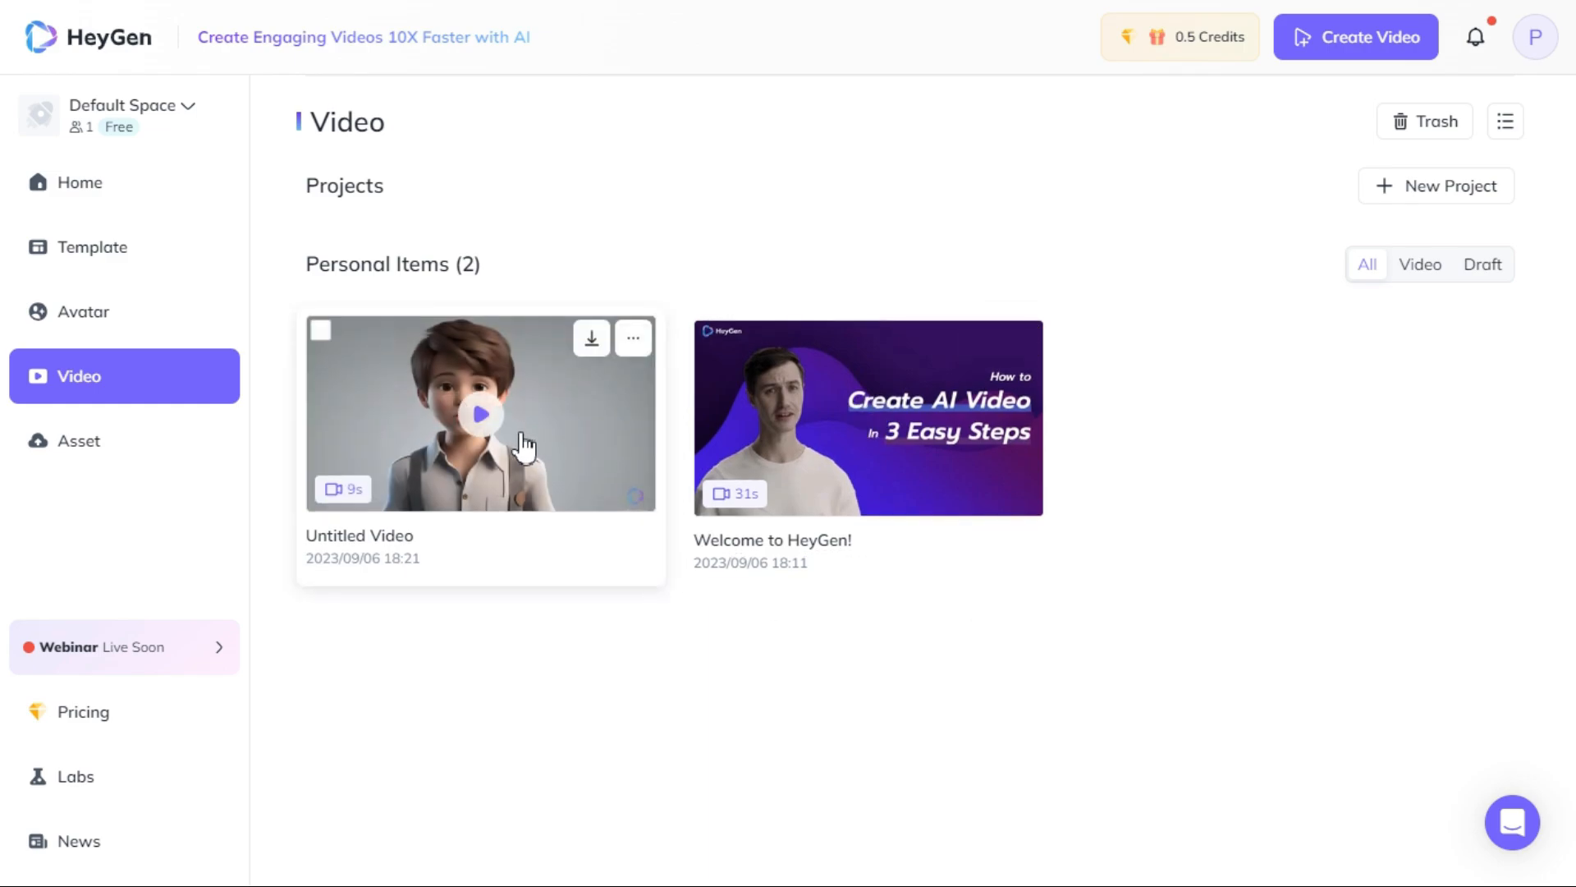
left_click(480, 412)
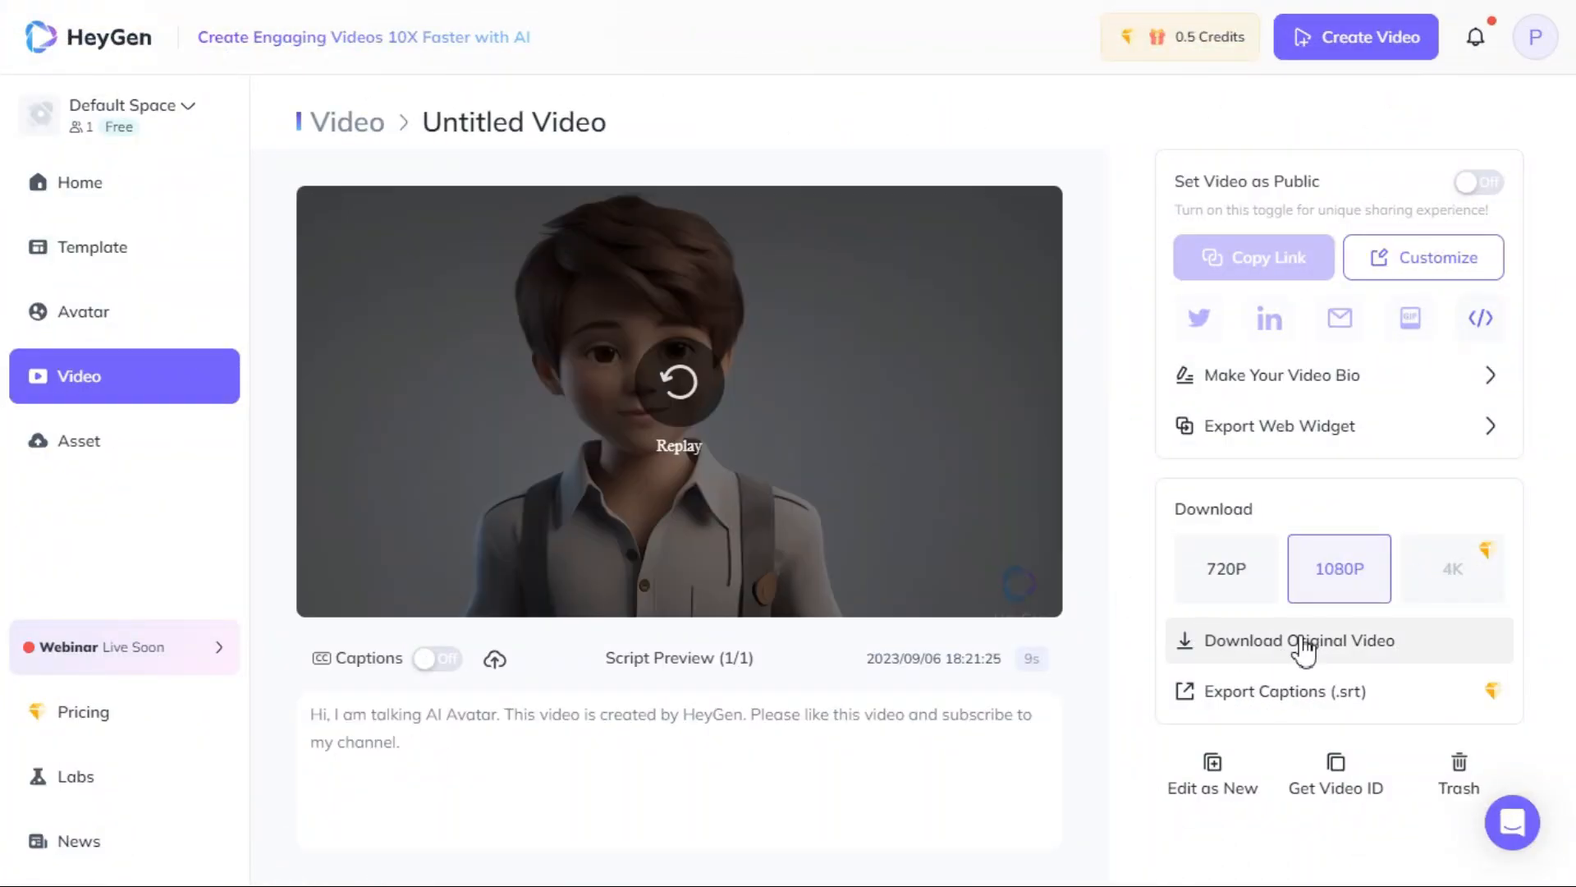
- Download the finished HeyGen talking-boy video as the original 1080P file
left_click(1308, 640)
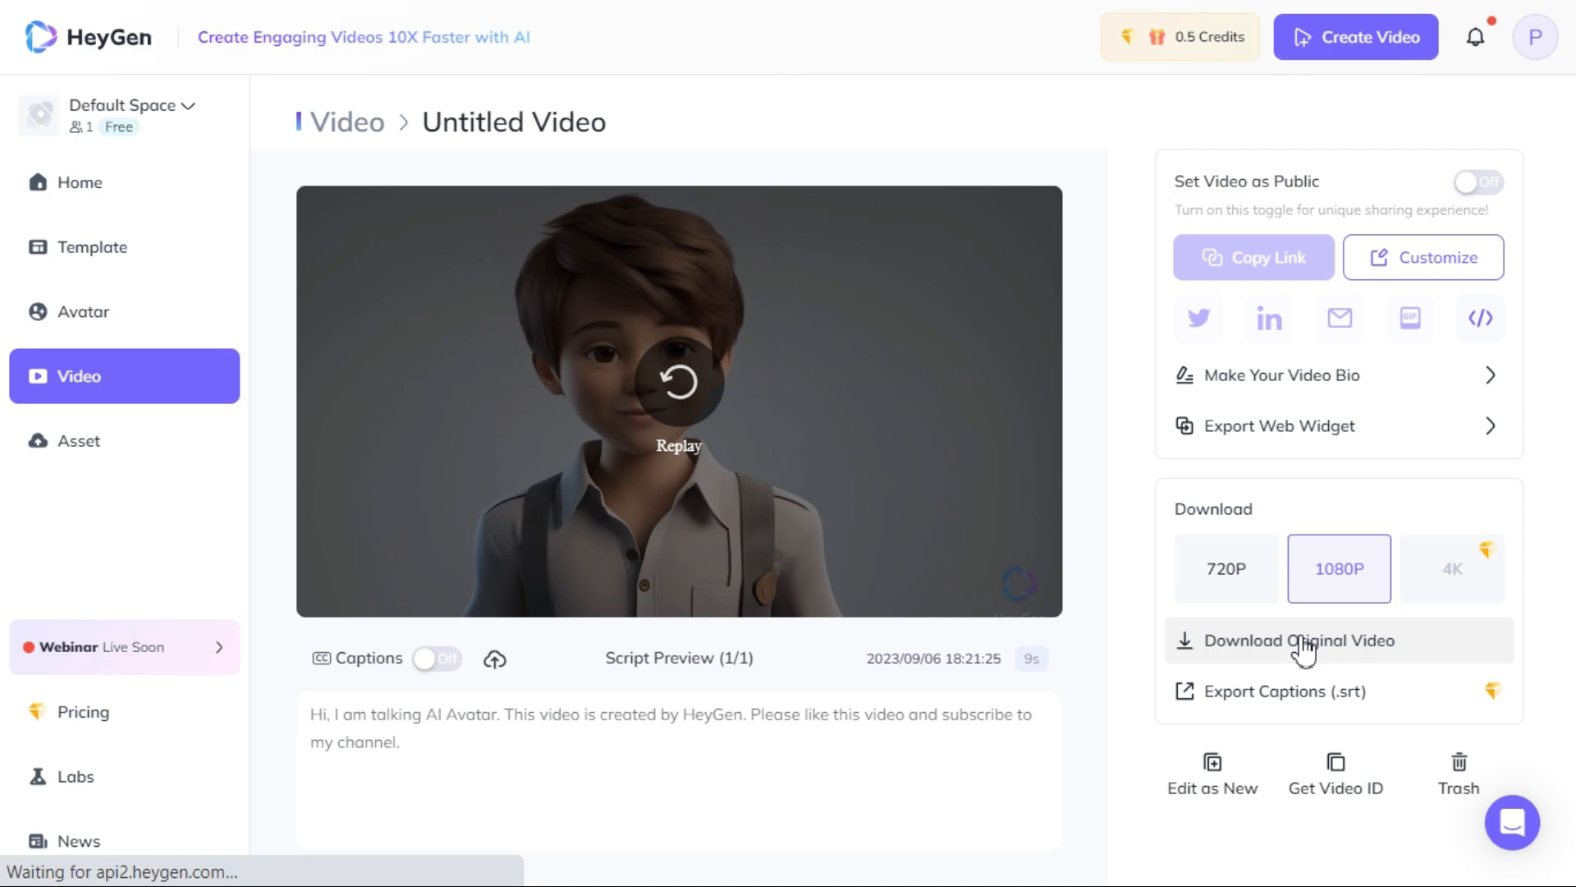
left_click(1299, 640)
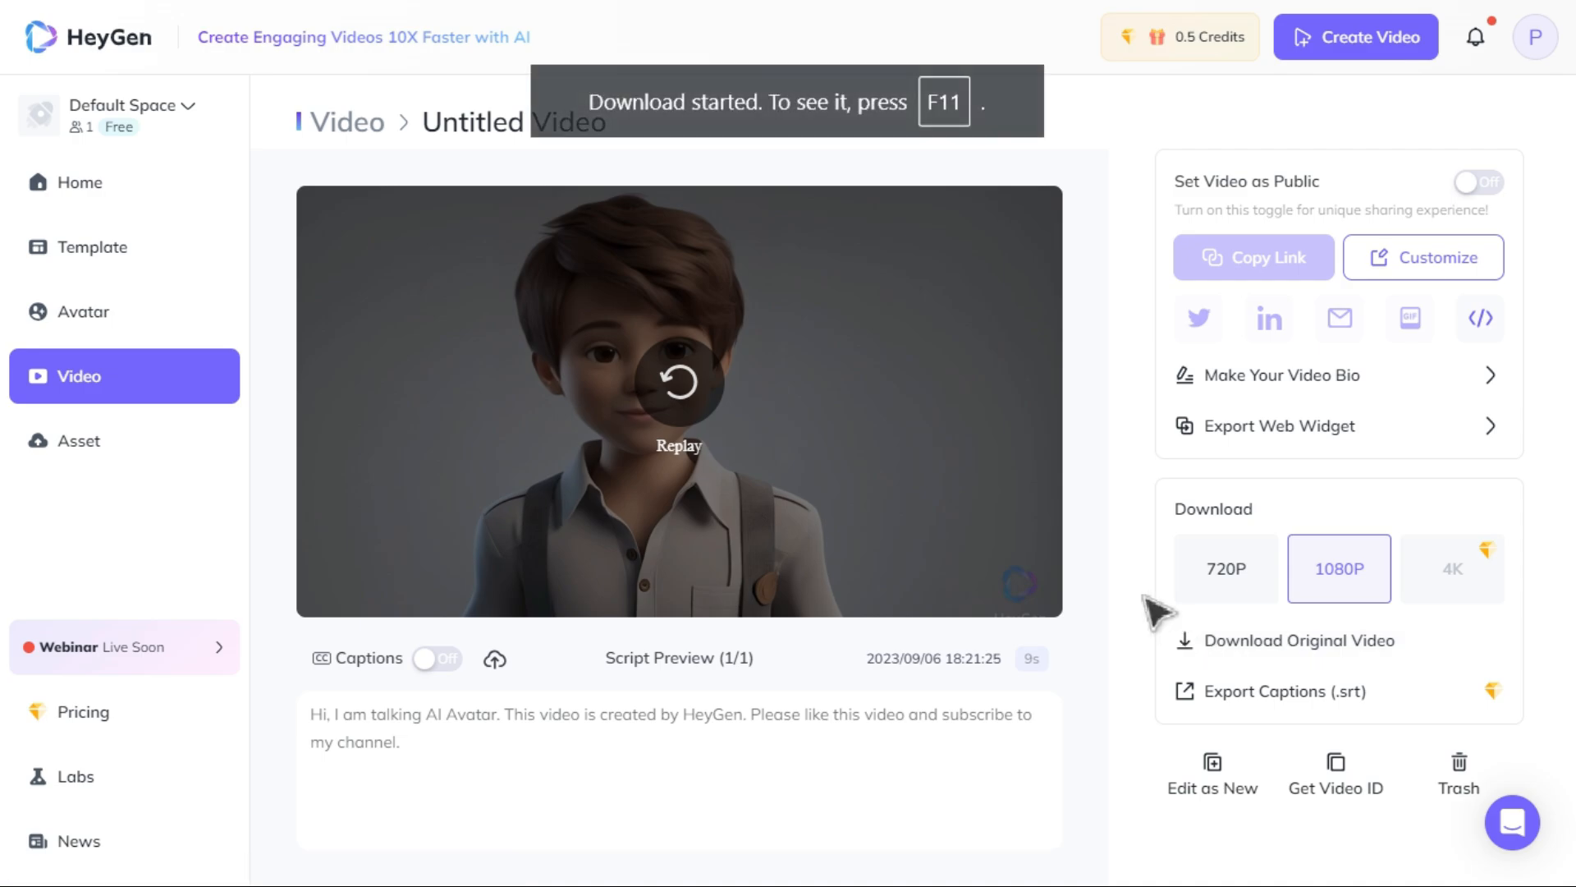
mouse_move(1192, 37)
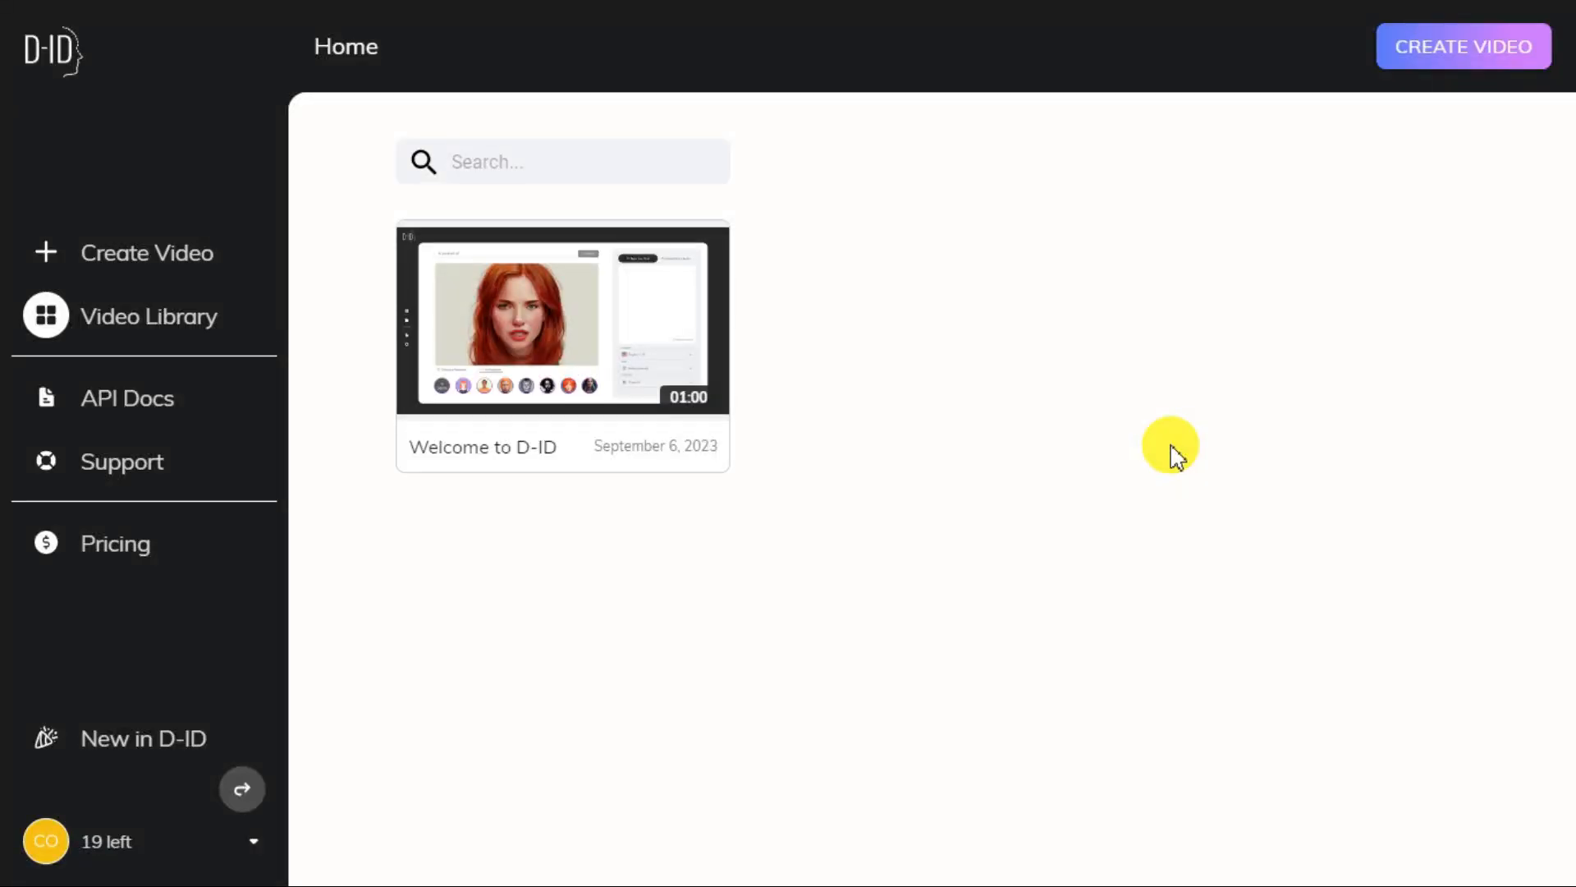
mouse_move(408, 588)
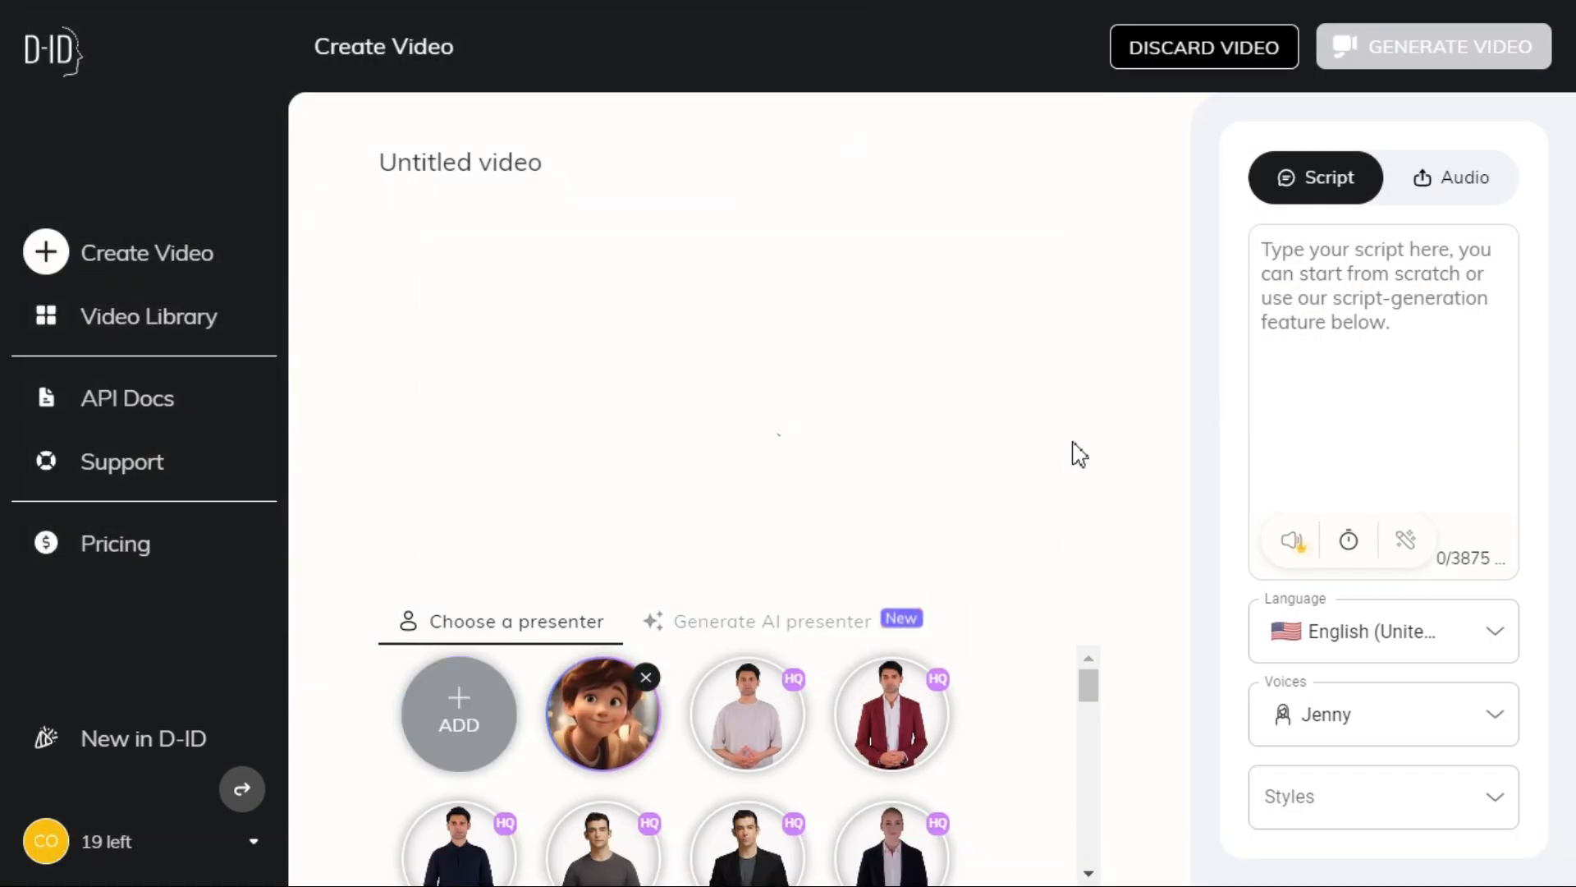
- Create a D-ID video with the boy photo as presenter, the greeting script, and the Jenny voice
left_click(602, 714)
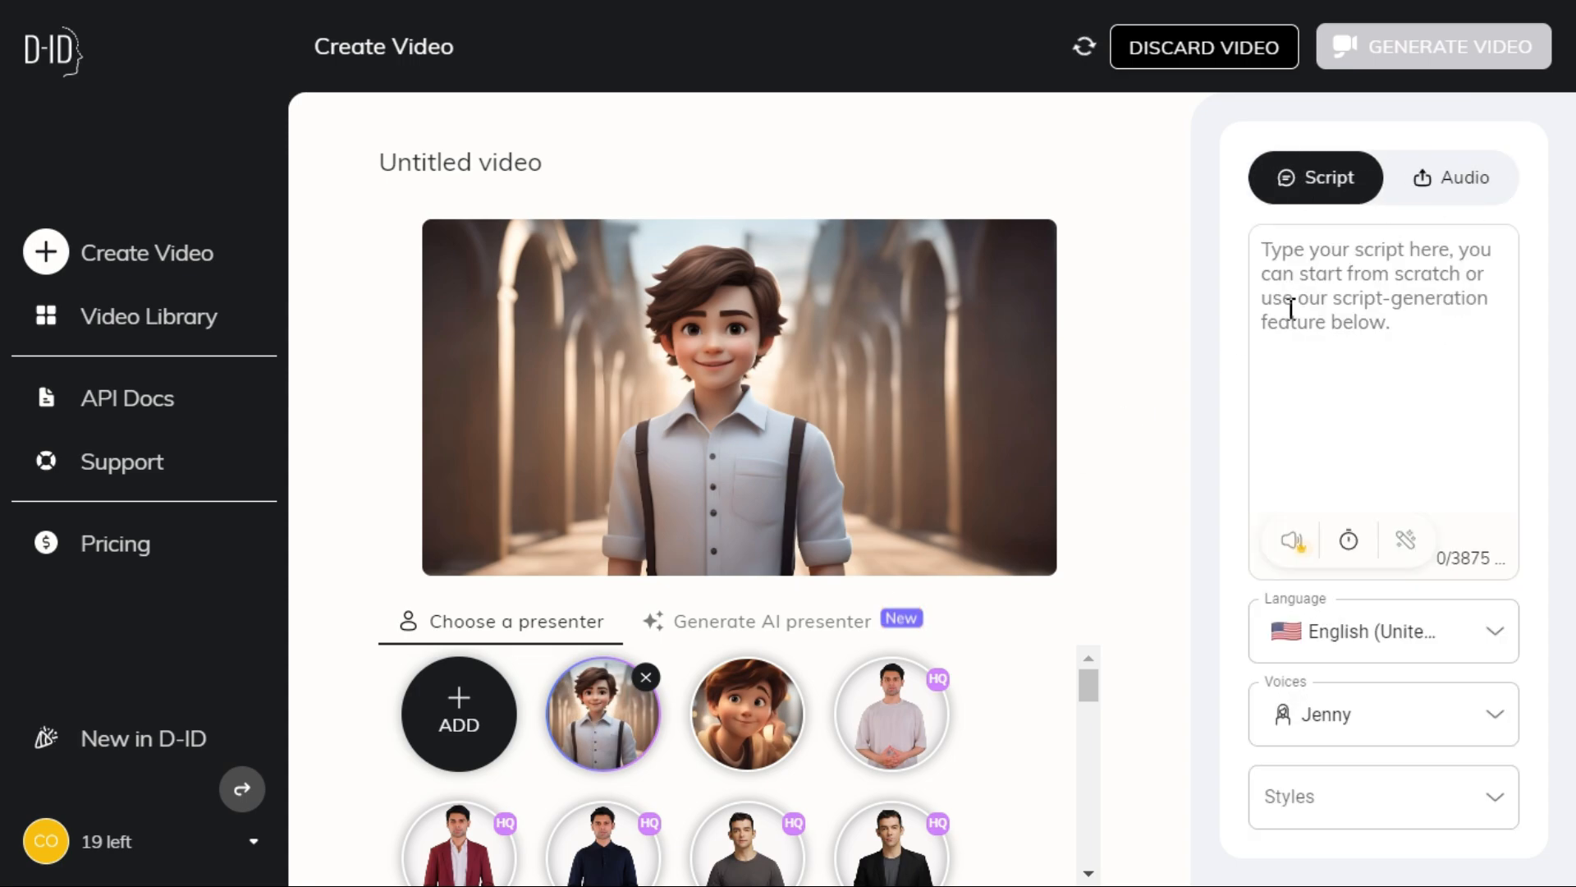
type("Hi, I am talking AI Avatar. This video is created by D ID. Please like this video and subscribe to my channel.")
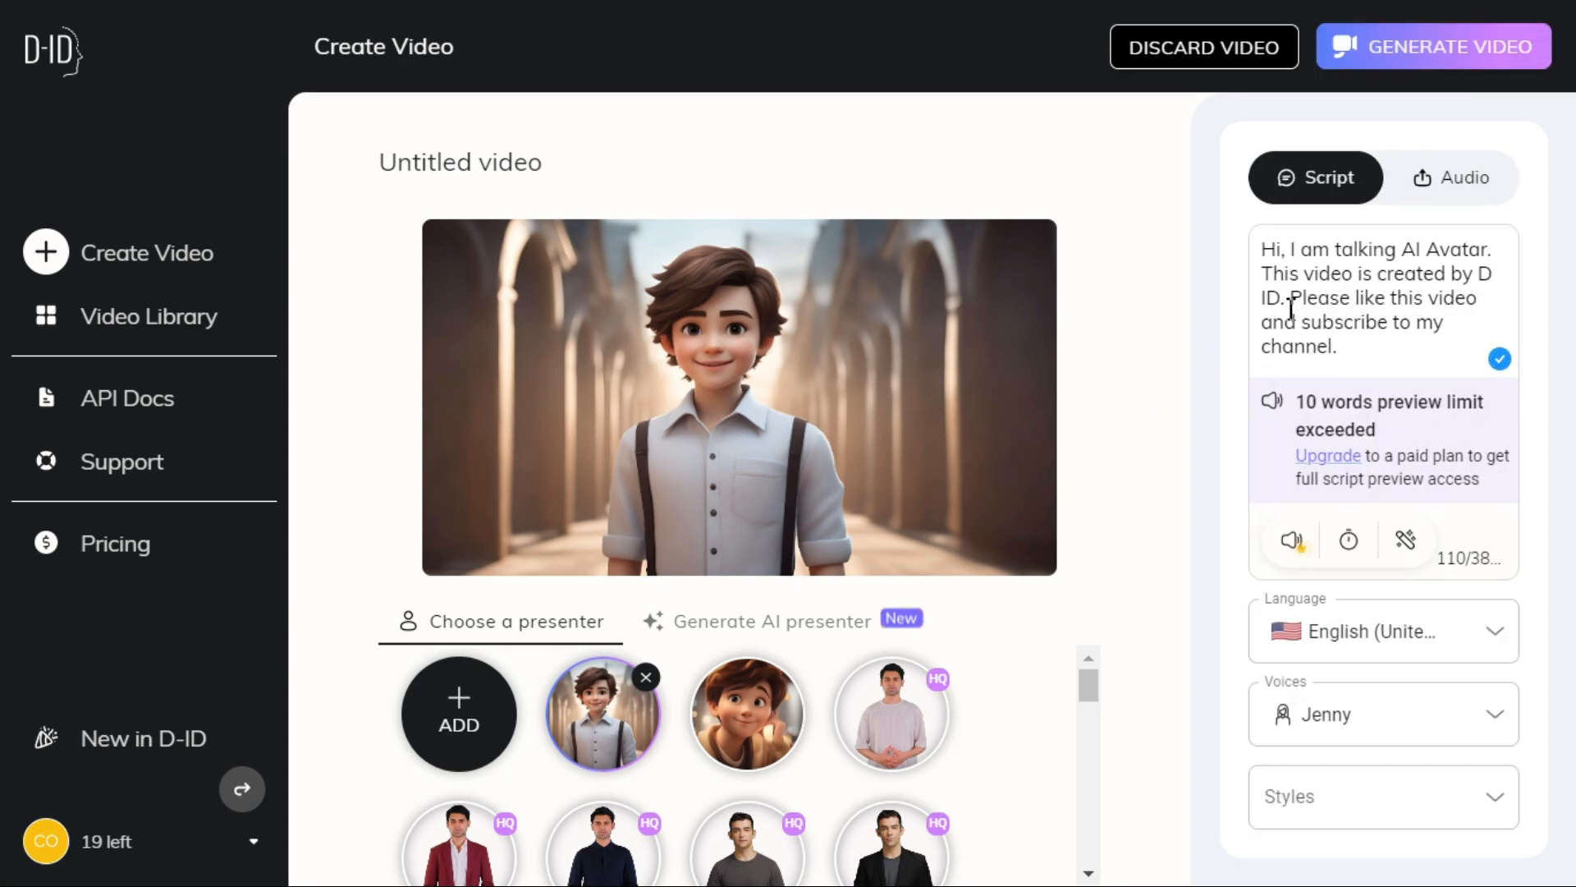
left_click(1383, 630)
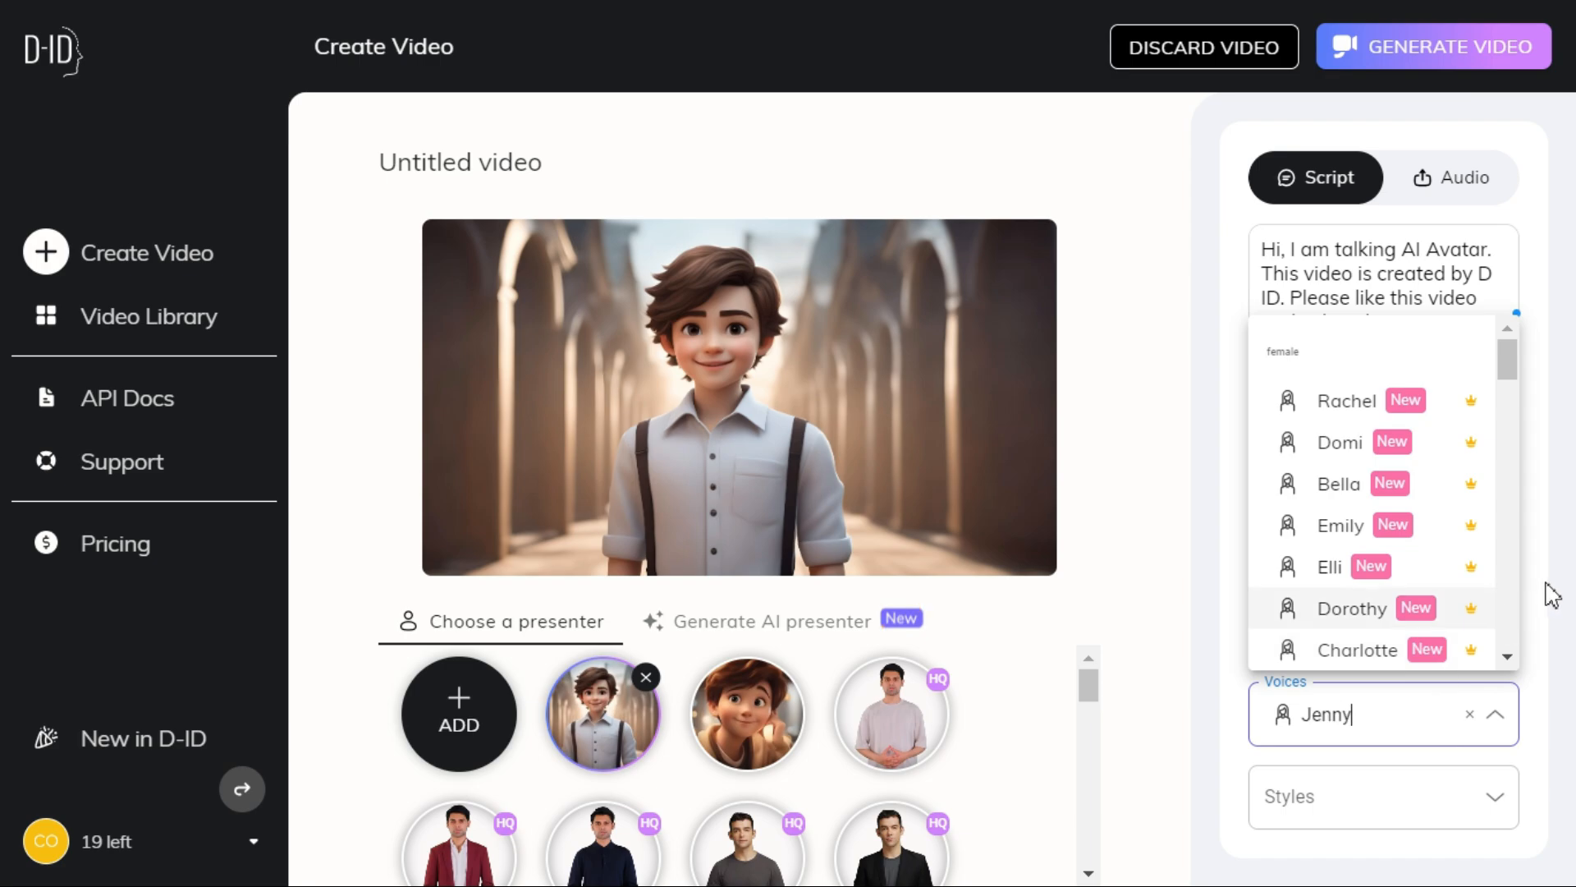
left_click(1434, 46)
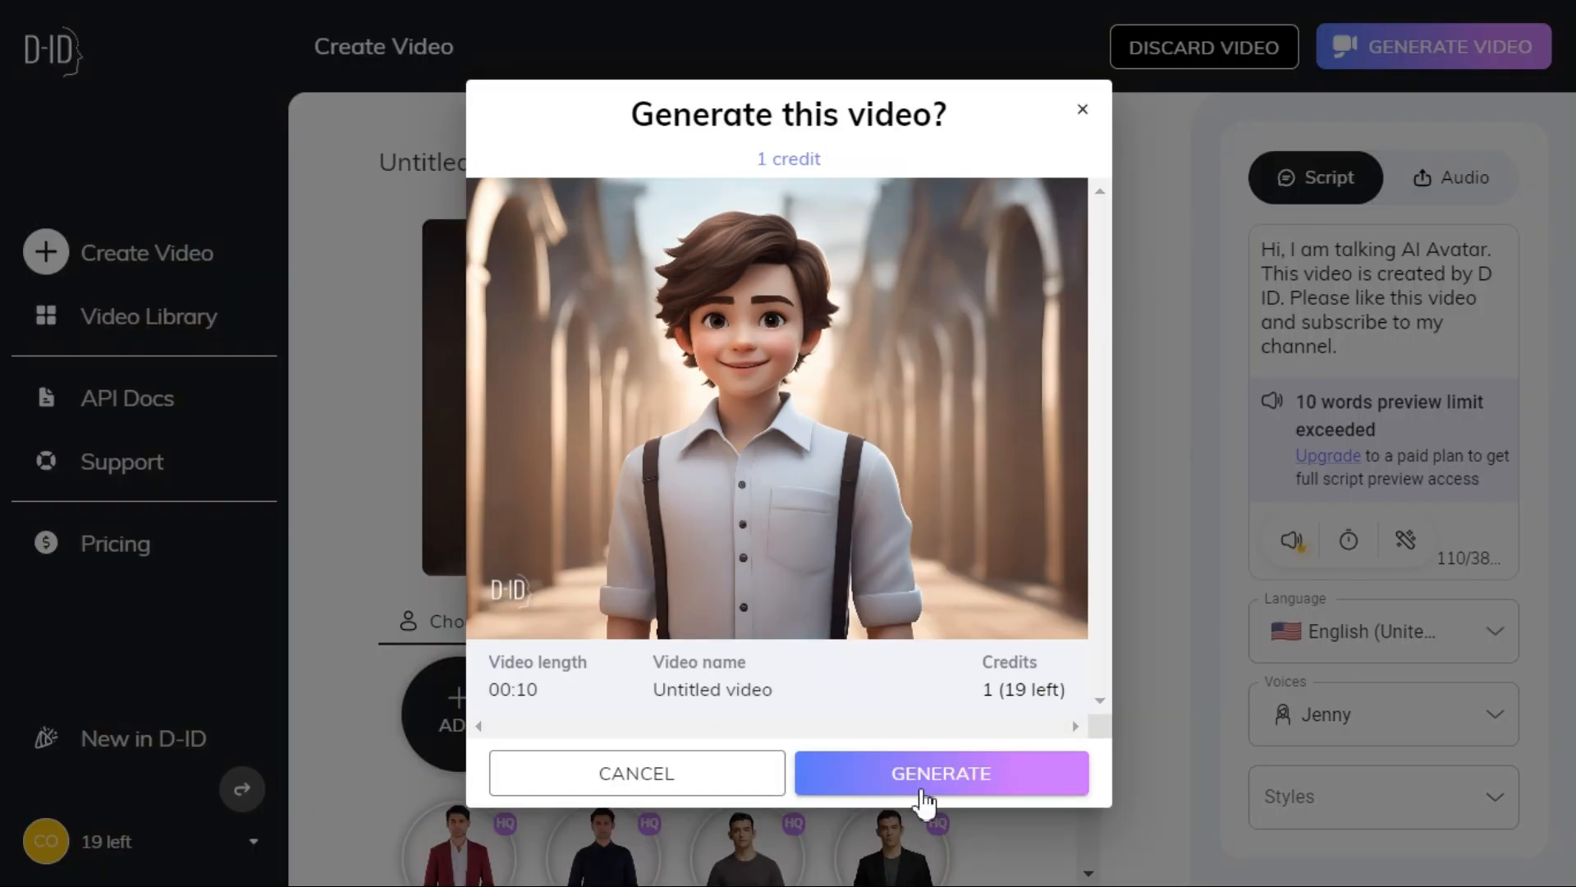
- Generate the 9-second D-ID avatar video for one credit and preview it from the Video Library
left_click(940, 774)
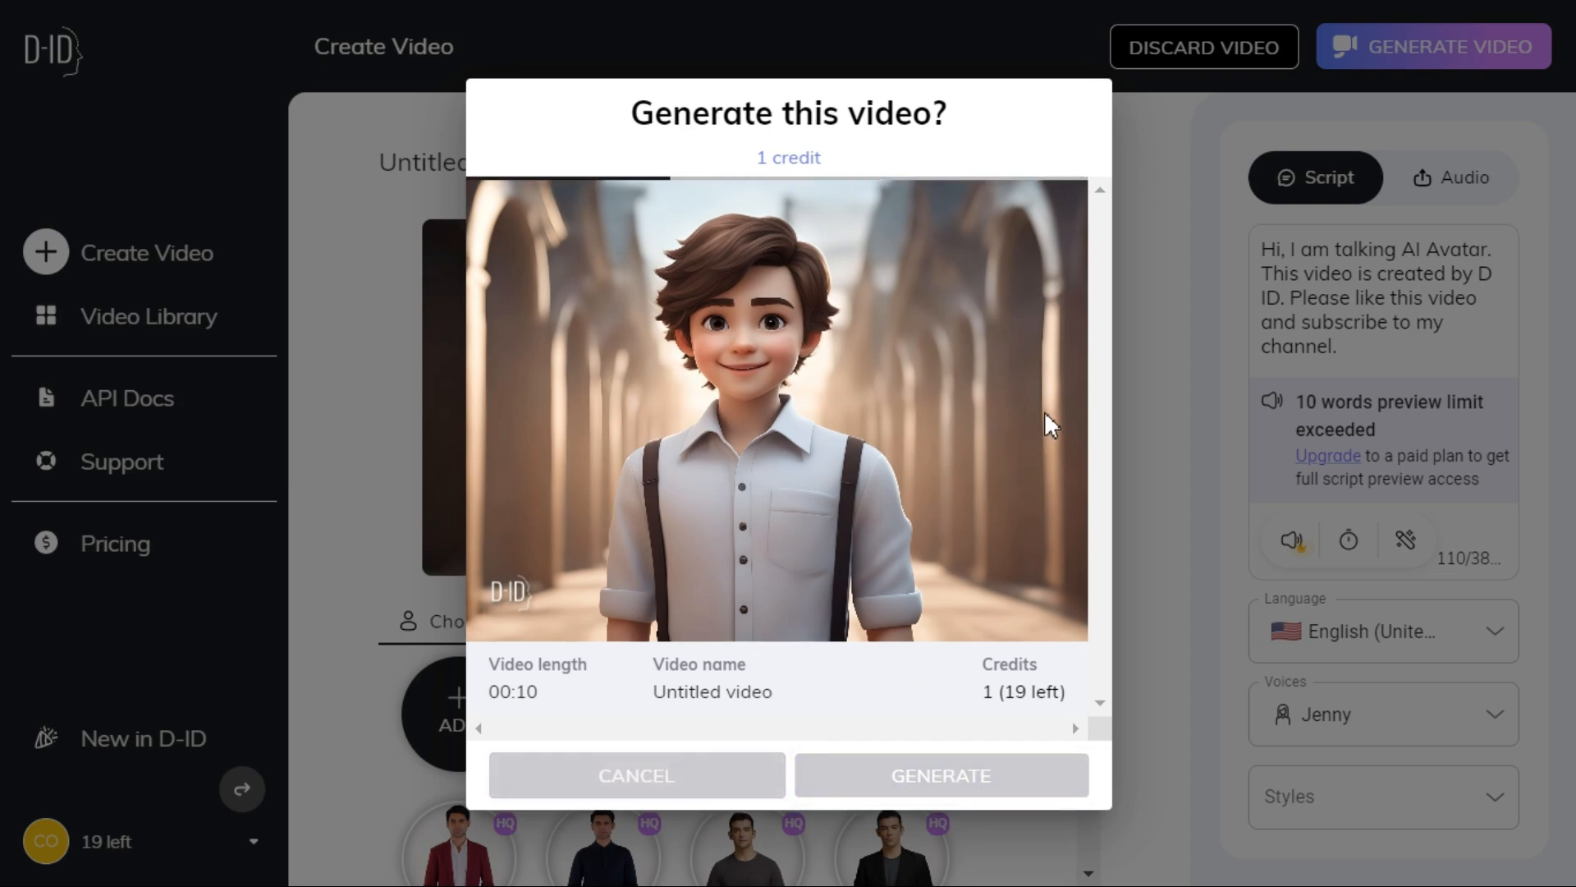
left_click(940, 775)
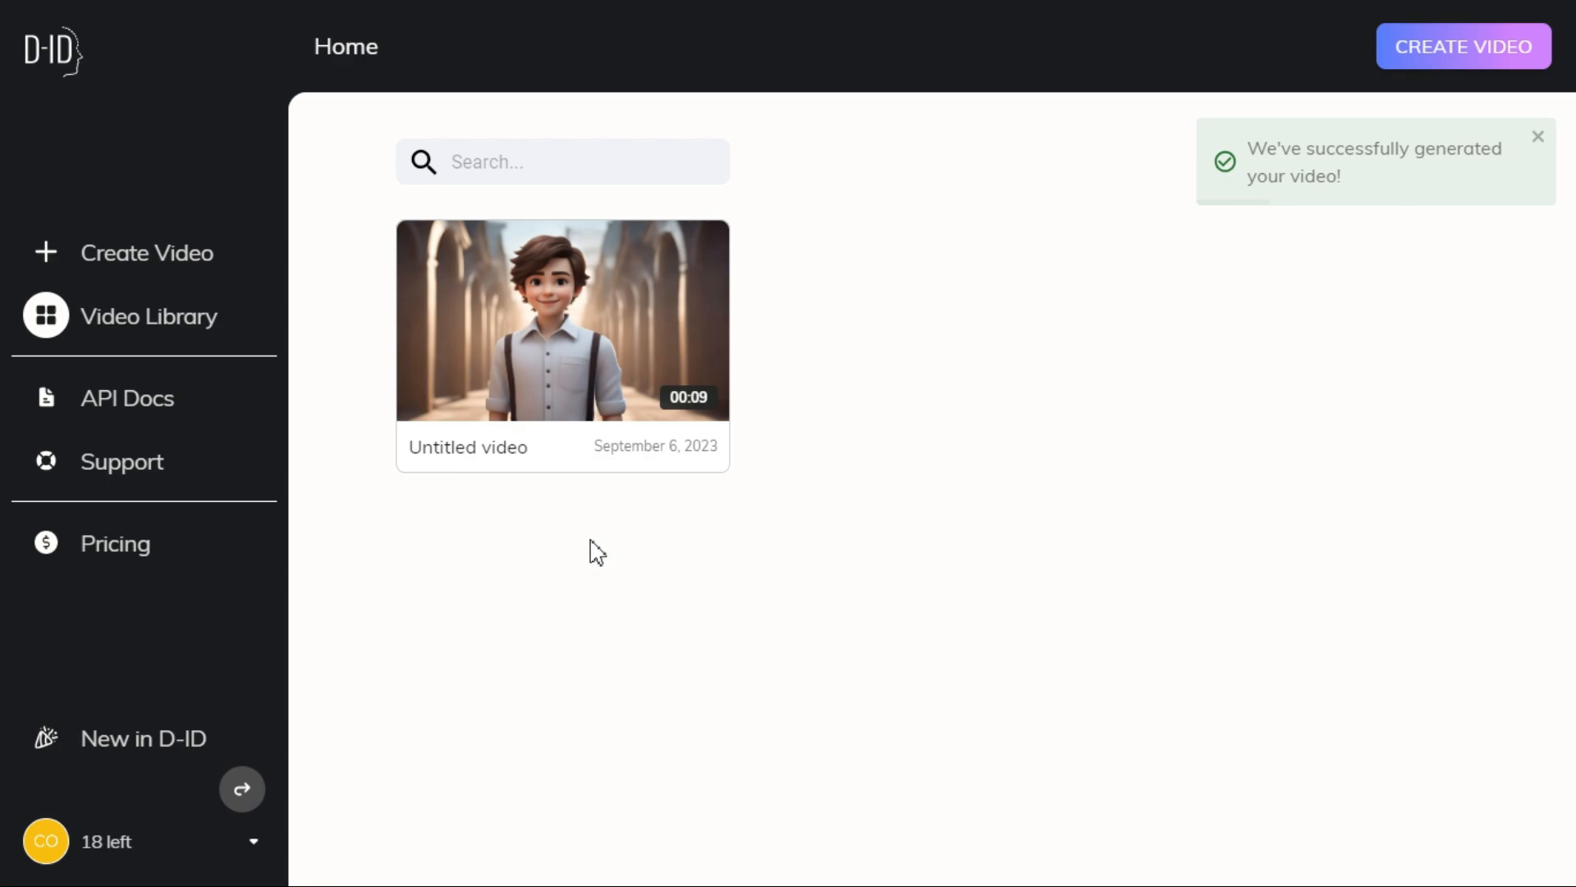
left_click(562, 319)
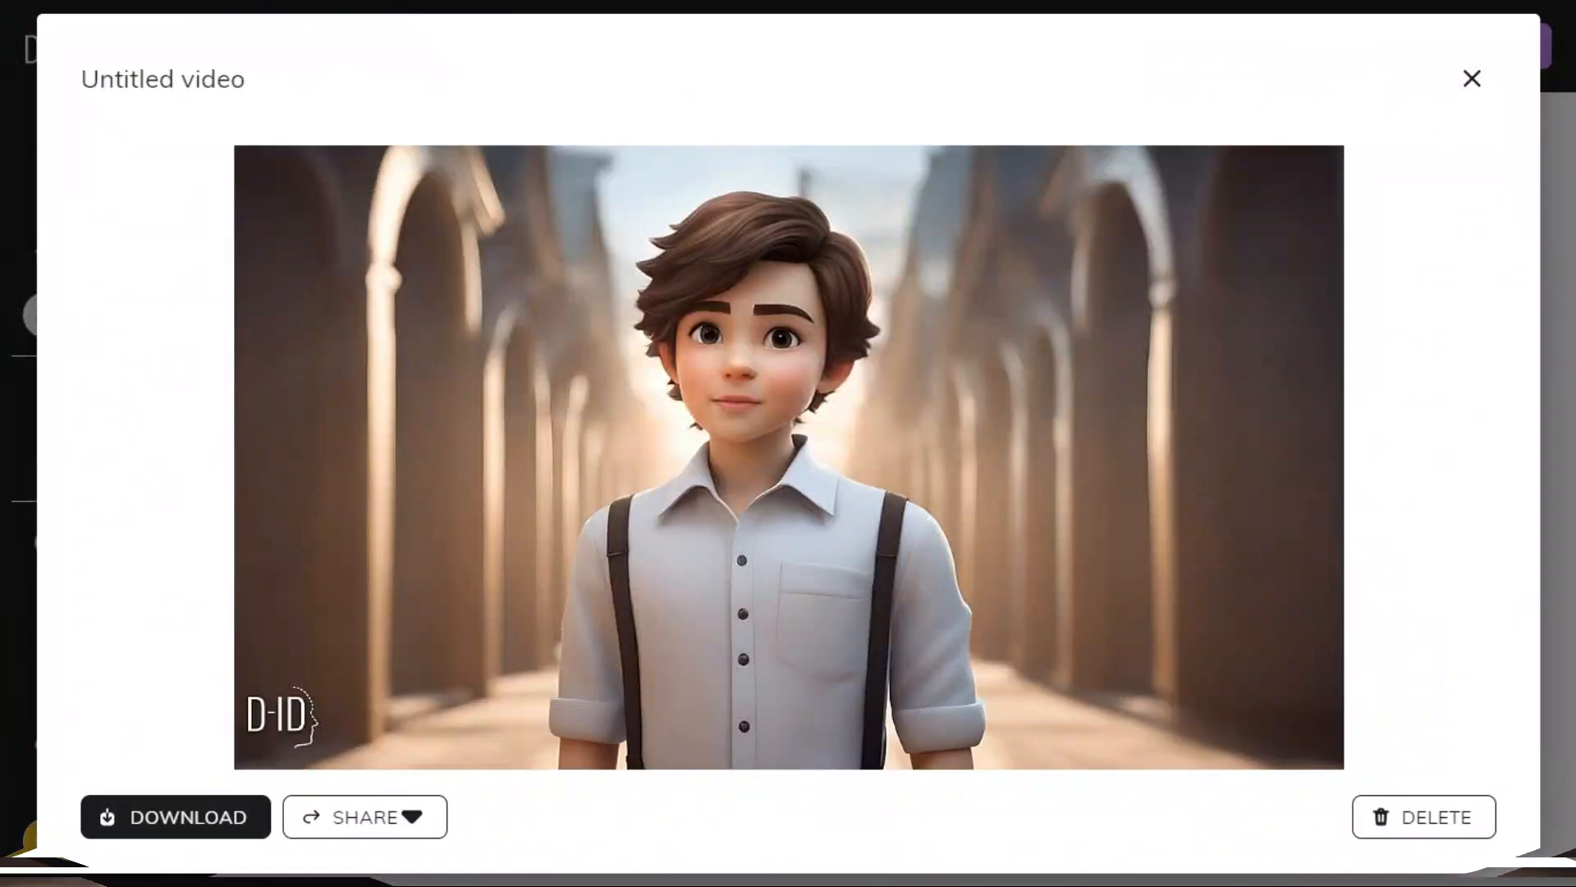
left_click(175, 816)
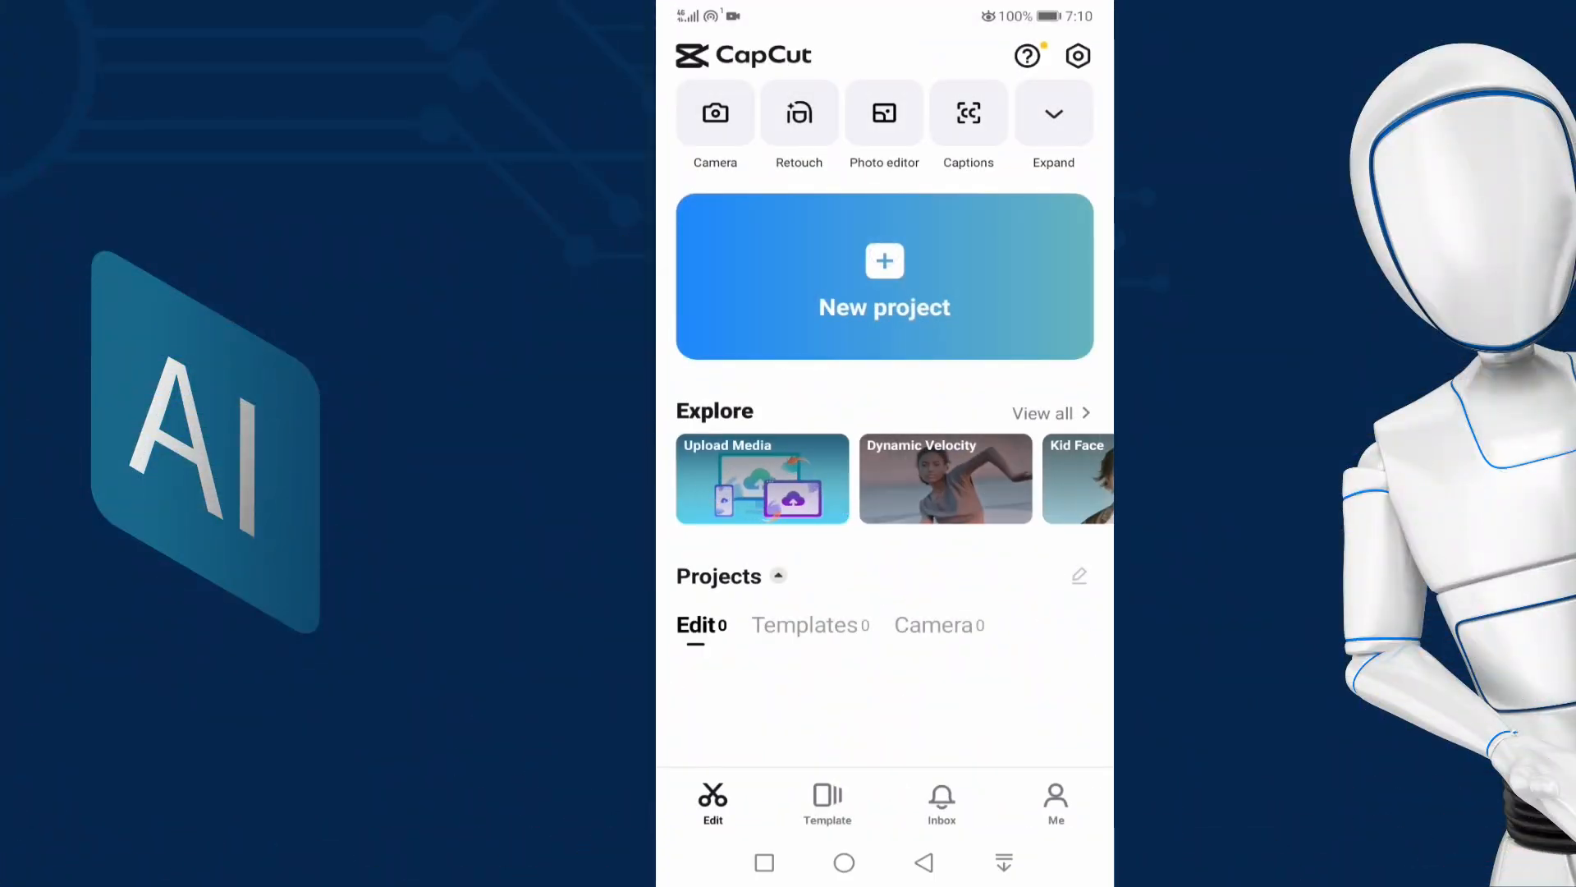
- Start a new CapCut project containing the three selected cartoon photos
left_click(883, 277)
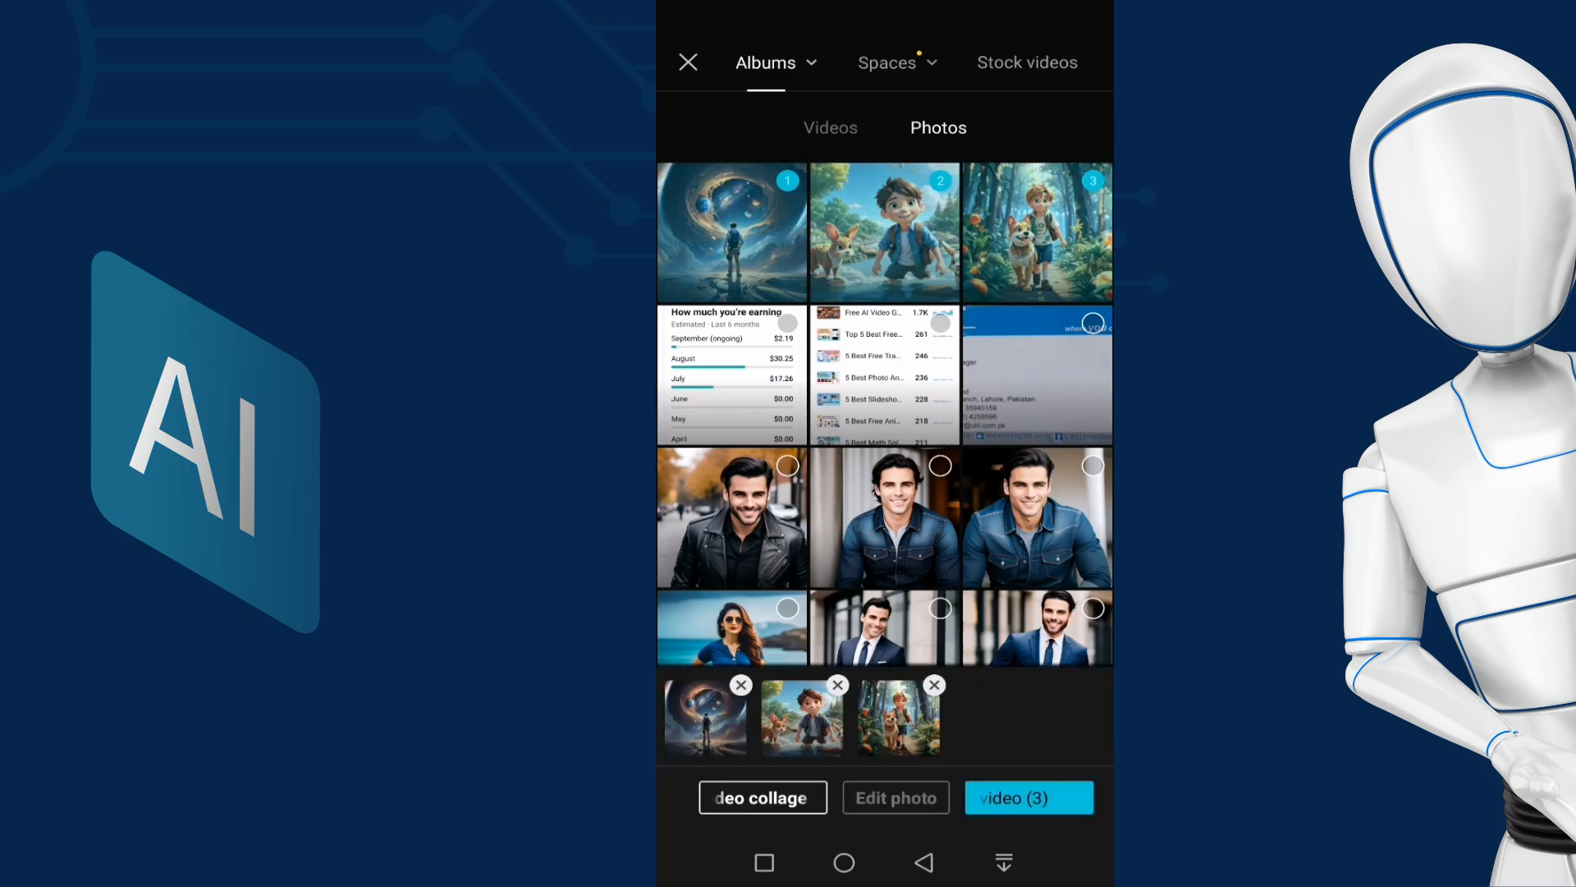
left_click(1029, 797)
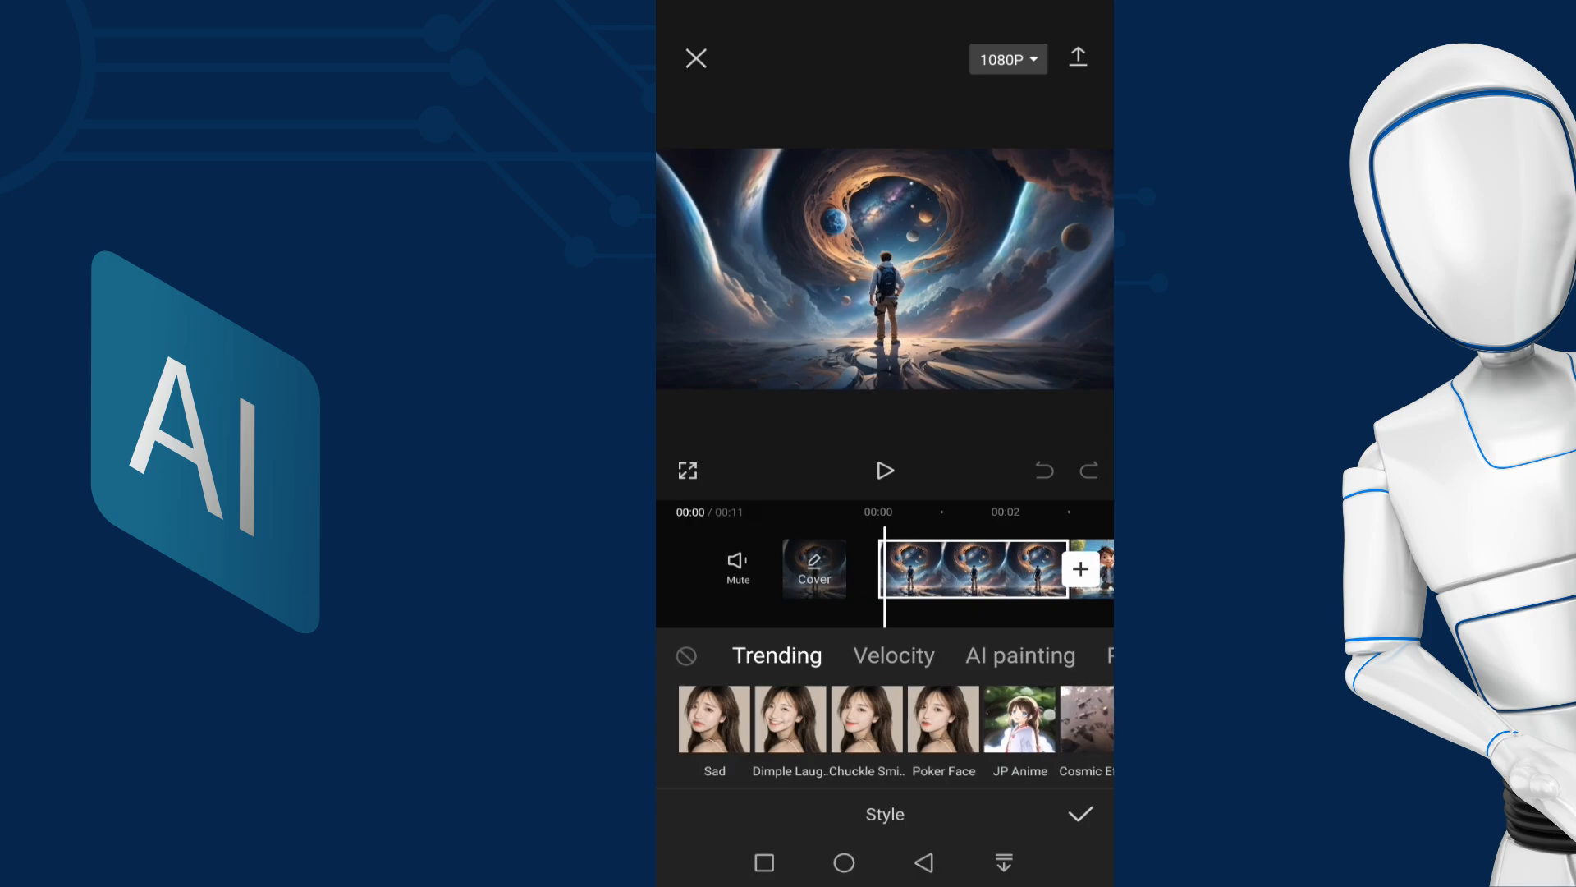
- Apply the 3D Zoom motion style to the space photo clip and export the video
scroll("left", 3)
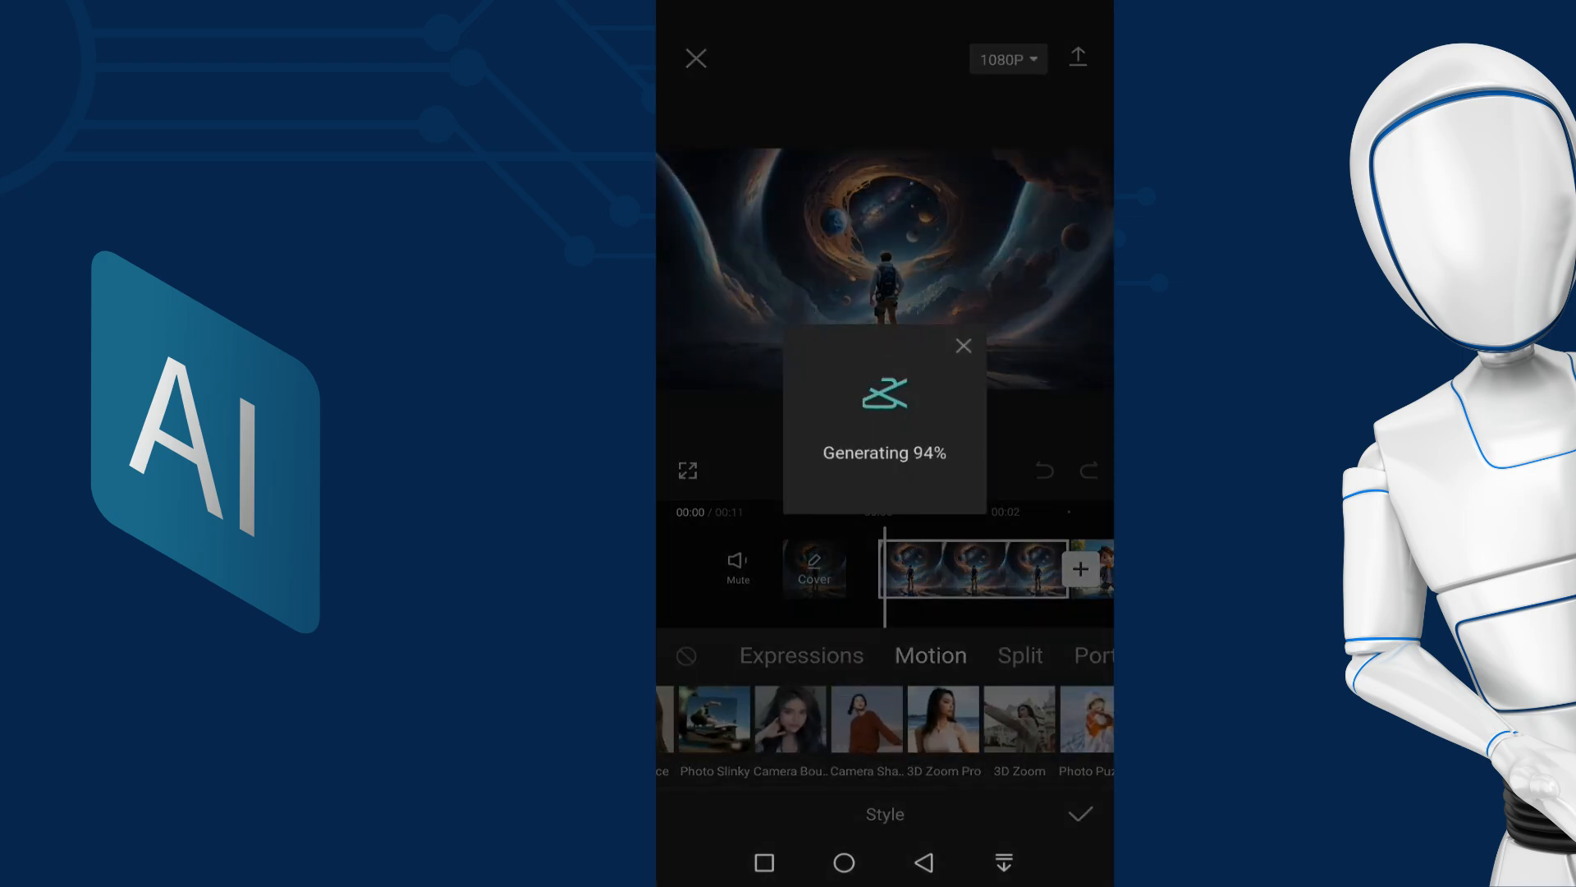
left_click(941, 717)
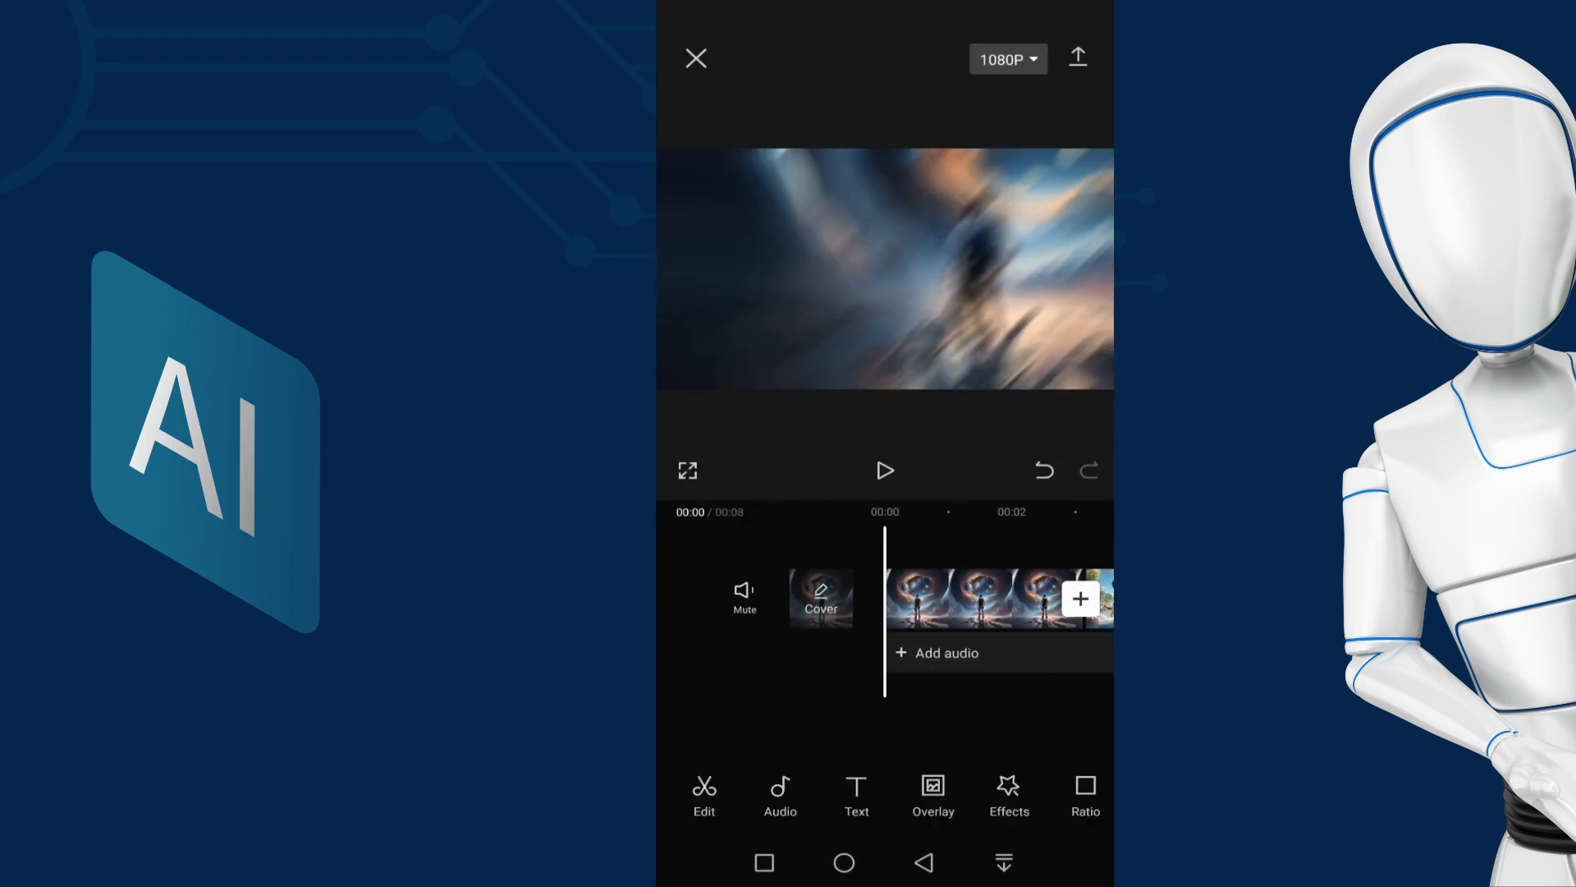
left_click(1076, 57)
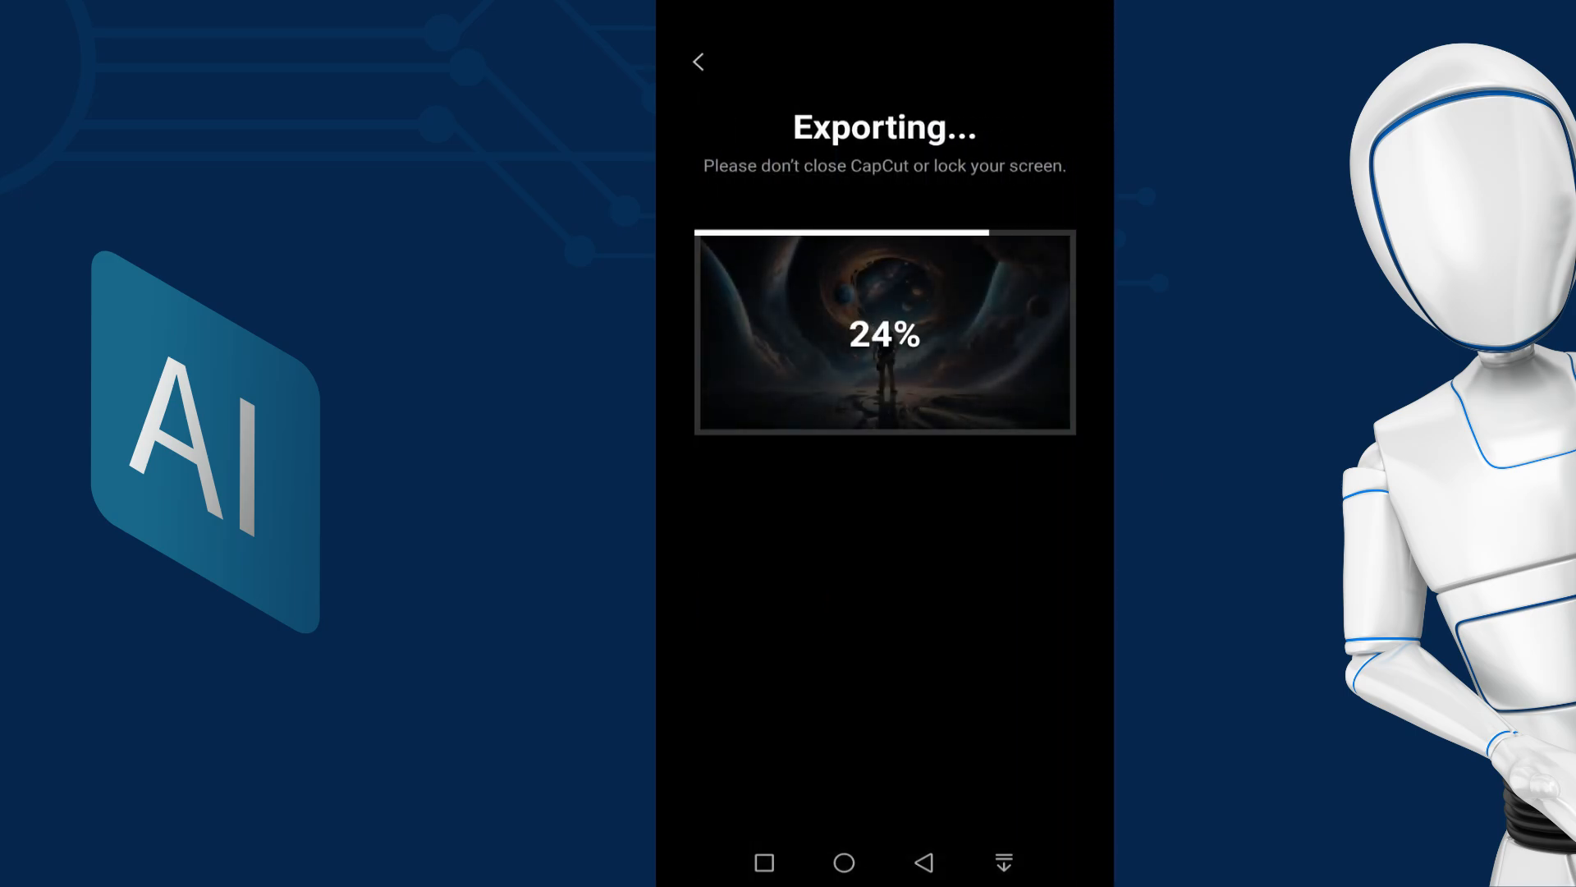